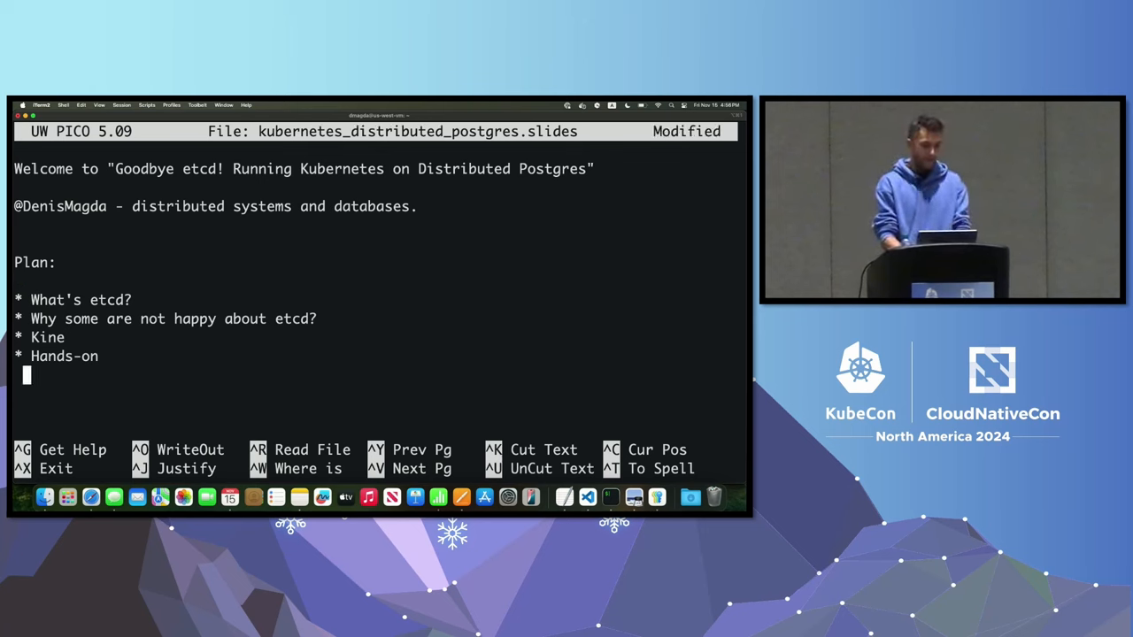
Add sub-points 'Kubernetes on vanilla Postgres' and 'Kubernetes but on distributed Postgres' under Hands-on
type("*")
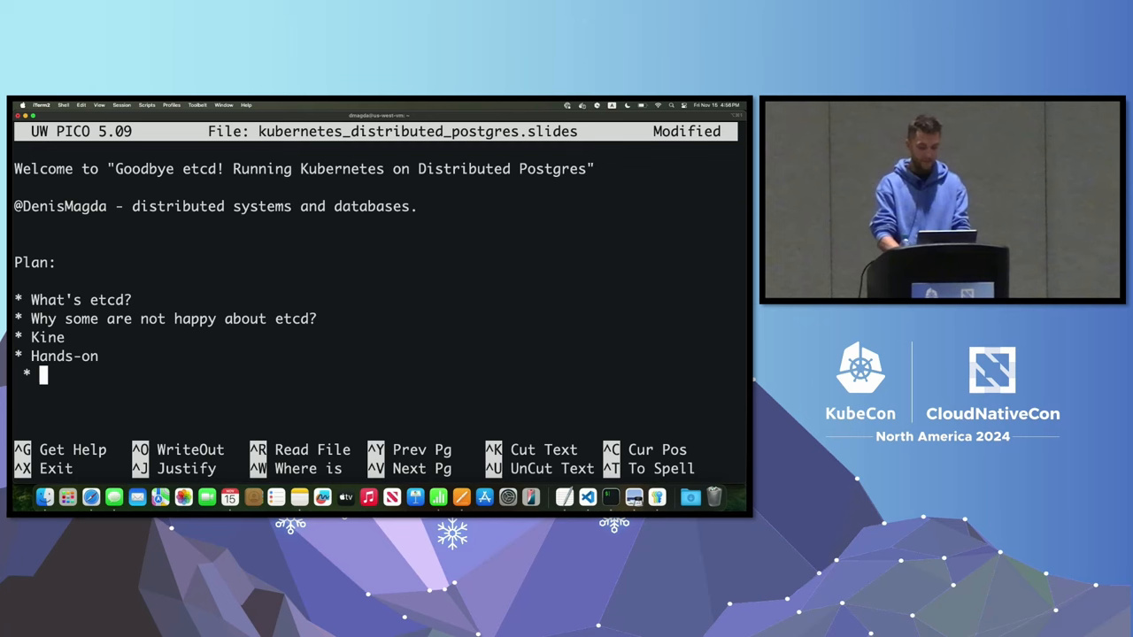
type("Kubernetes of vanilla Postgres")
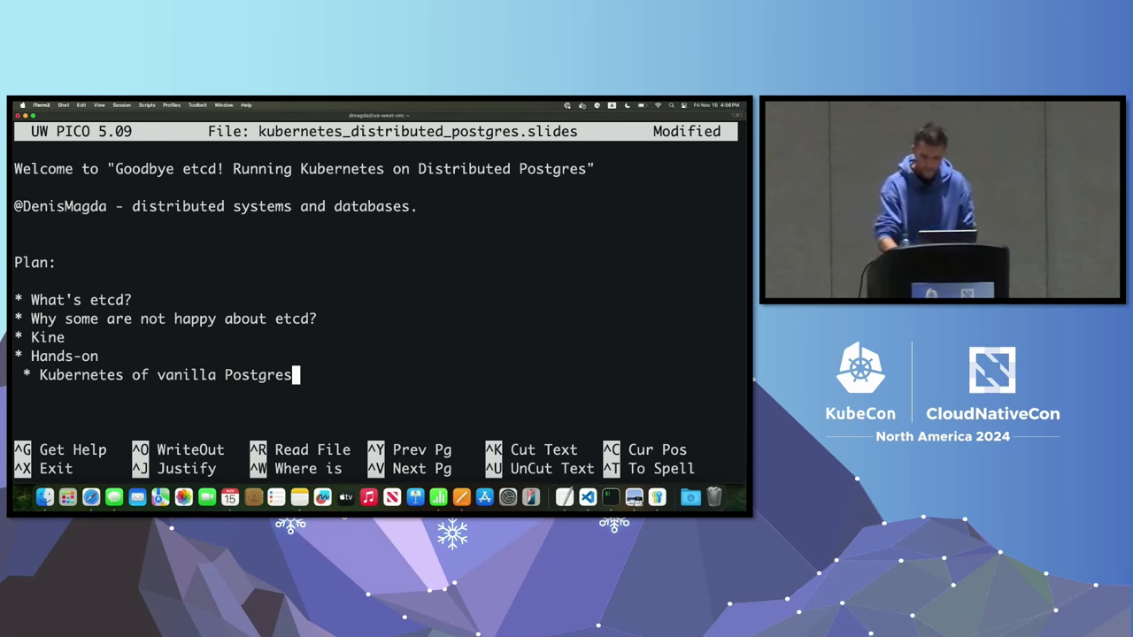
key("enter")
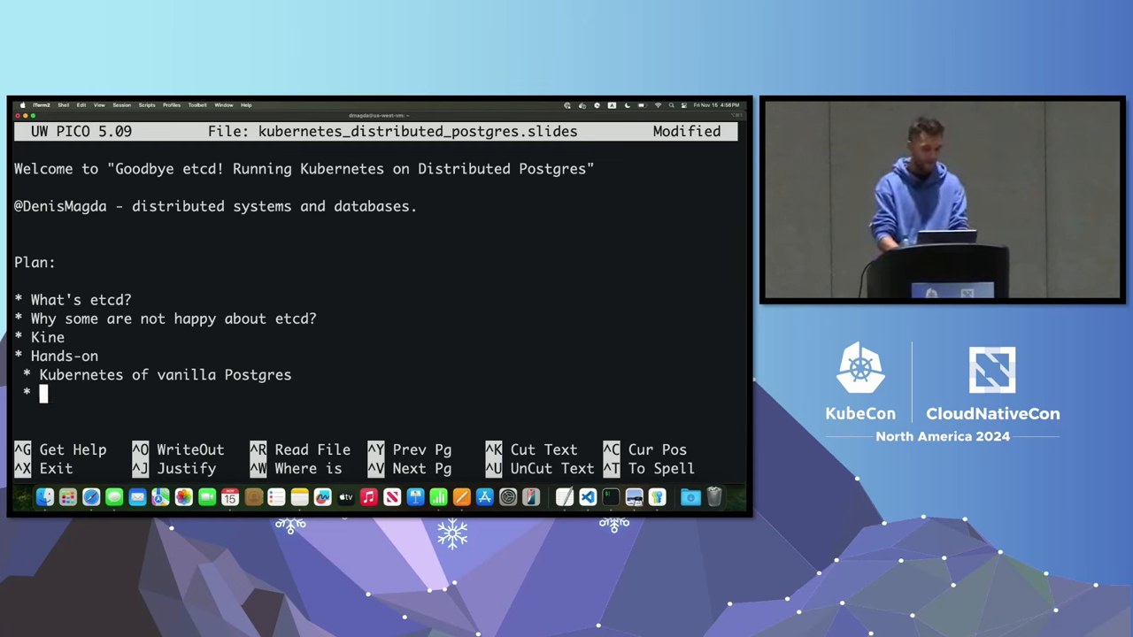
type("Kuberenetes but on distributed Postgres")
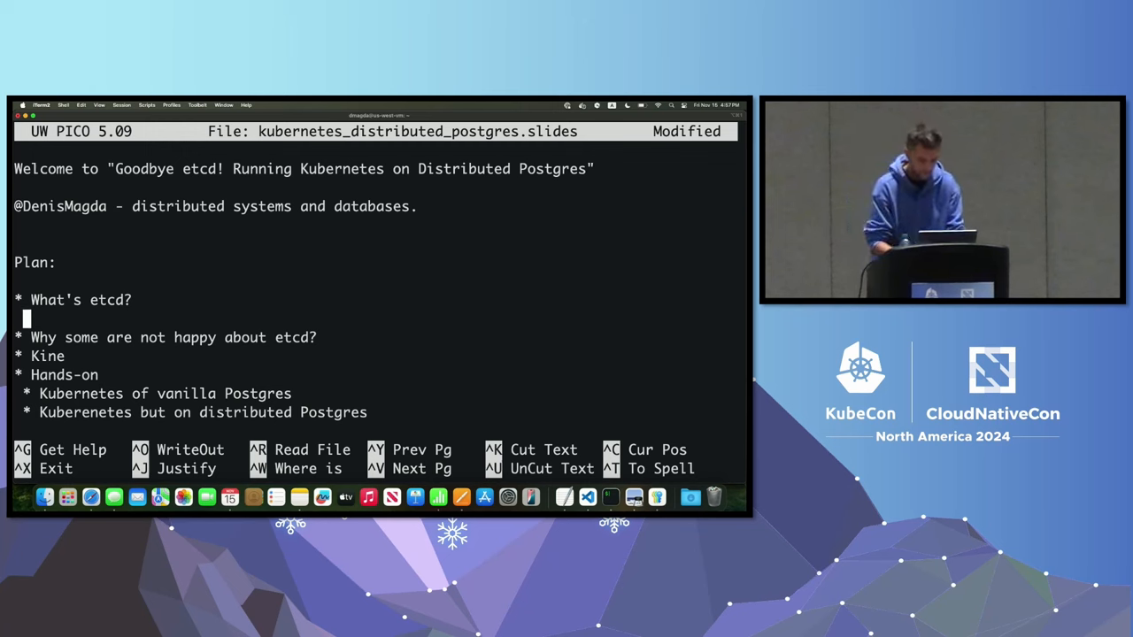
Note etcd is a distributed and HA key-value data store K8s uses as a meta store
type("distributed and HA")
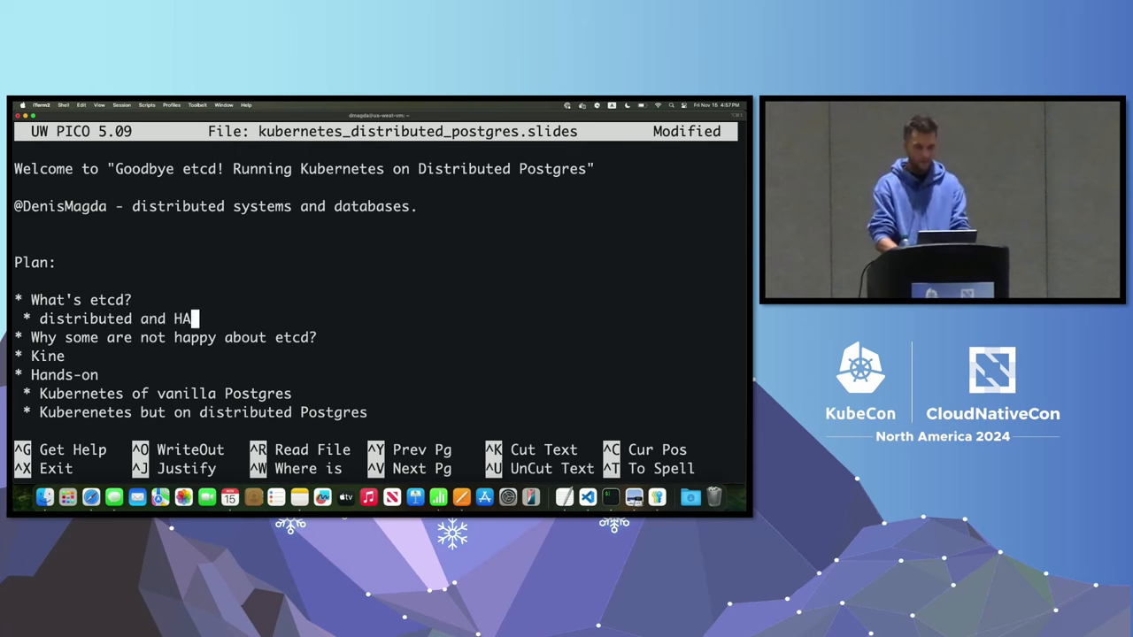
type("data store")
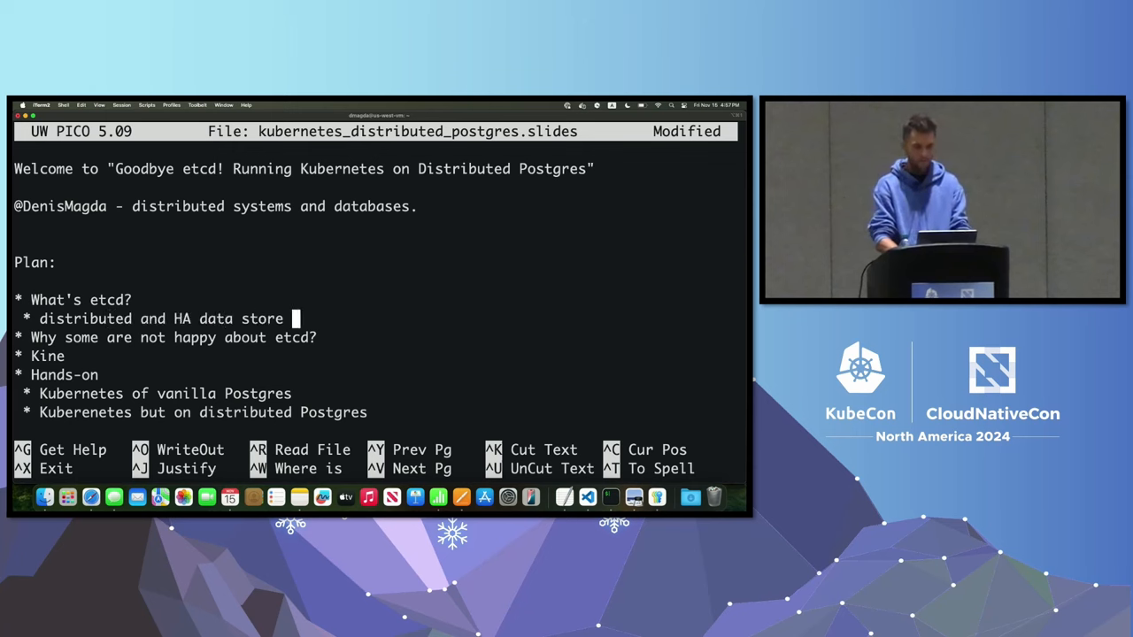
type("(key-")
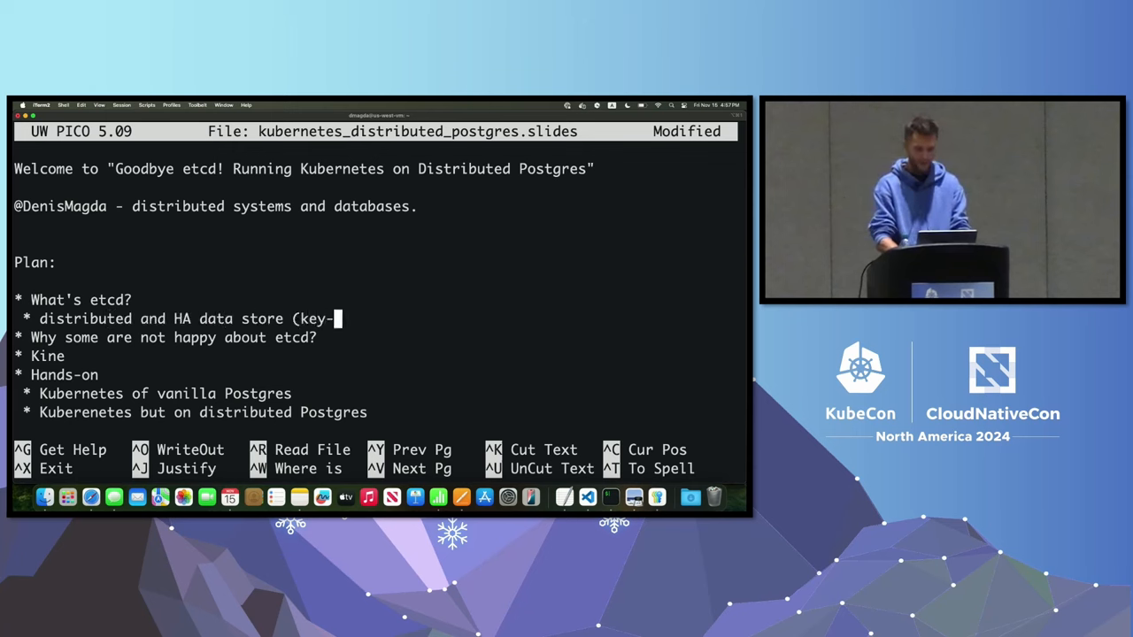
type("value database)")
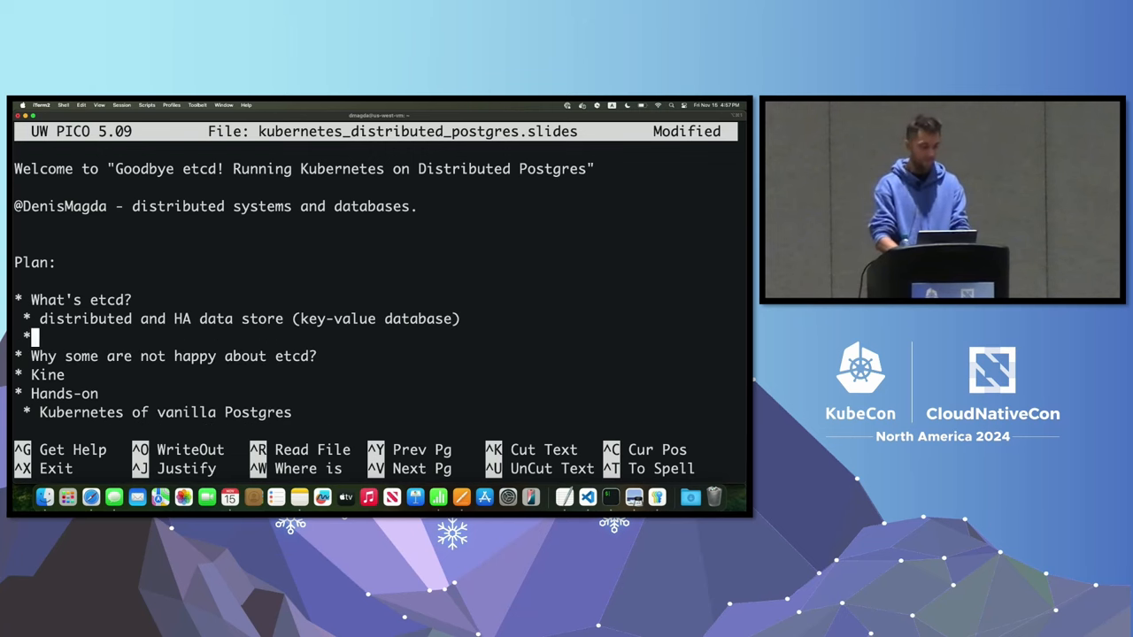
type("K8s uses as a meta store")
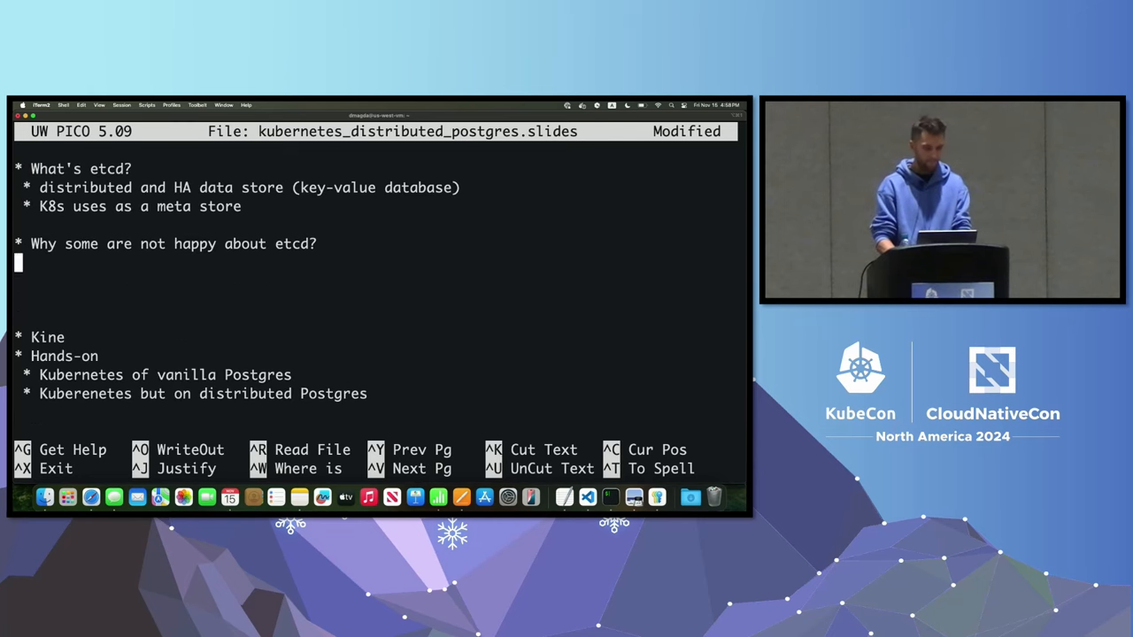
Add bullets on scalability issues for 100s/1000s-node deployments and the etcd community's state
type("*")
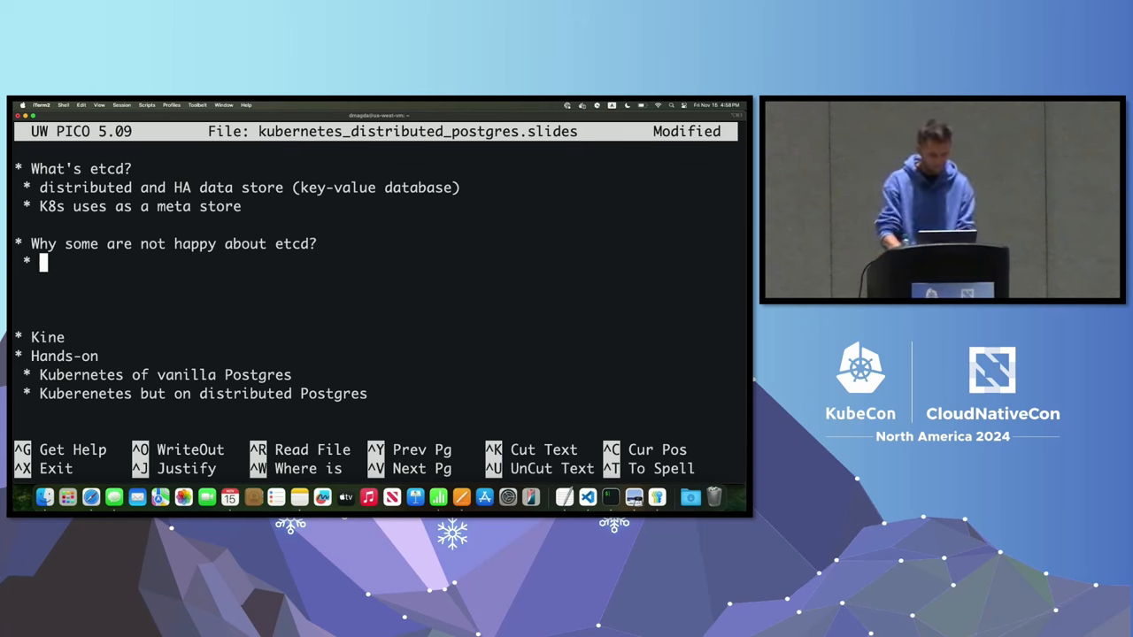
type("scaalability issues for large k8")
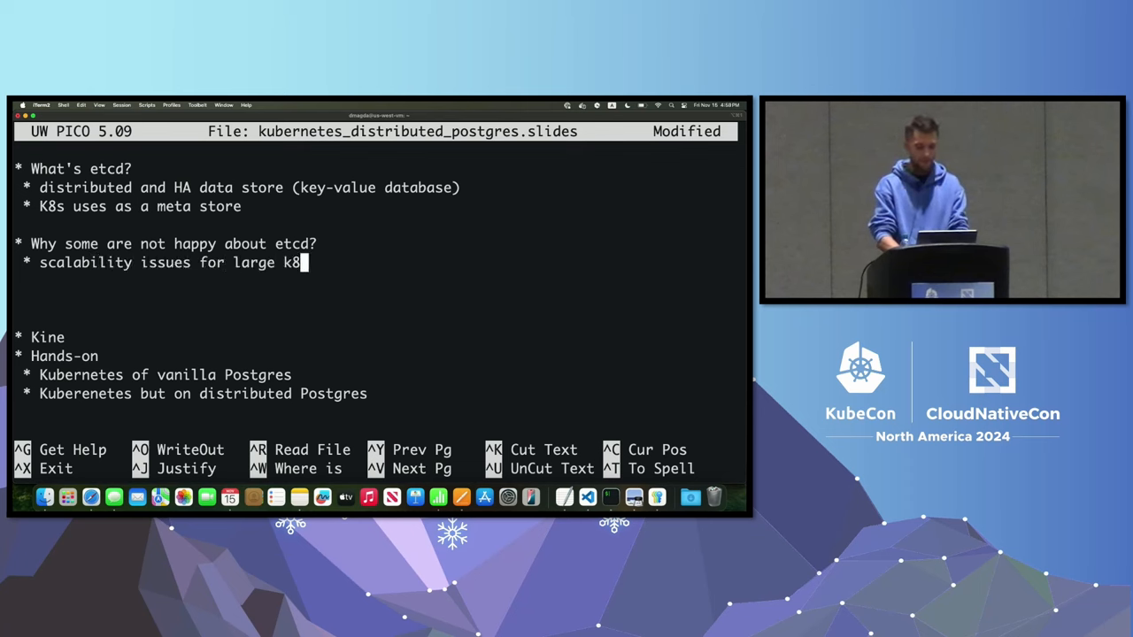
type("deployme")
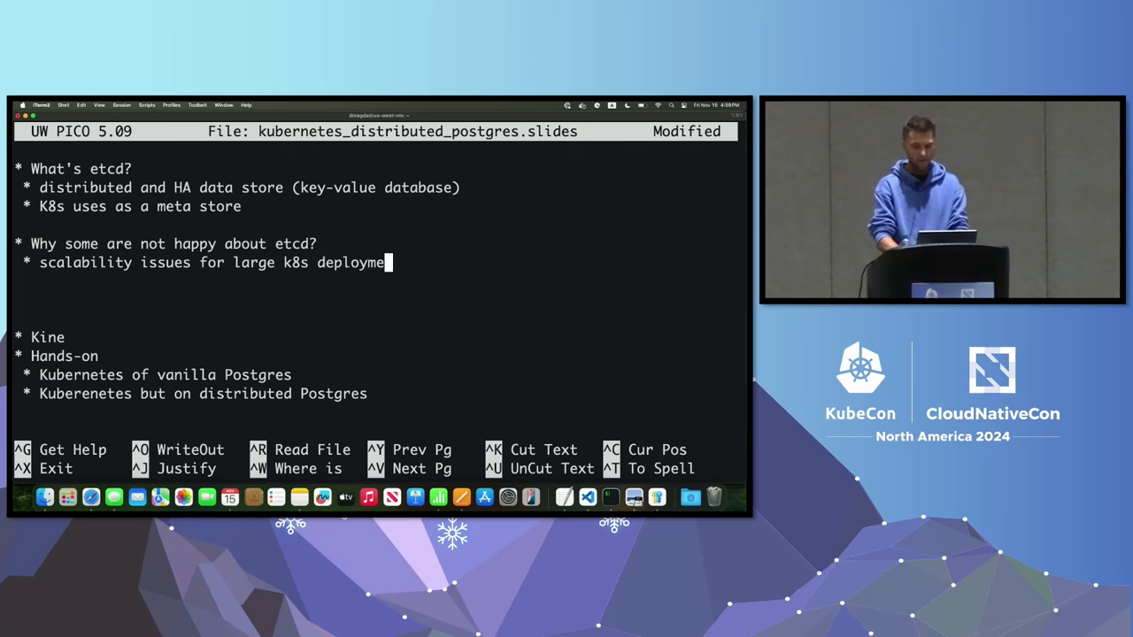
type("nts (100s or 1000s")
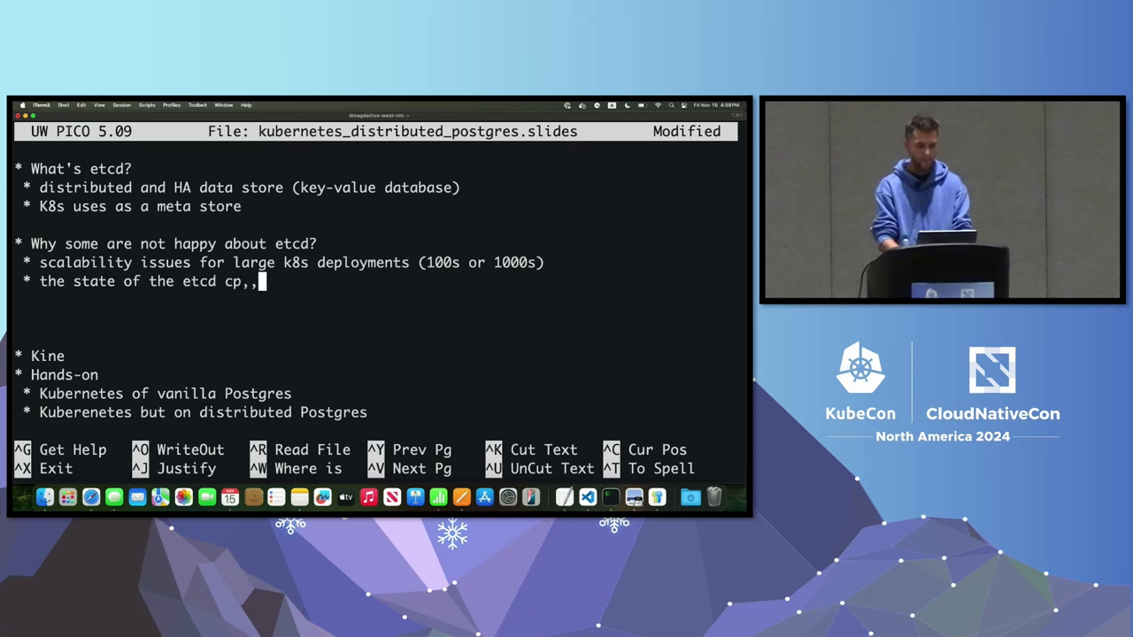
type("commu")
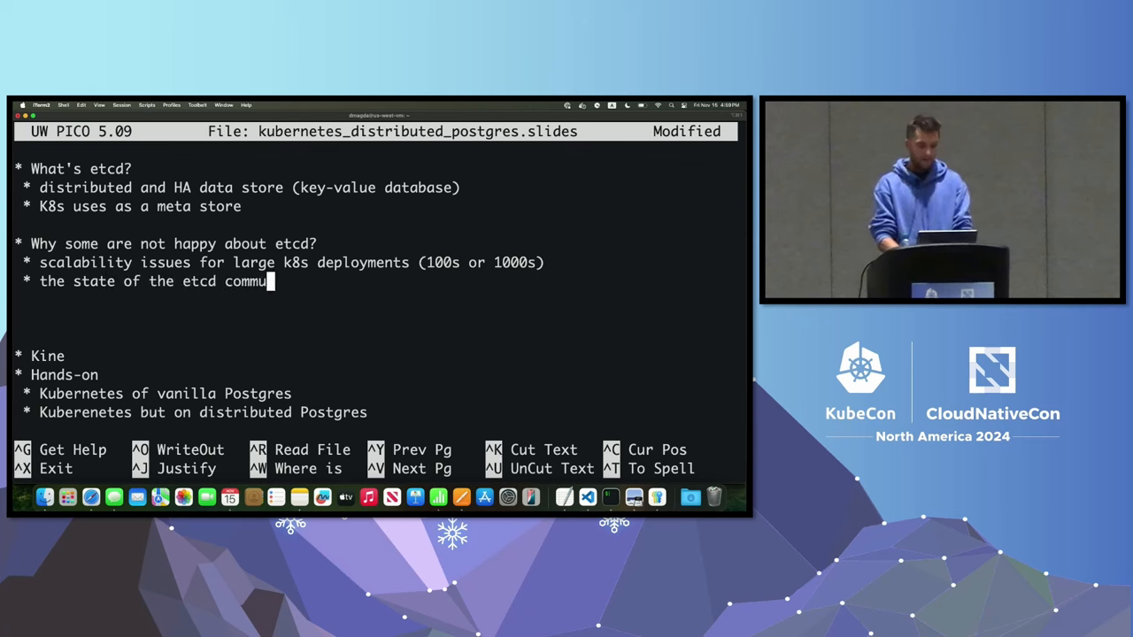
type("nity")
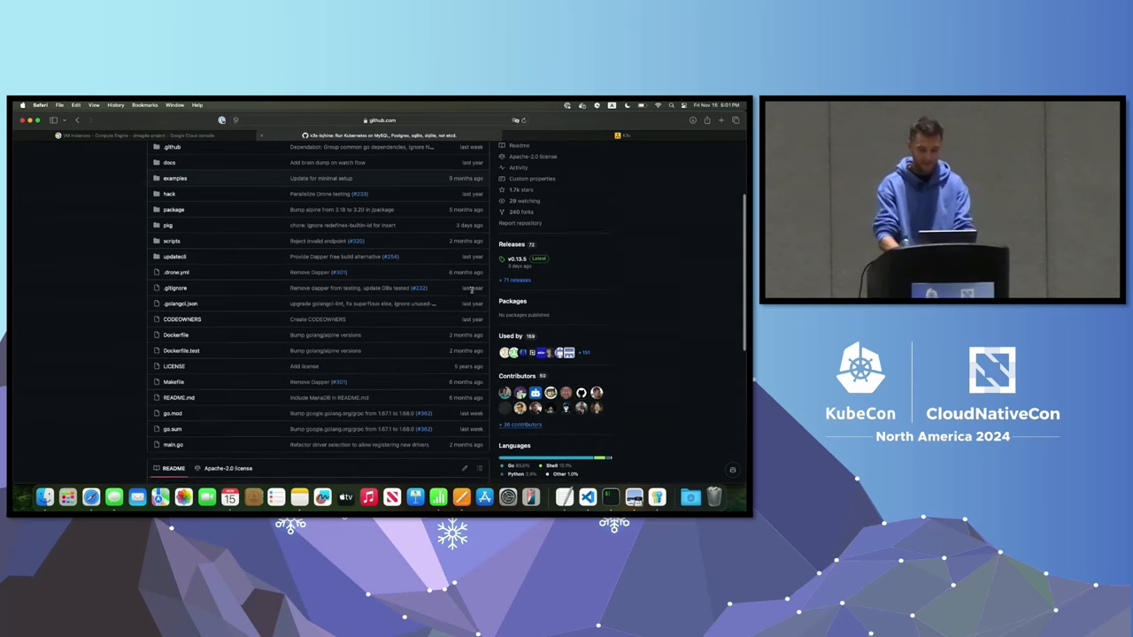
Scroll down the GitHub repository page before moving to the K3s Get Started section
scroll("down", 3)
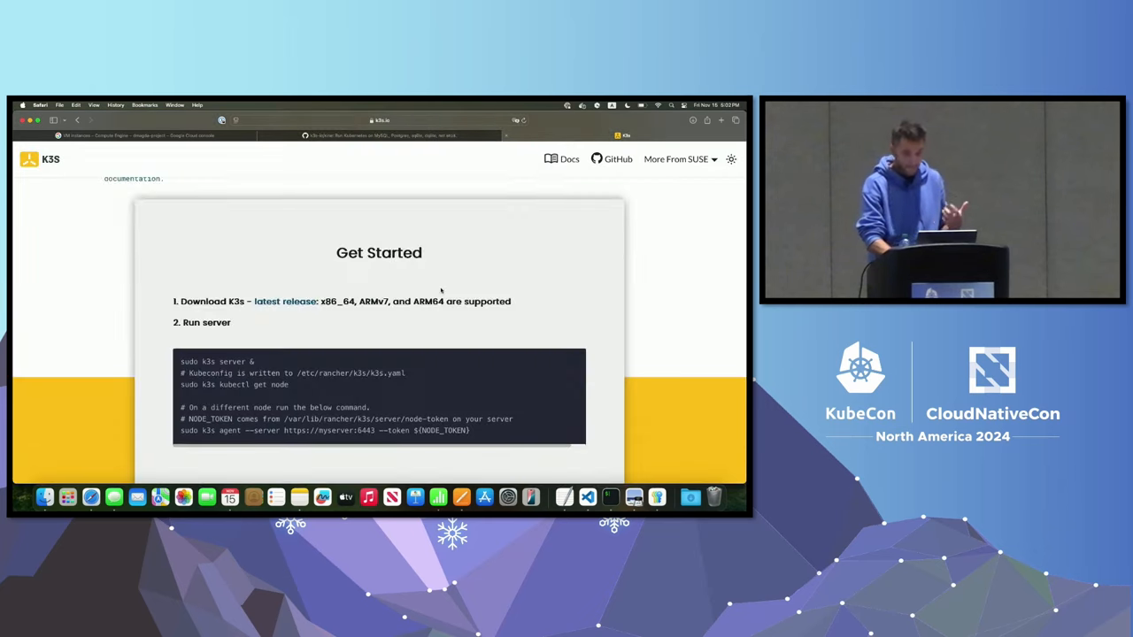
scroll("up", 3)
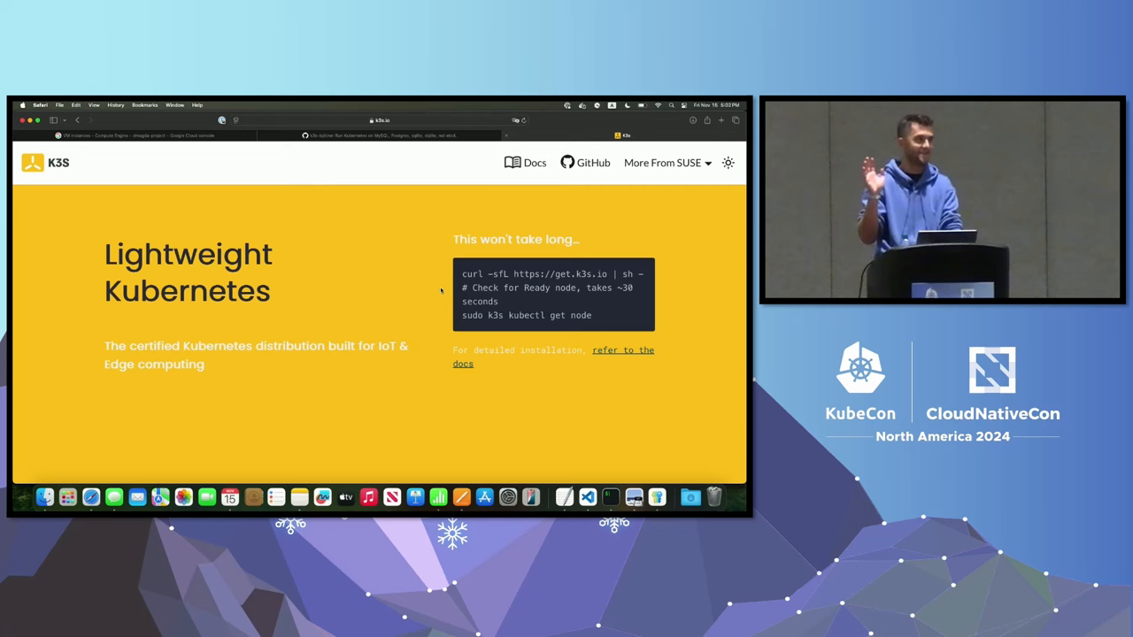
scroll("down", 3)
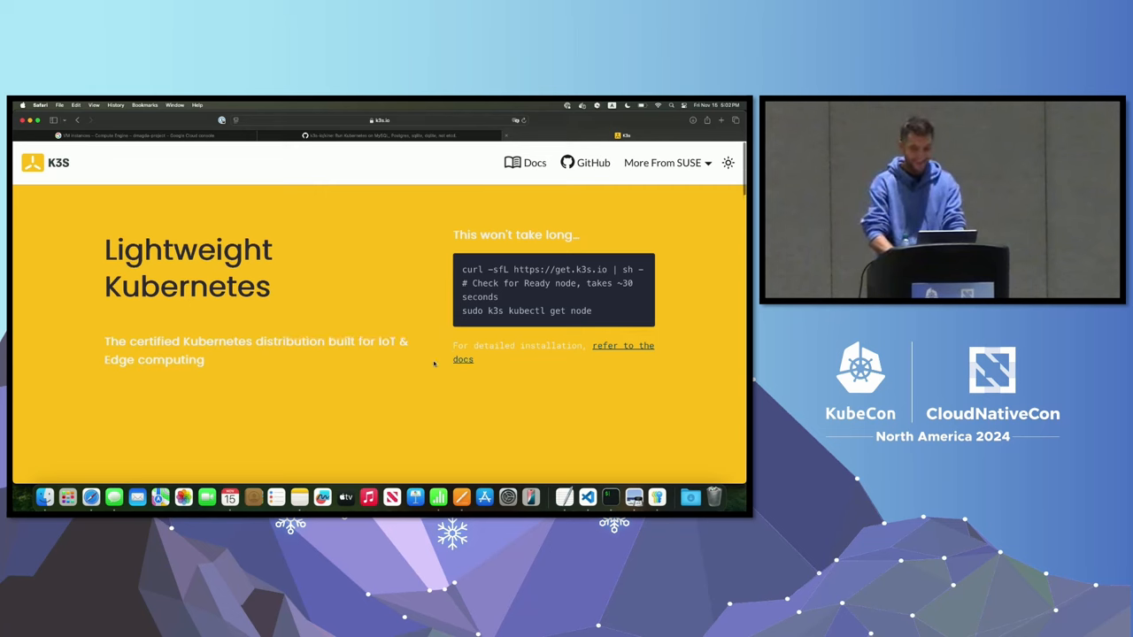
scroll("down", 3)
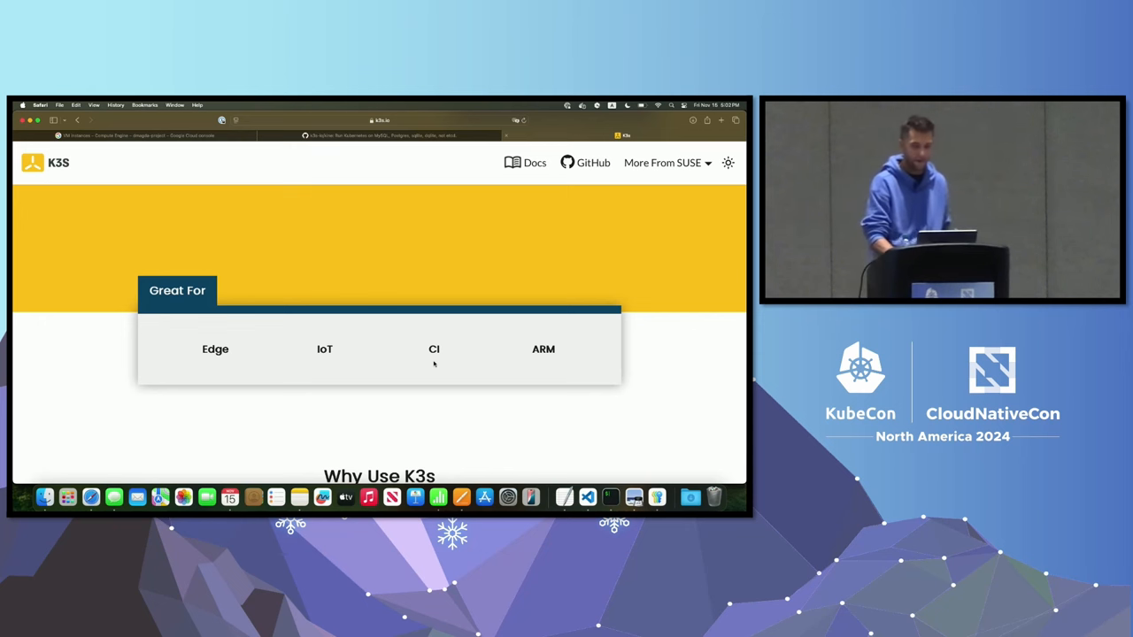
scroll("down", 3)
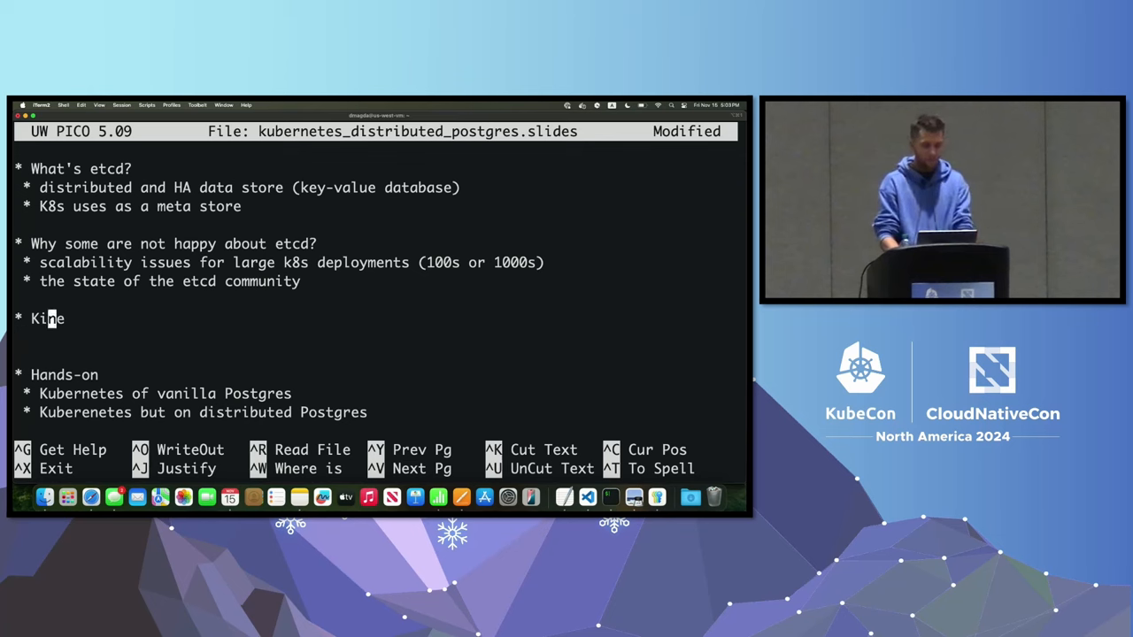
Complete the etcd-section bullet to read 'Kine with k3s'
type("iwt")
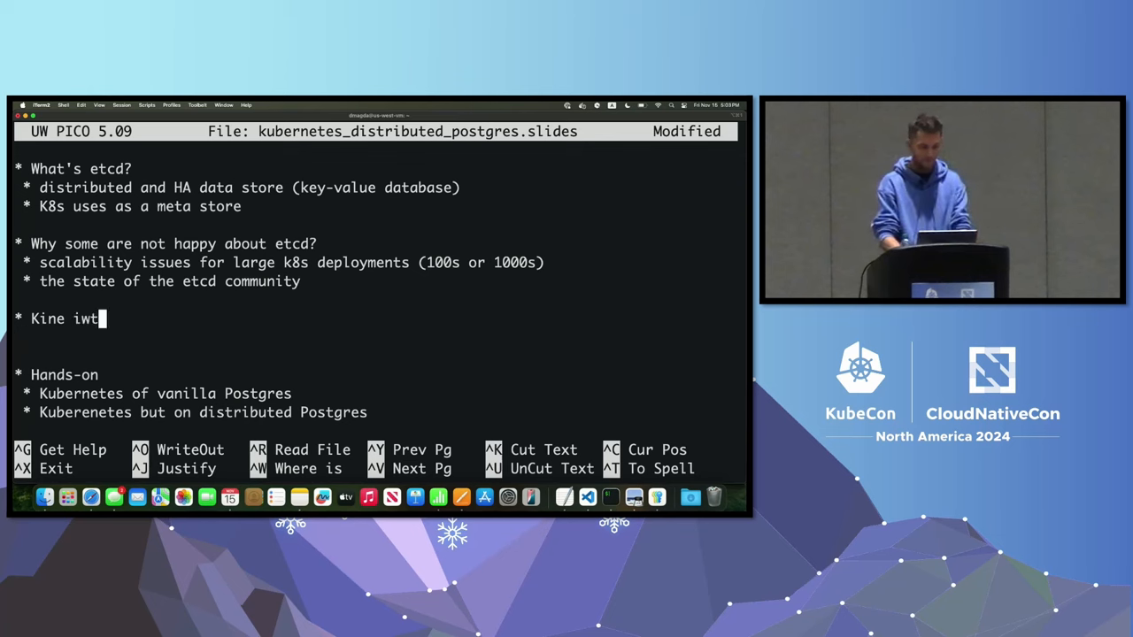
type("with")
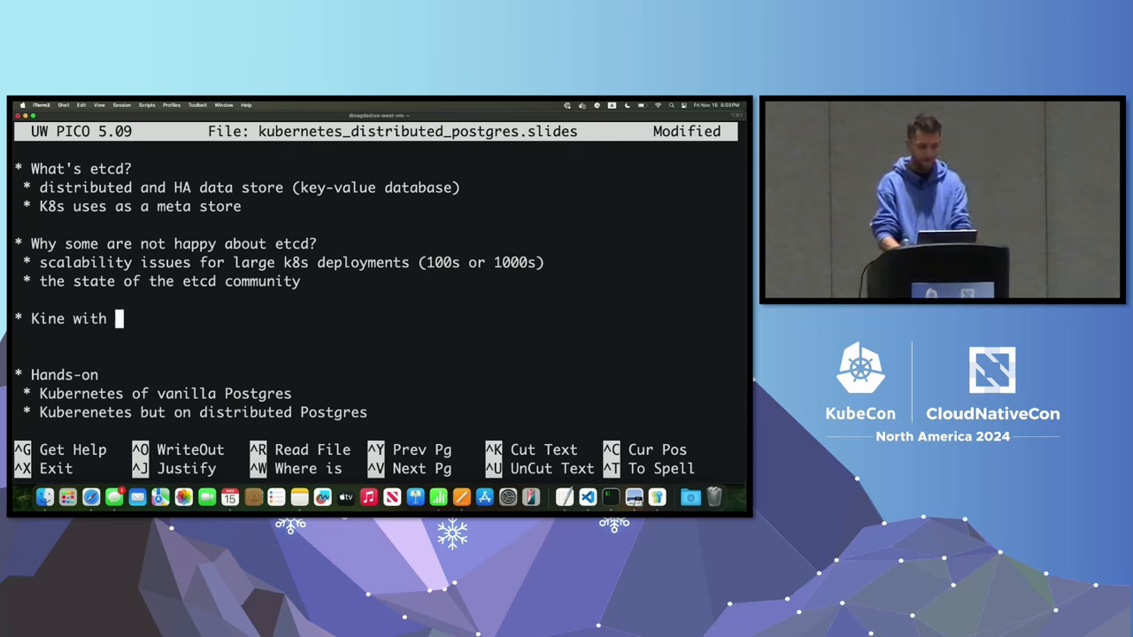
type("k3s")
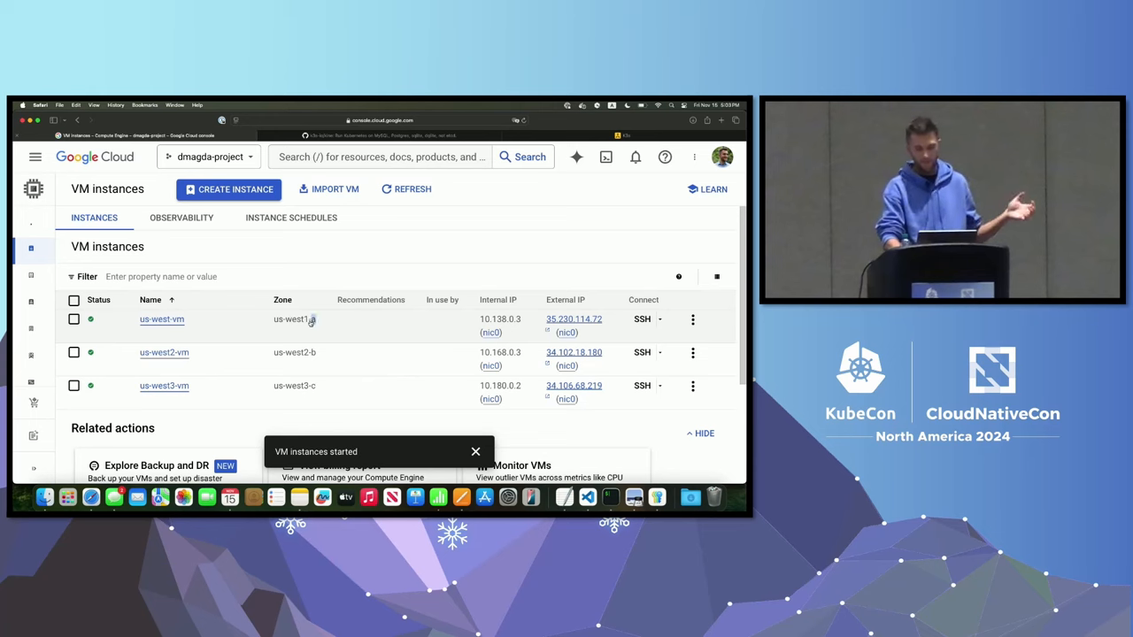
Select the external IP of us-west-vm in the VM instances list
double_click(294, 319)
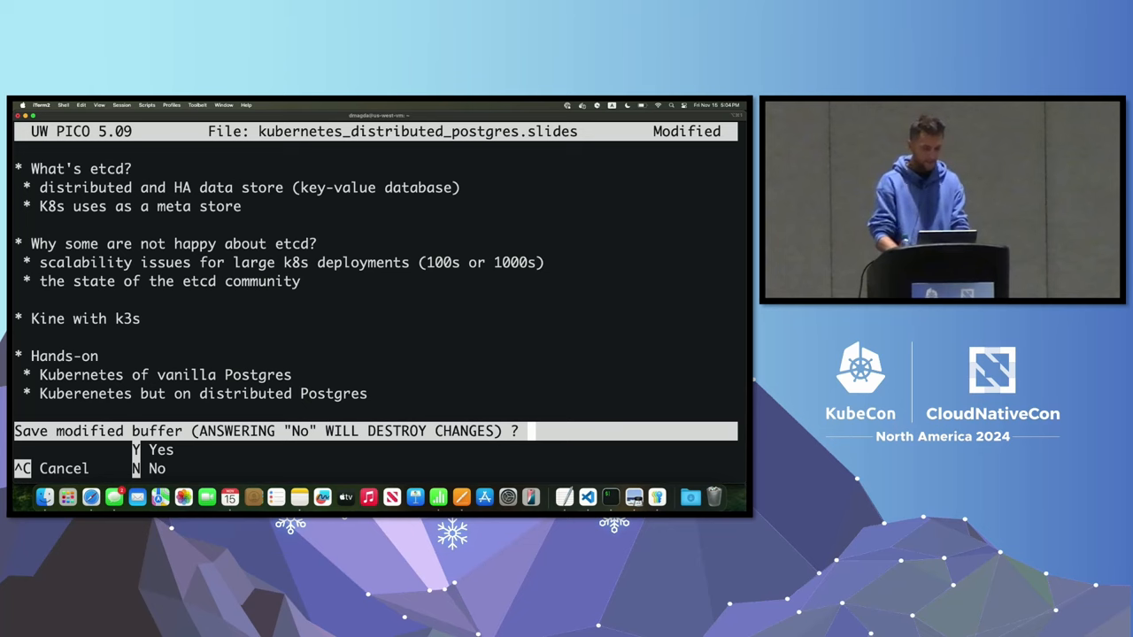
Answer the save prompt on exiting pico for the slides file
key("n")
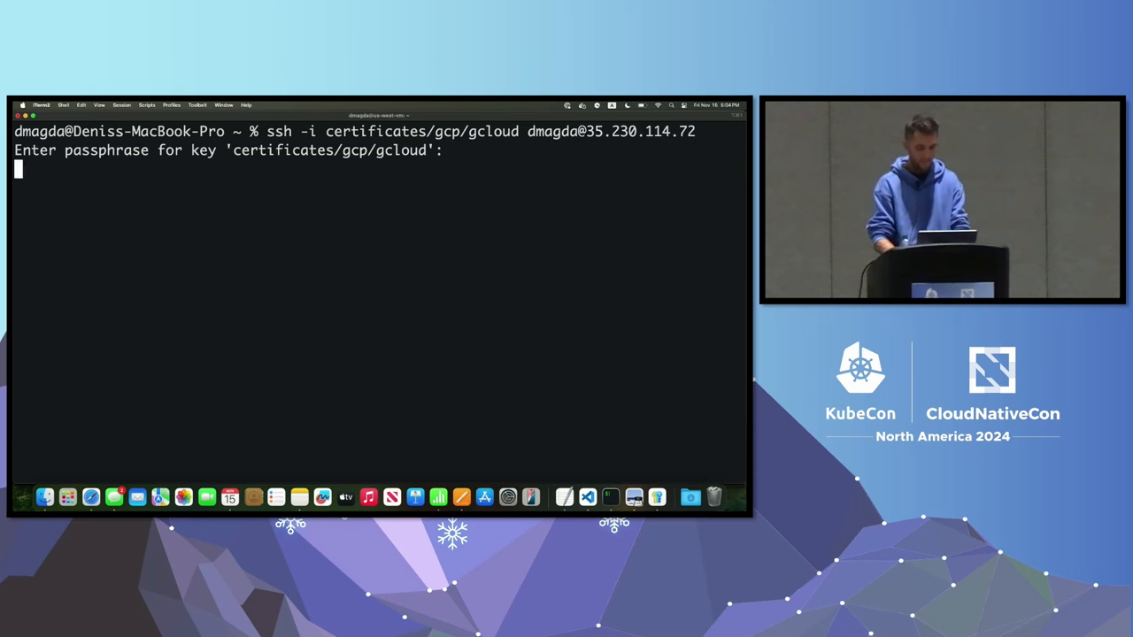
Log into the VM, connect psql to 127.0.0.1 as postgres and list relations with \d
key("enter")
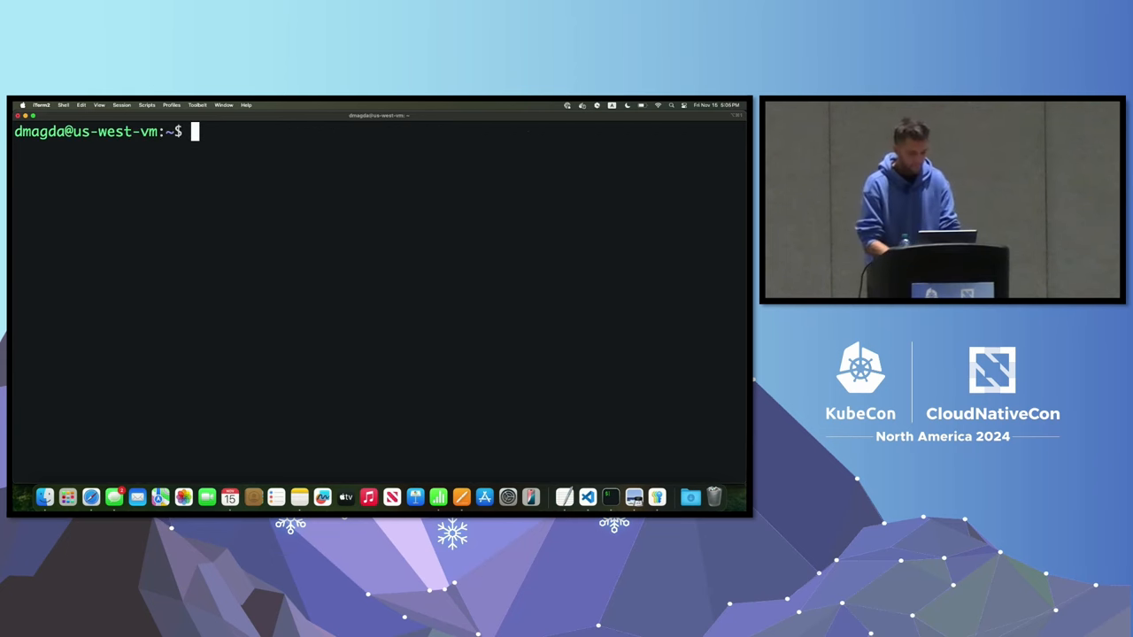
type("psql")
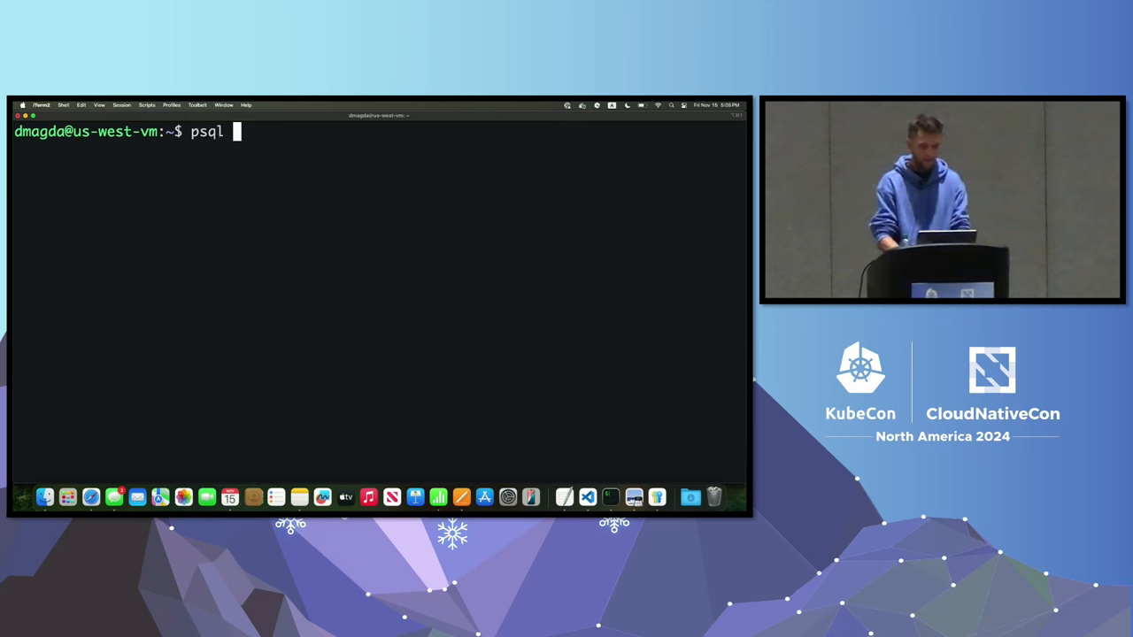
type("-")
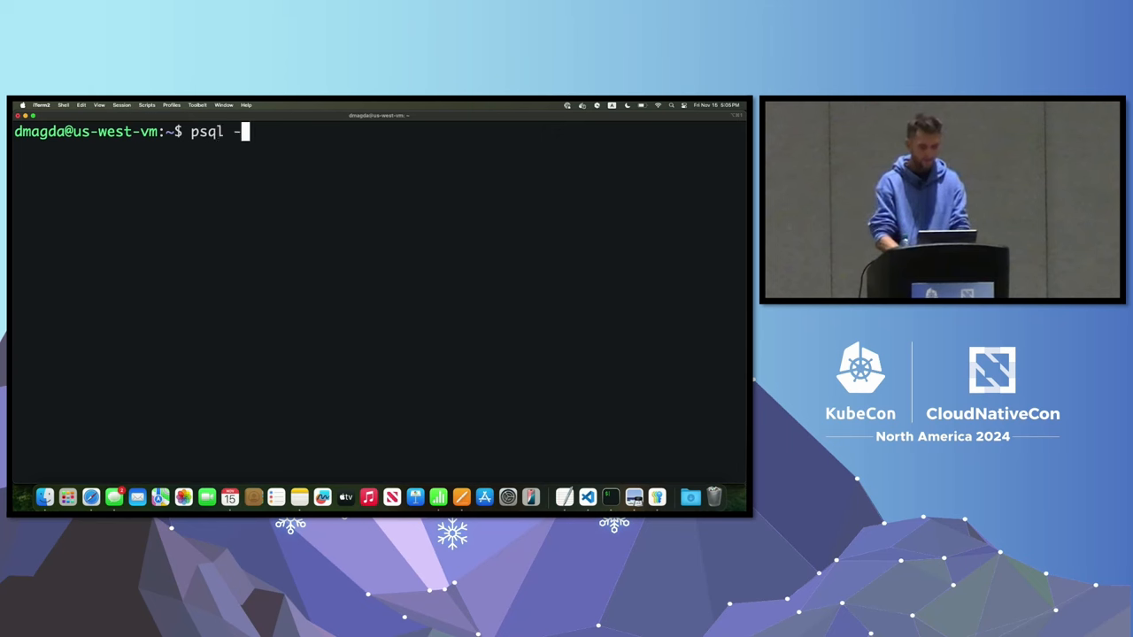
type("h 127.0.0.")
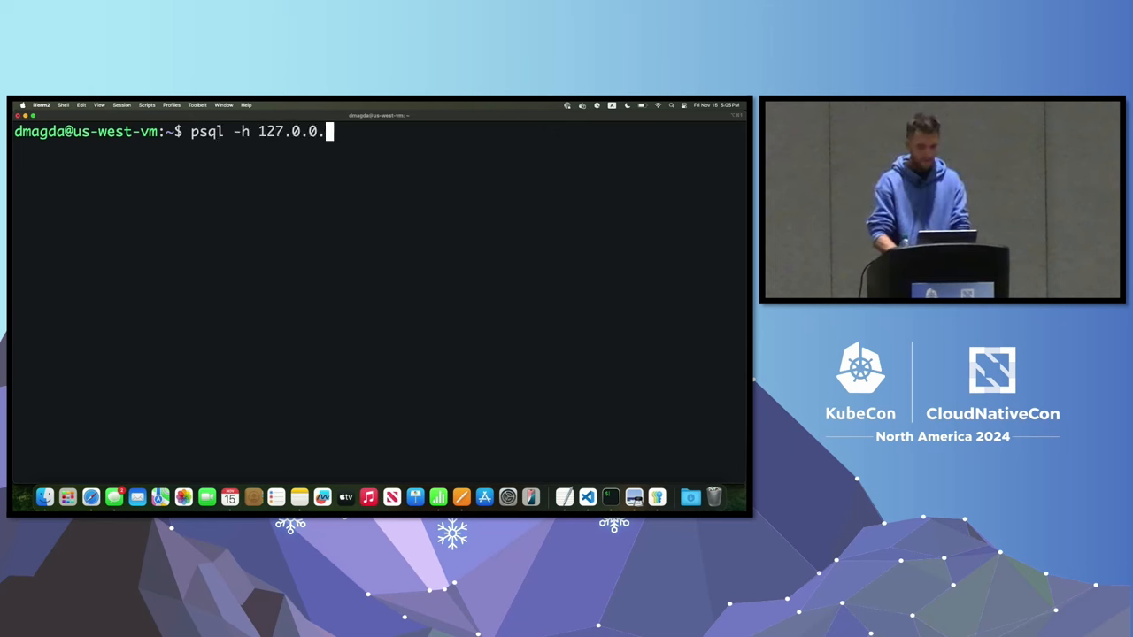
type("1 -")
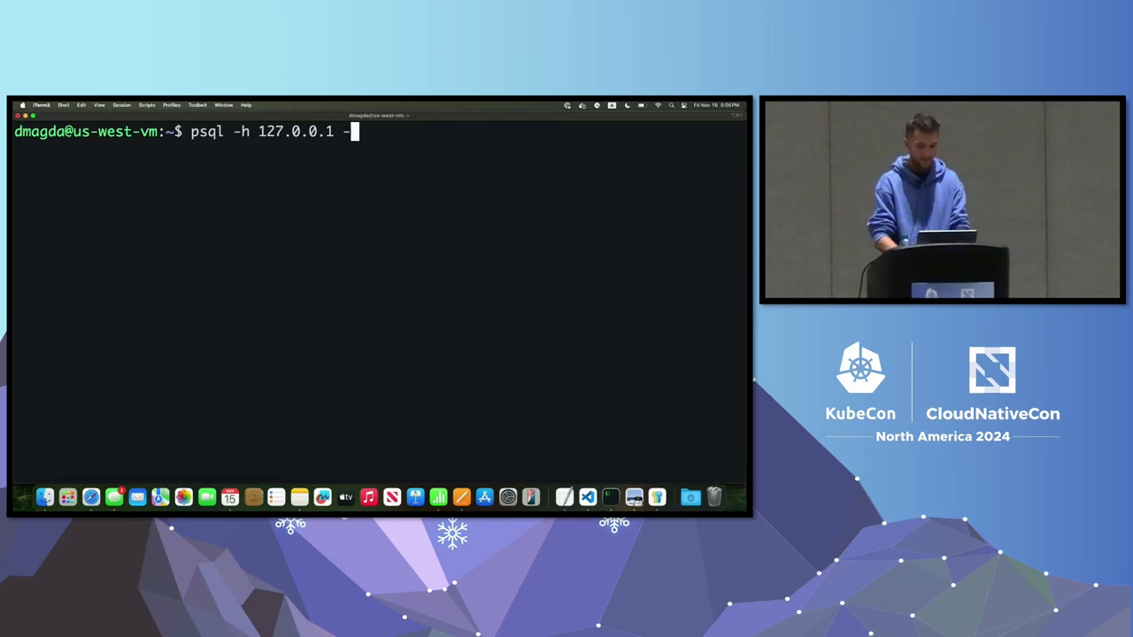
type("U postgres")
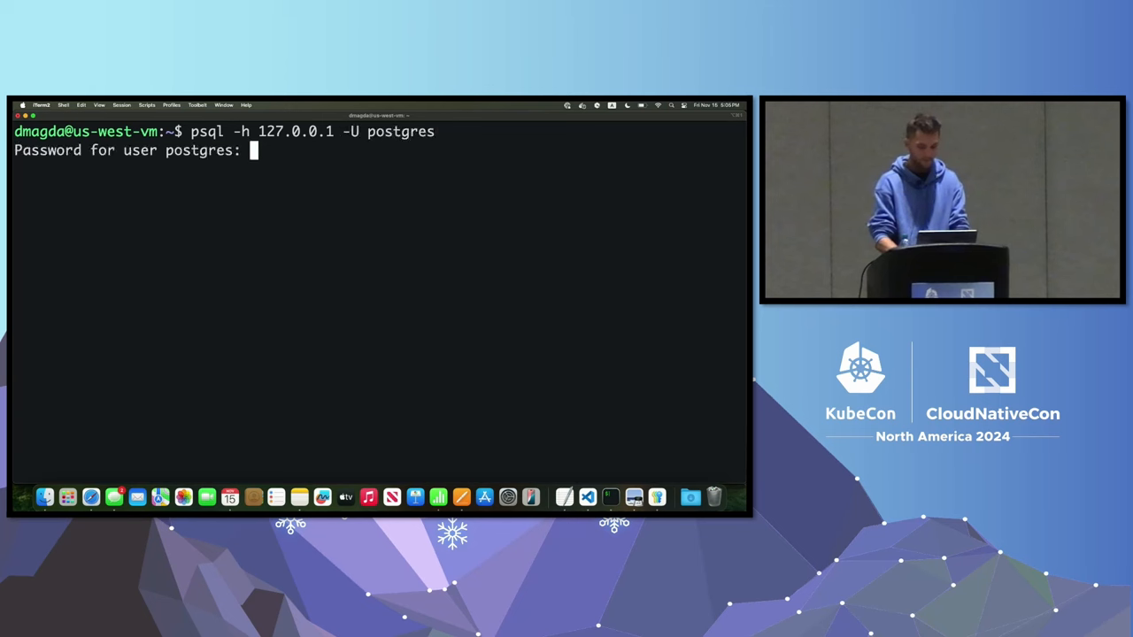
key("Return")
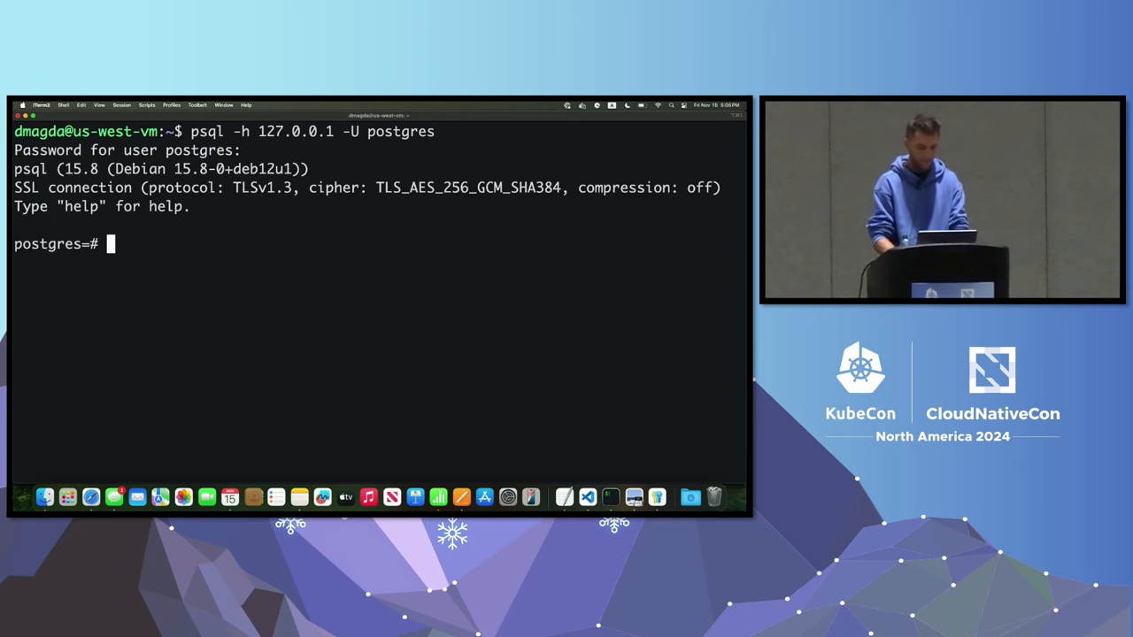
type("\\d")
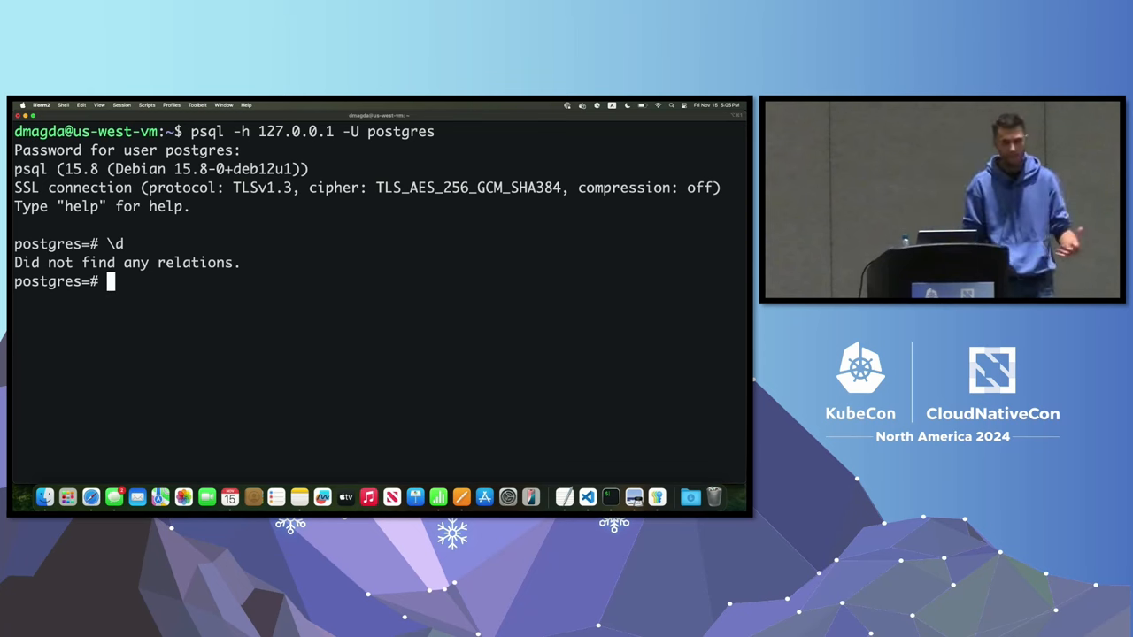
mouse_move(386, 322)
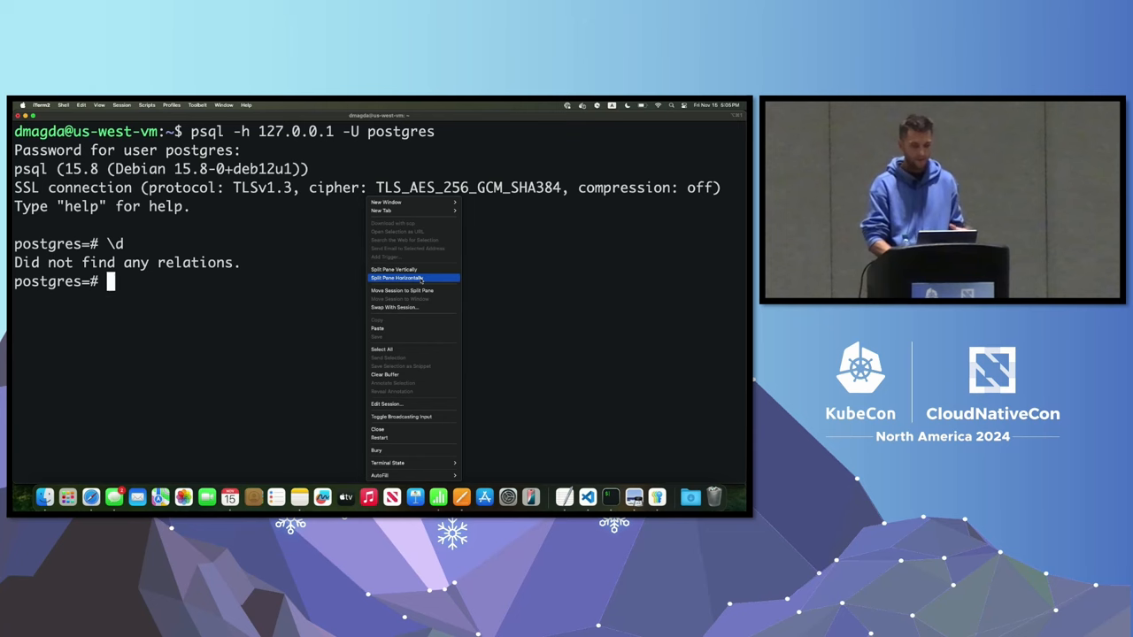
Split the iTerm2 window horizontally into a second shell pane above psql
left_click(397, 278)
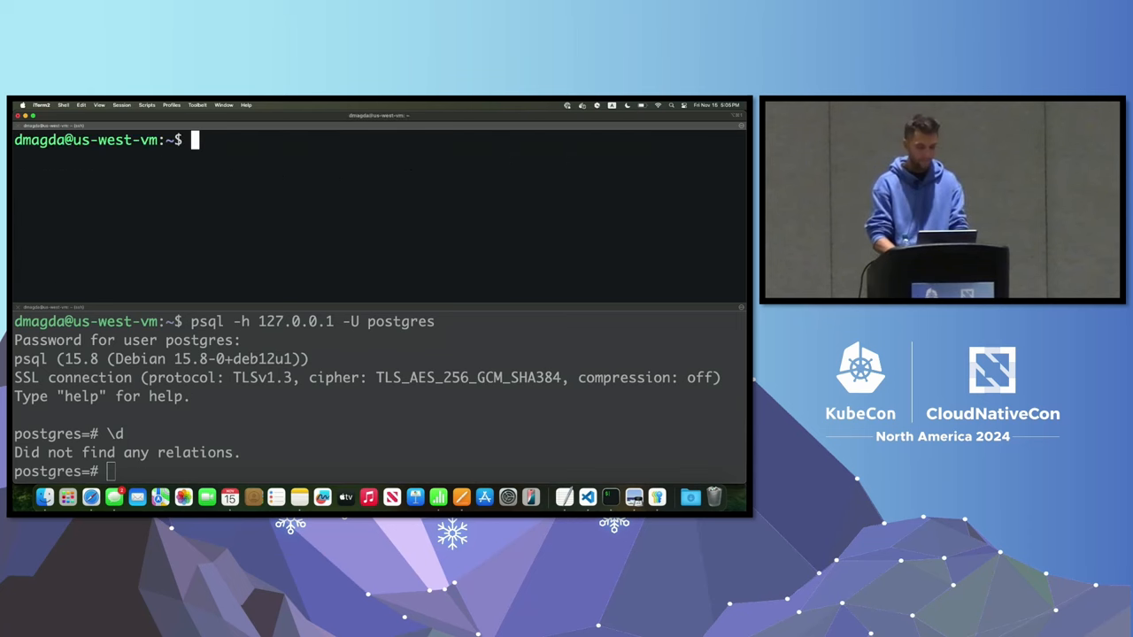
double_click(113, 140)
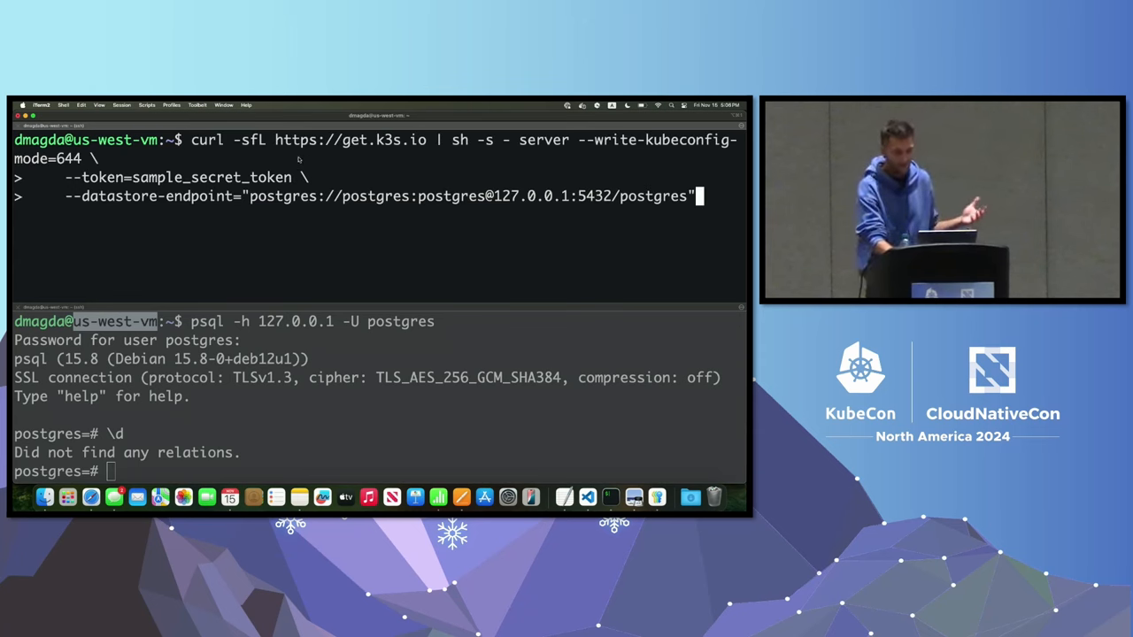
double_click(206, 140)
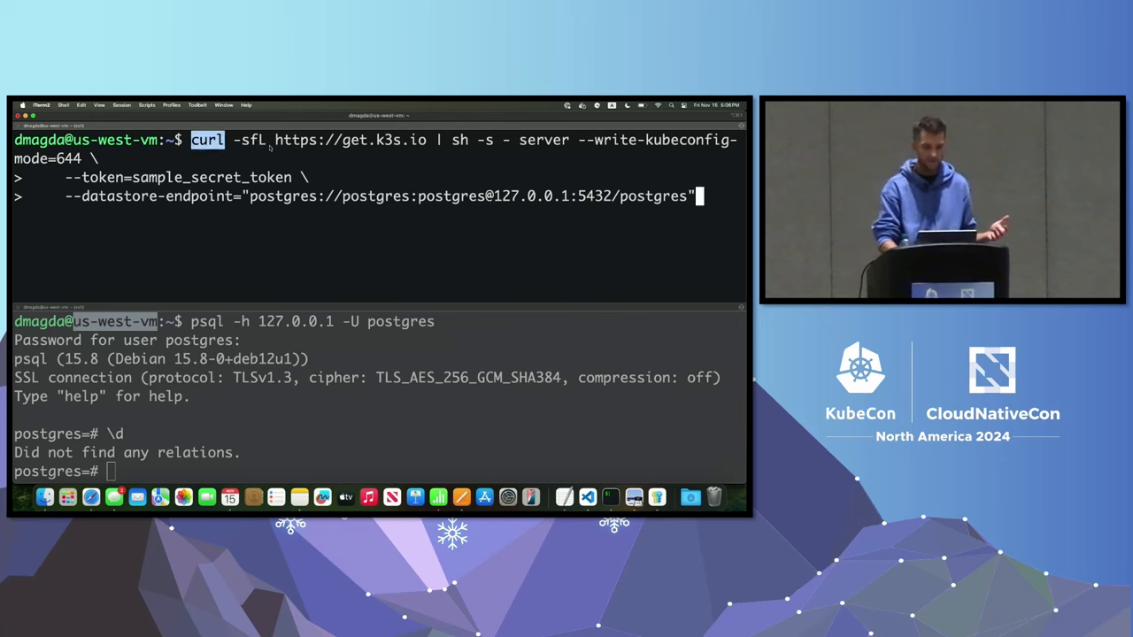
double_click(336, 140)
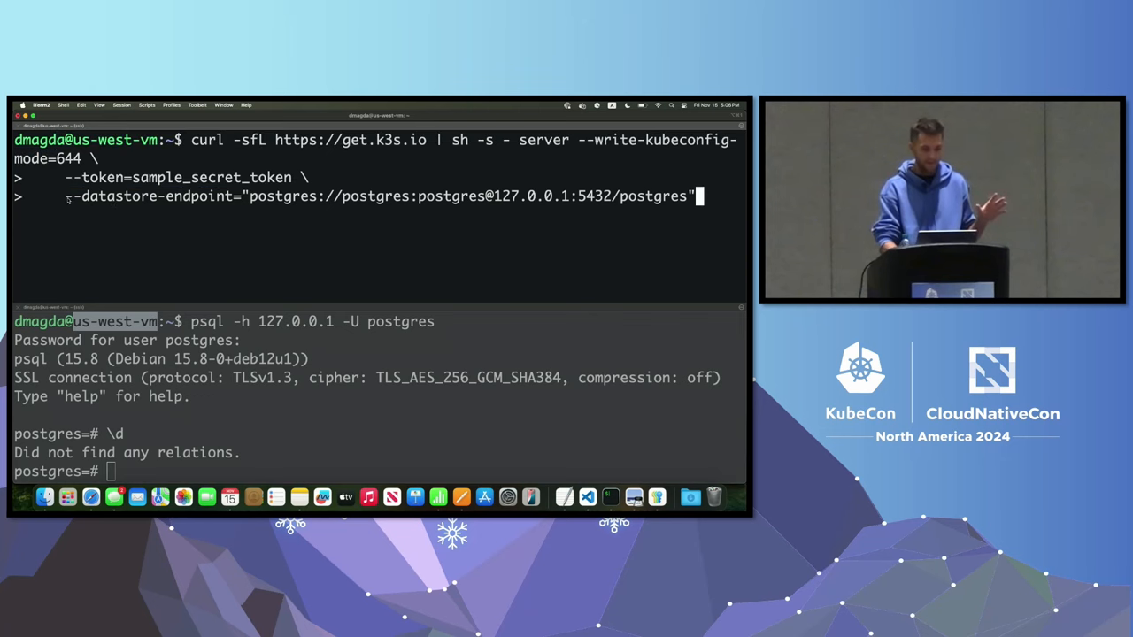
double_click(149, 195)
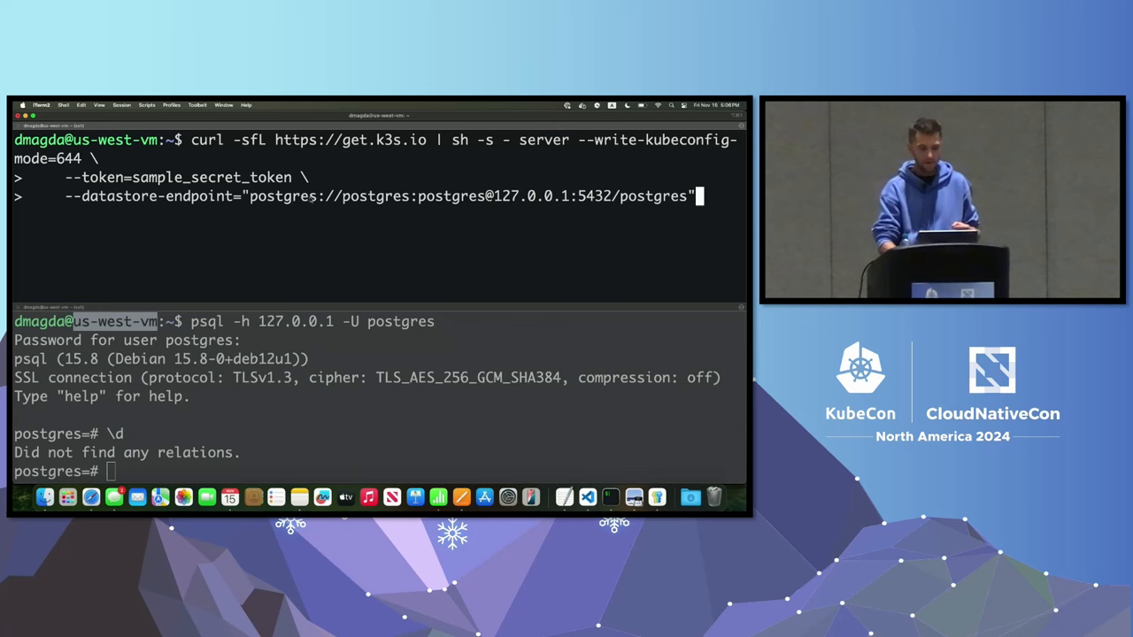
double_click(269, 195)
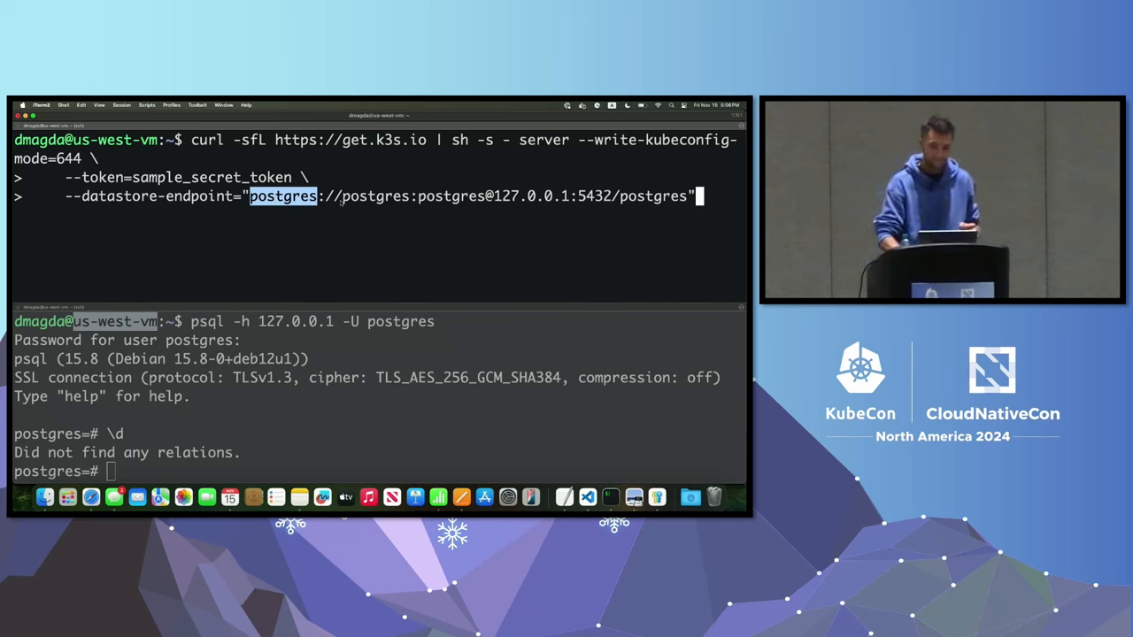
left_click_drag(343, 195, 577, 195)
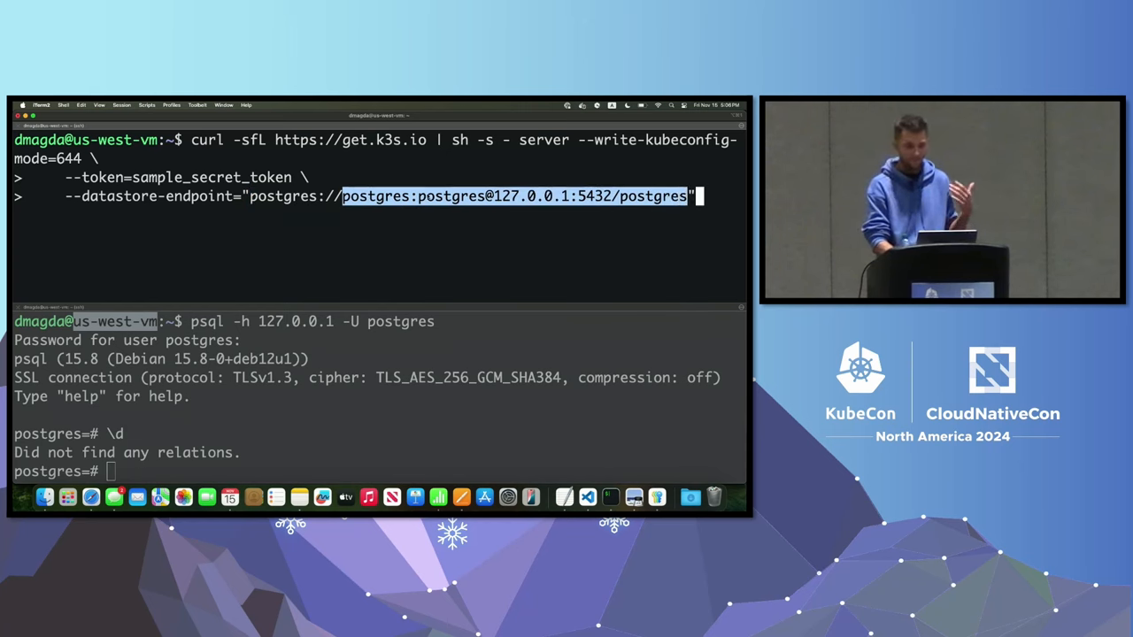
double_click(451, 195)
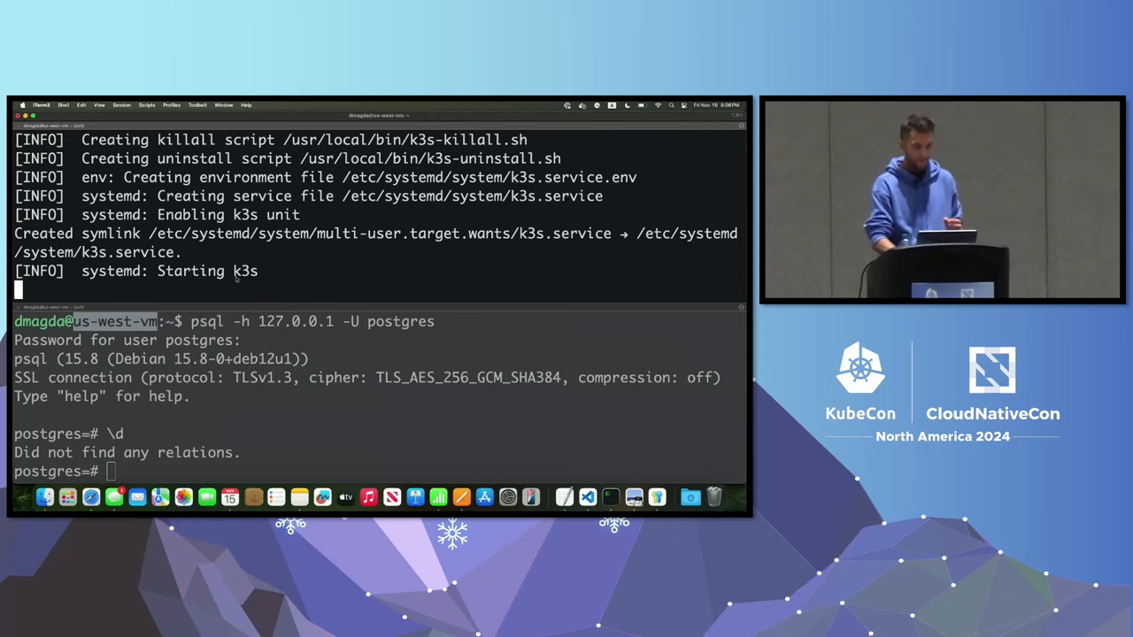
List relations in psql, revealing the new kine table and kine_id_seq sequence
double_click(244, 271)
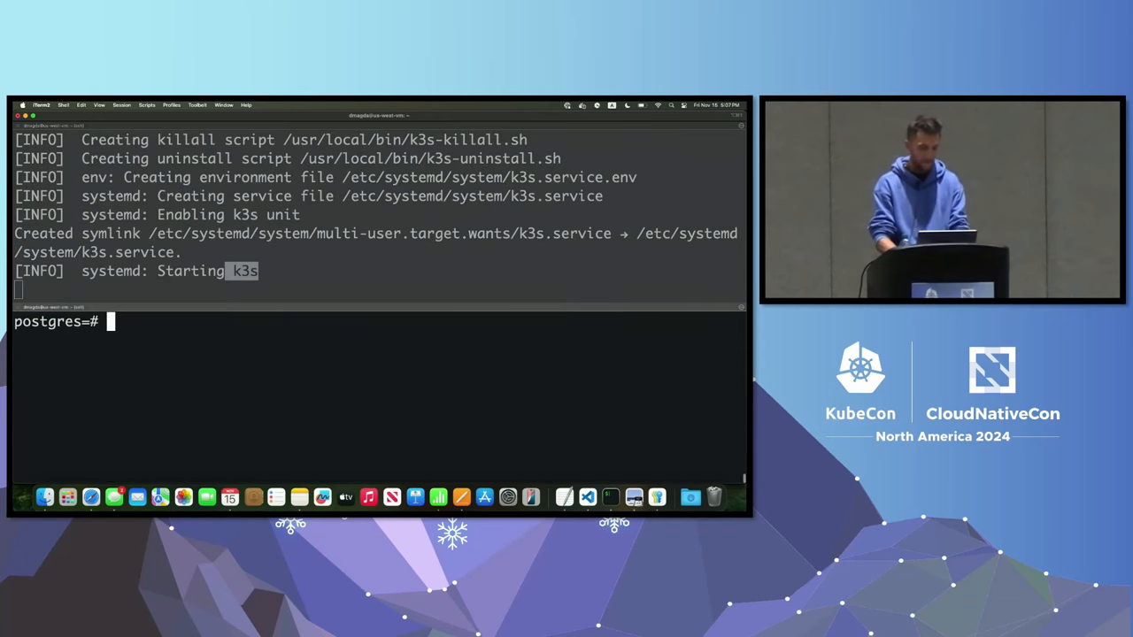
type("\\d")
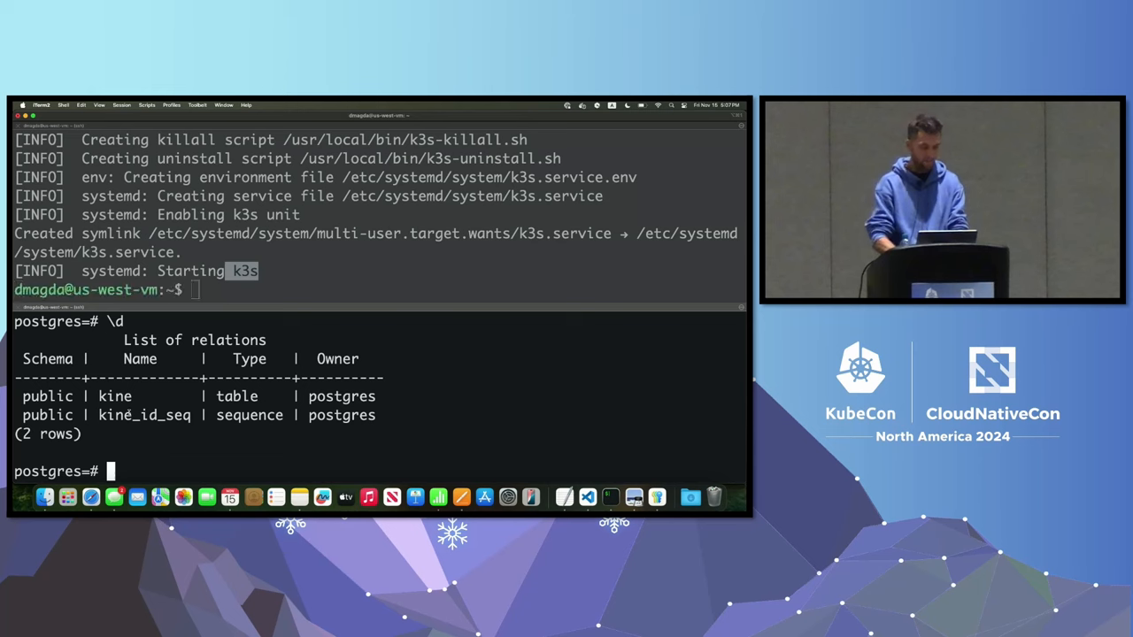
double_click(113, 397)
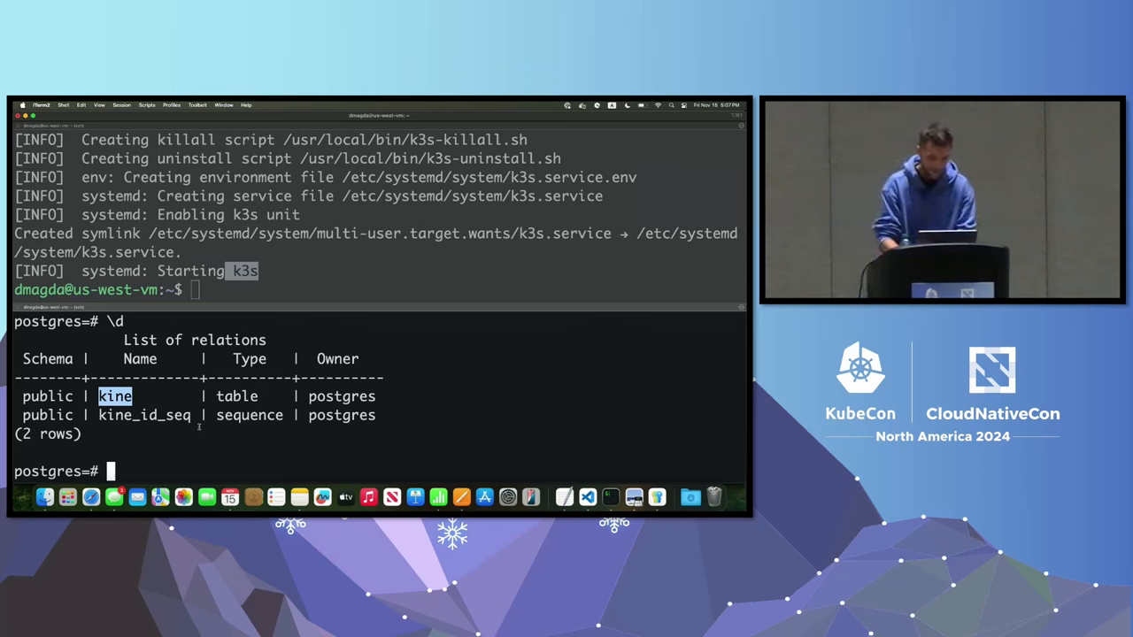
Run select count(*) from kine; and \watch it every 2 seconds, showing 784 rows
type("selec")
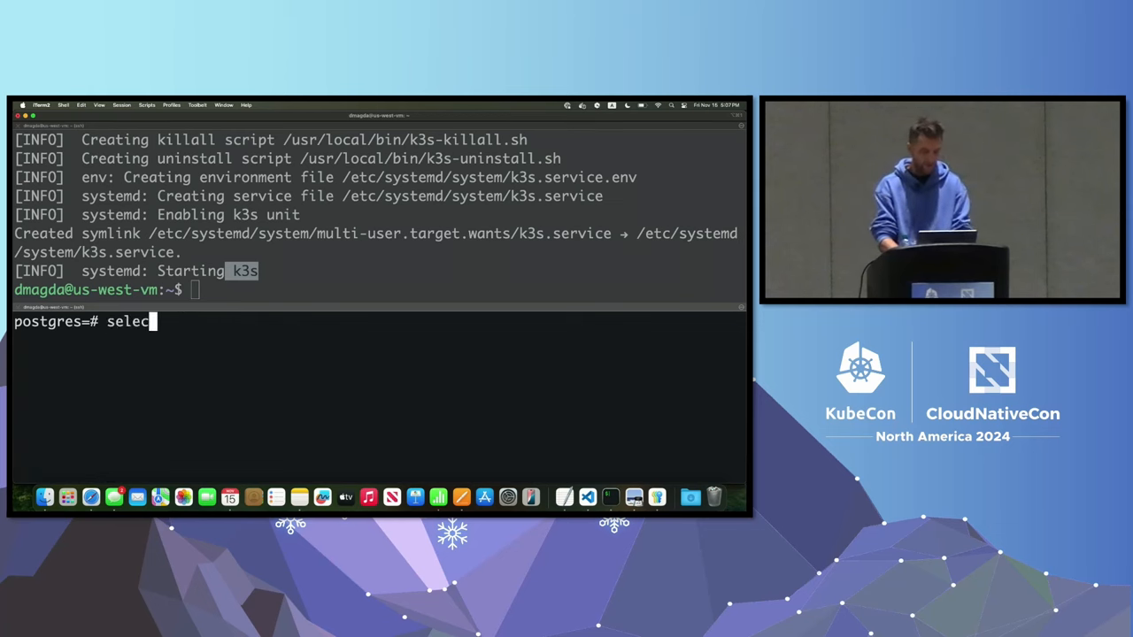
type("count(")
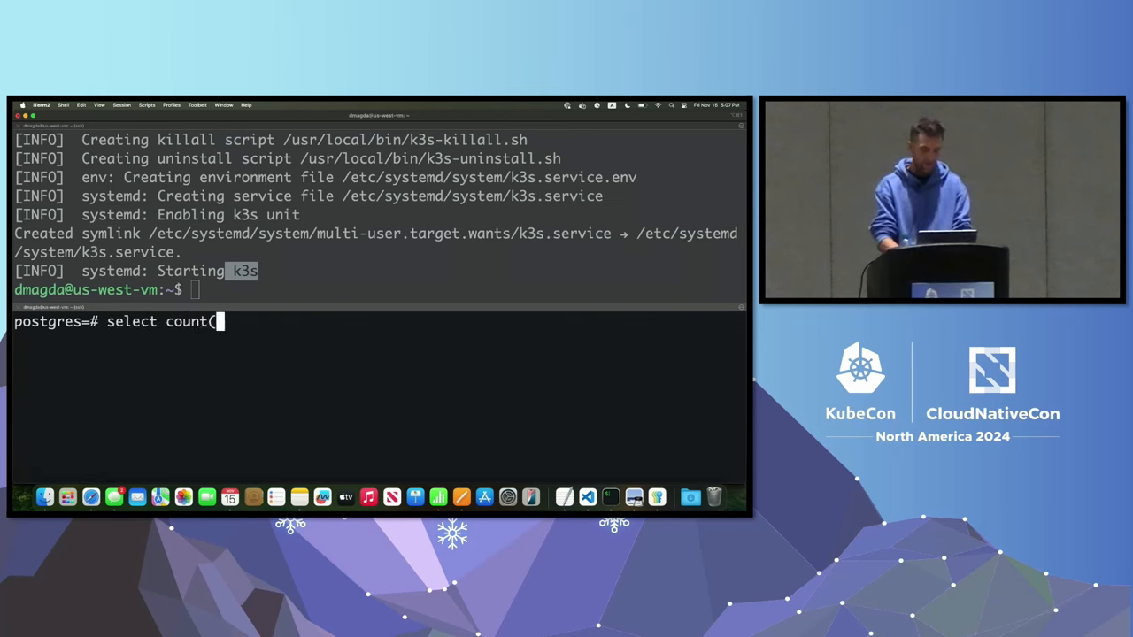
type("*) from")
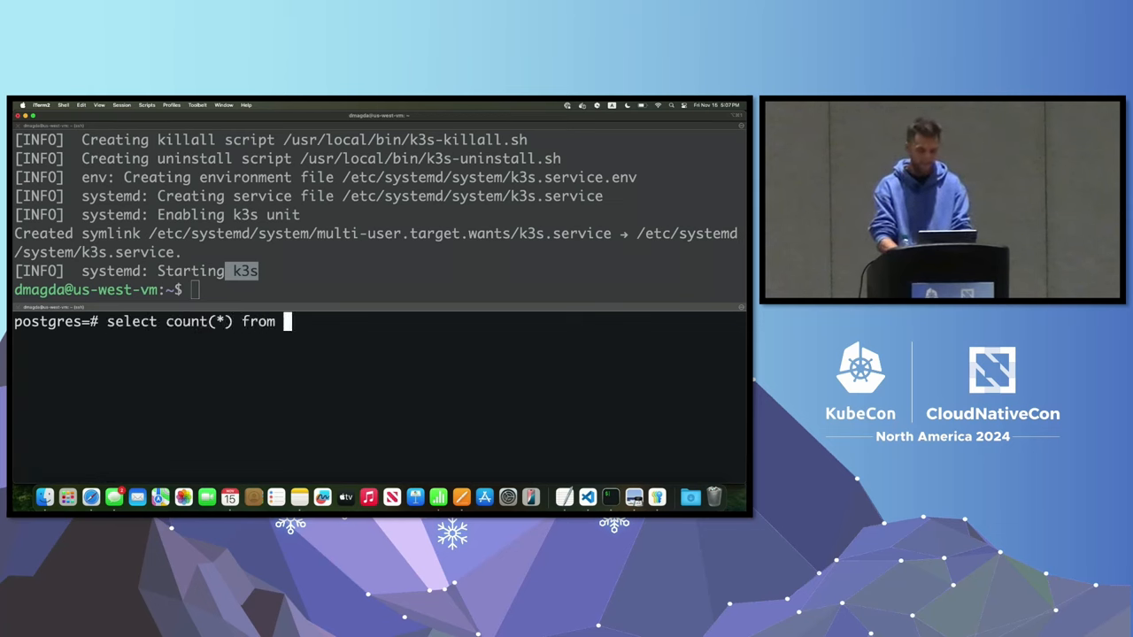
type("kine;")
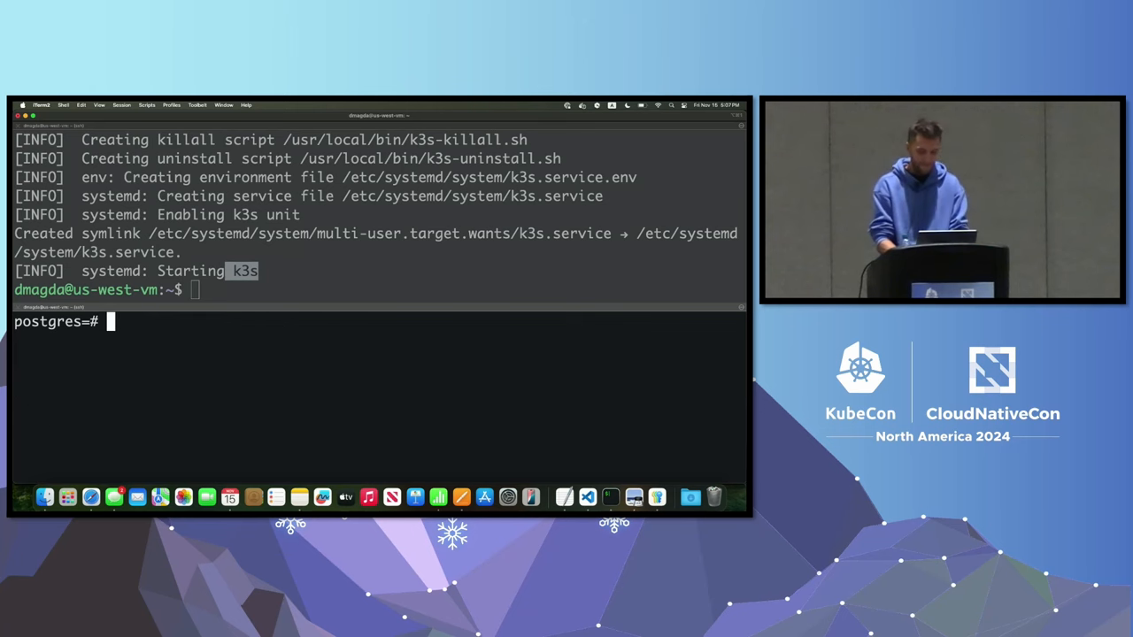
type("\\watch")
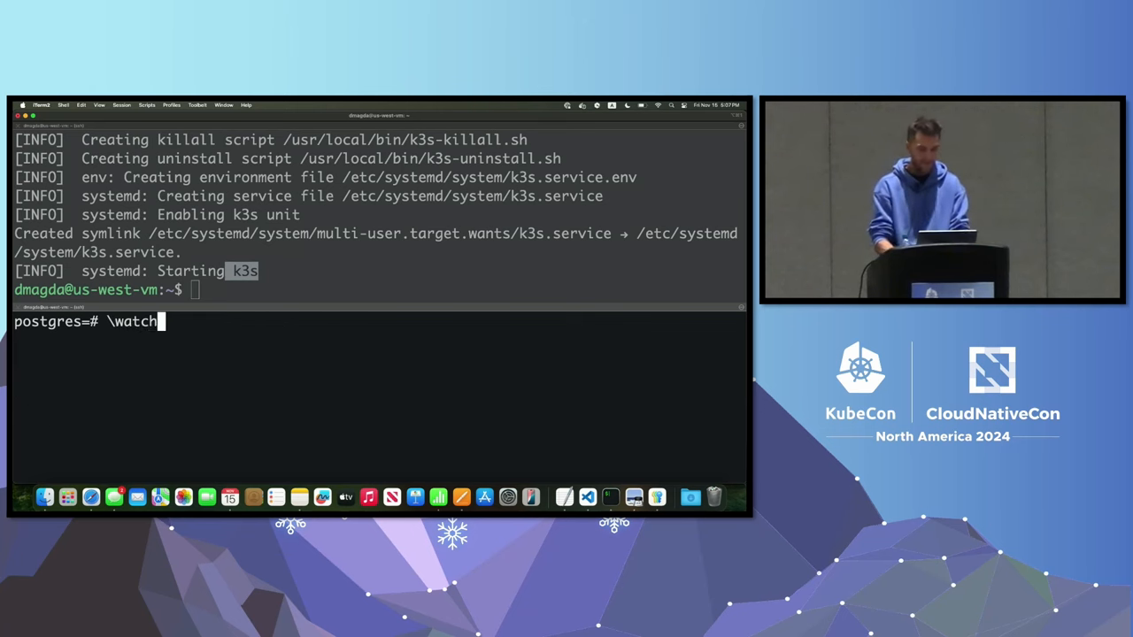
key("enter")
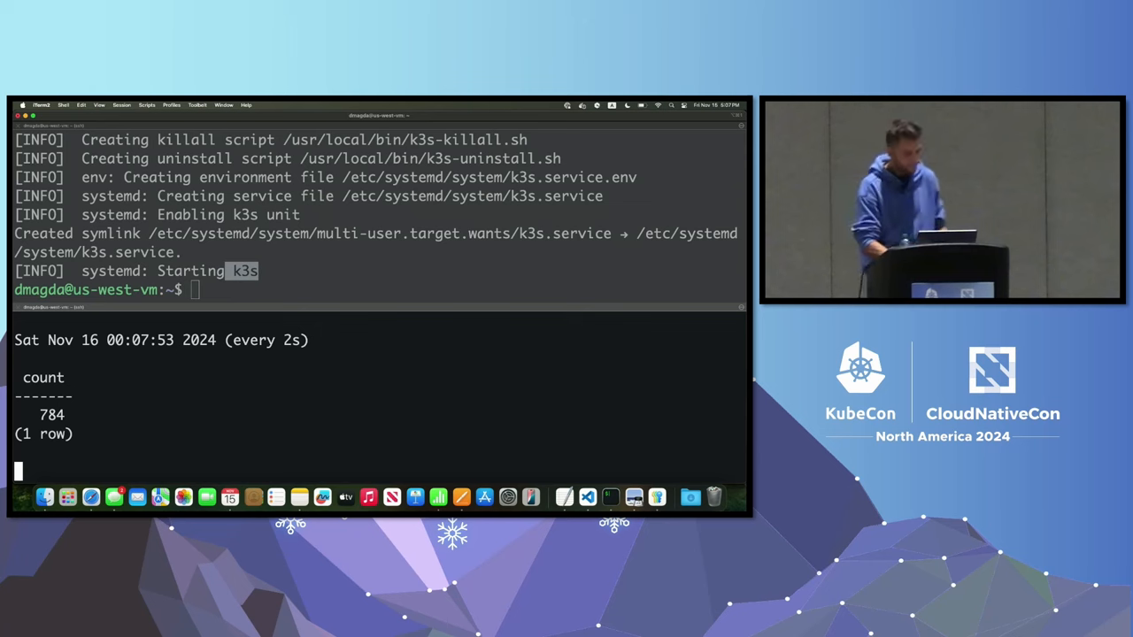
Stop the repeating count at 789 rows and describe the kine table's columns with \d+ kine
key("ctrl+c")
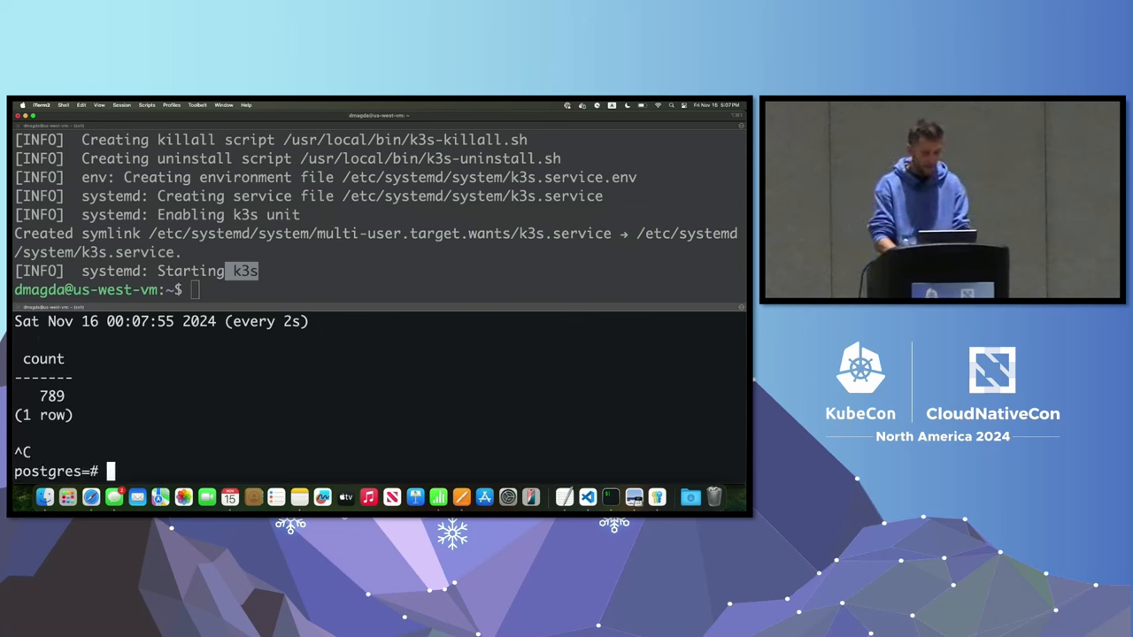
type("\\d")
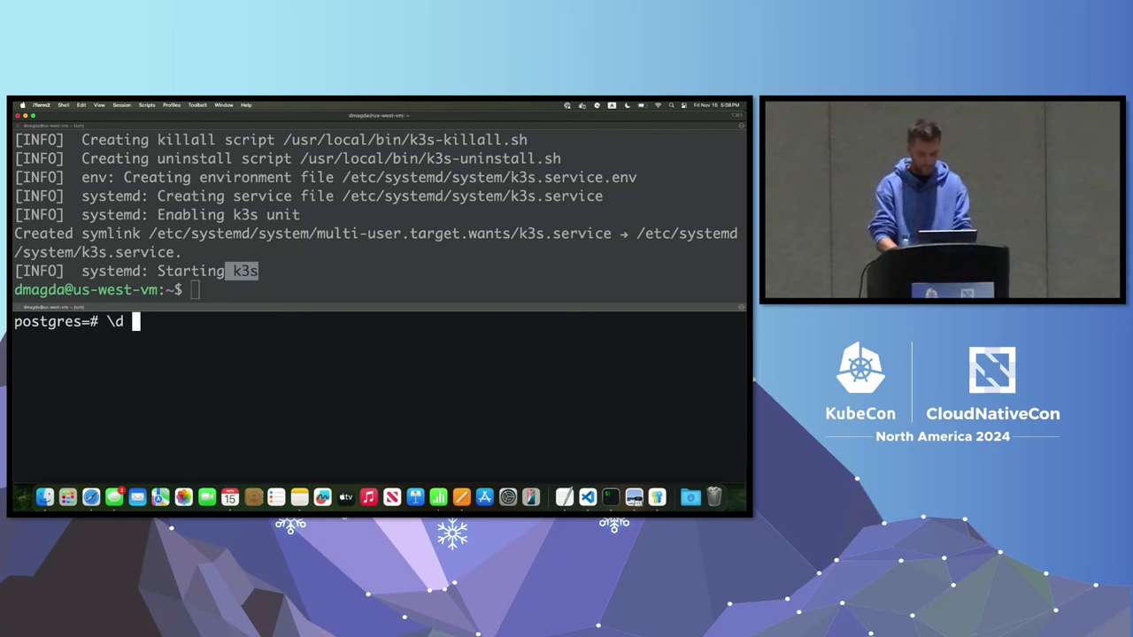
type("+")
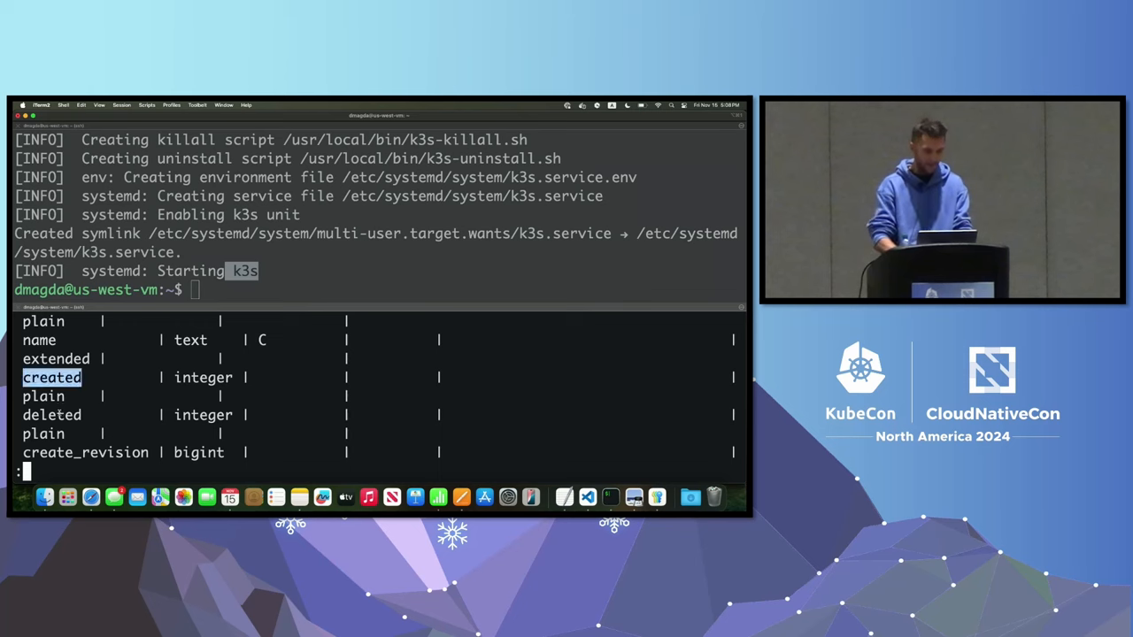
scroll("down", 3)
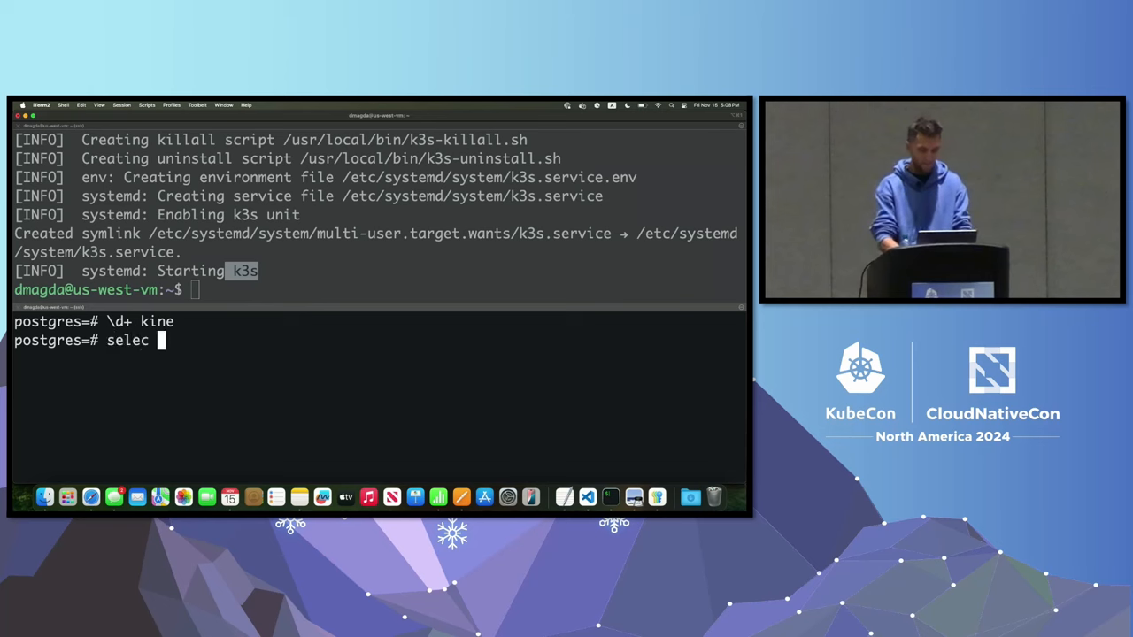
Query the five newest kine rows by id desc and \watch the list, showing /registry lease keys
type("id,")
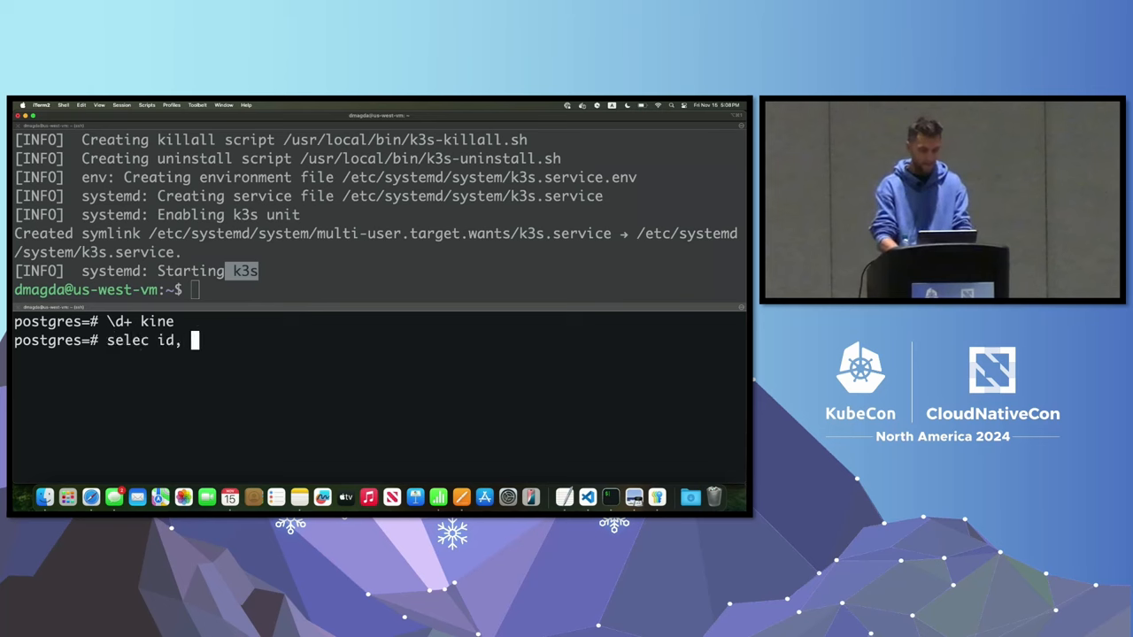
type("name from kine")
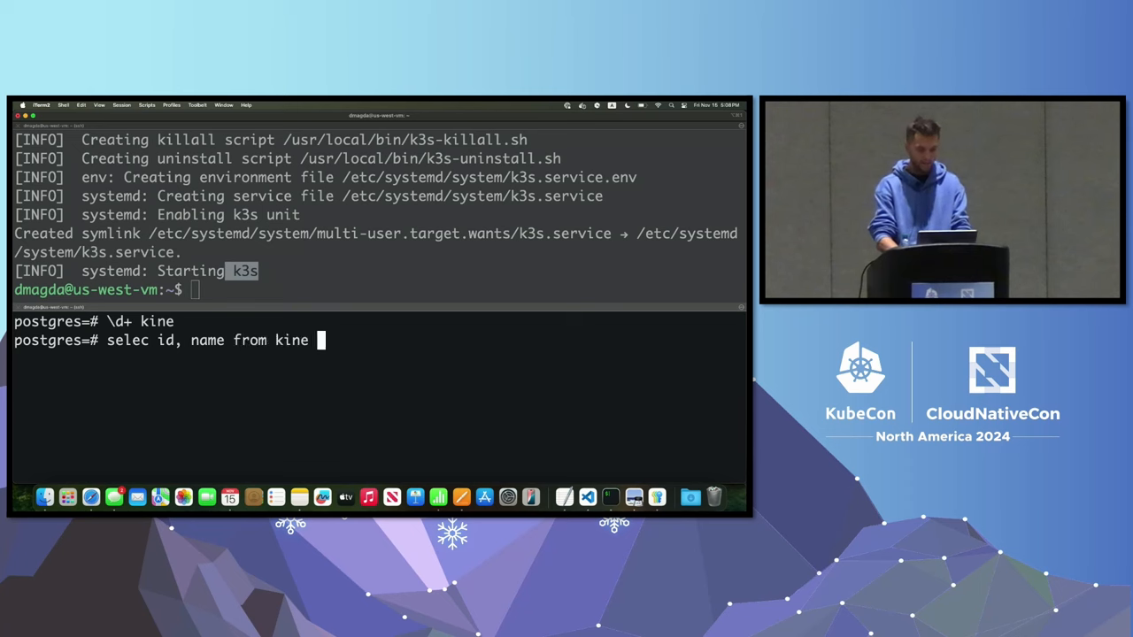
type("order by")
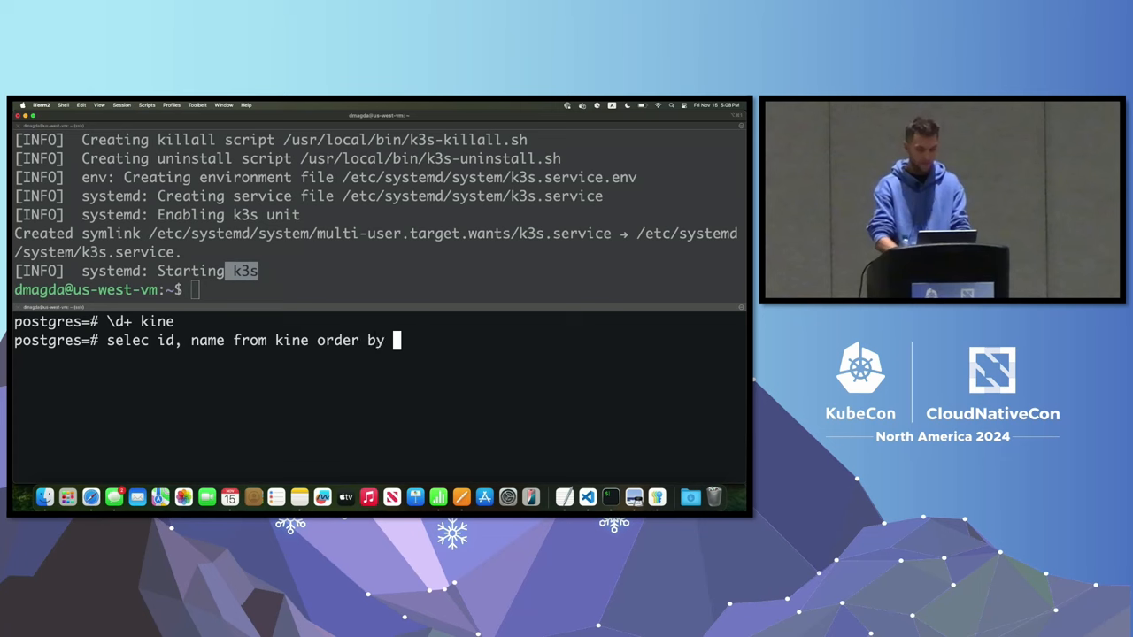
type("id desc limit 5;")
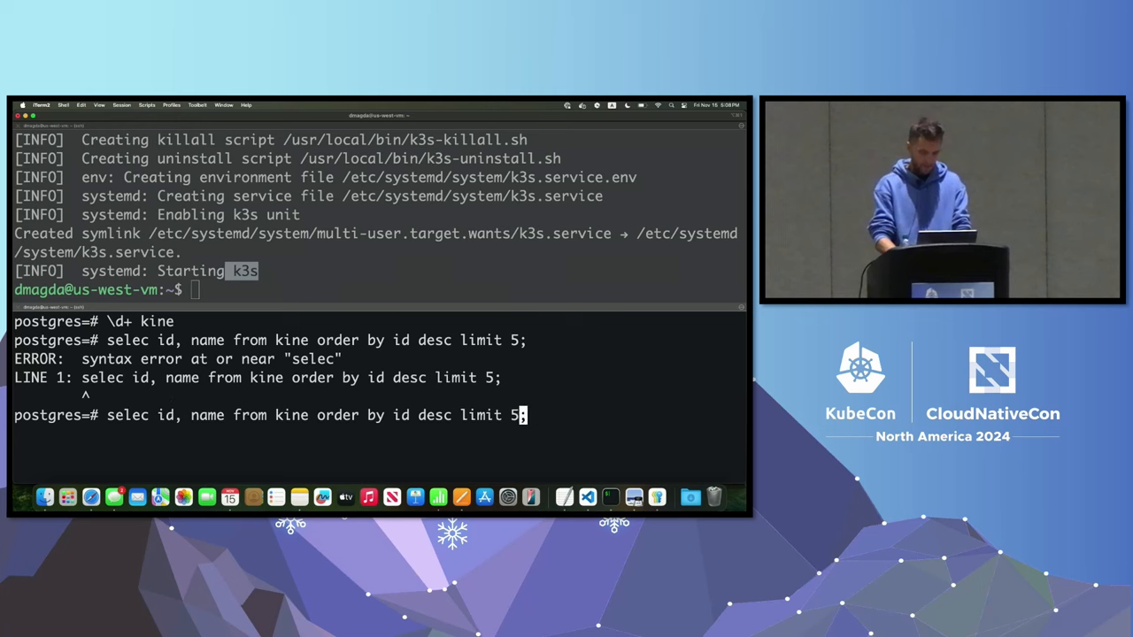
mouse_move(345, 414)
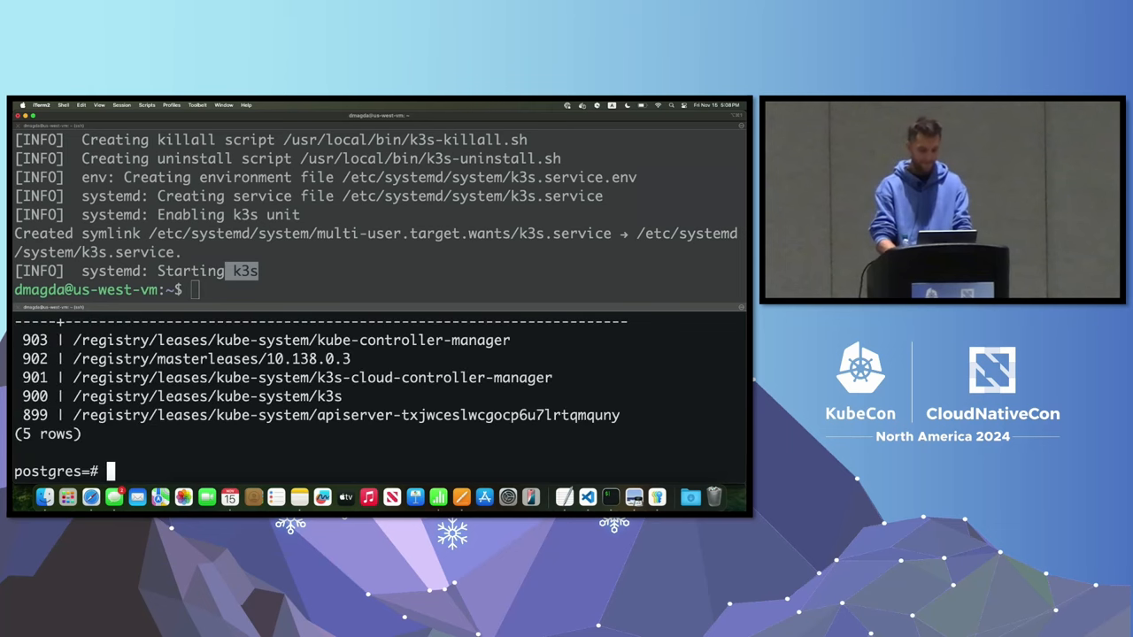
type("\\wa")
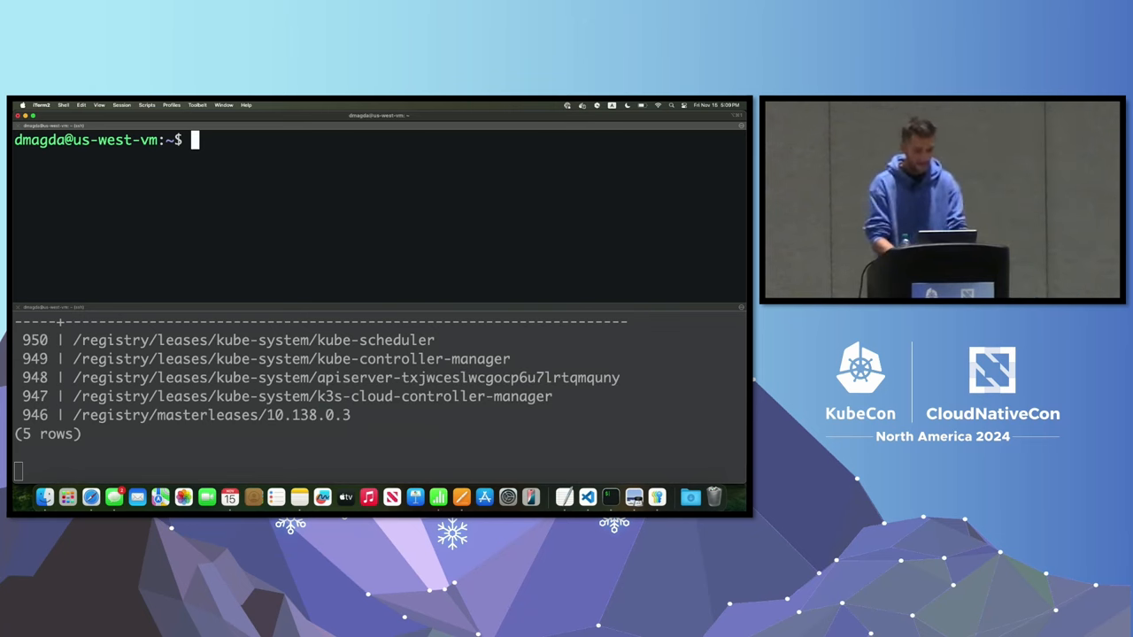
Begin a k3s kubectl command in the top pane while the kine list refreshes
type("k3s")
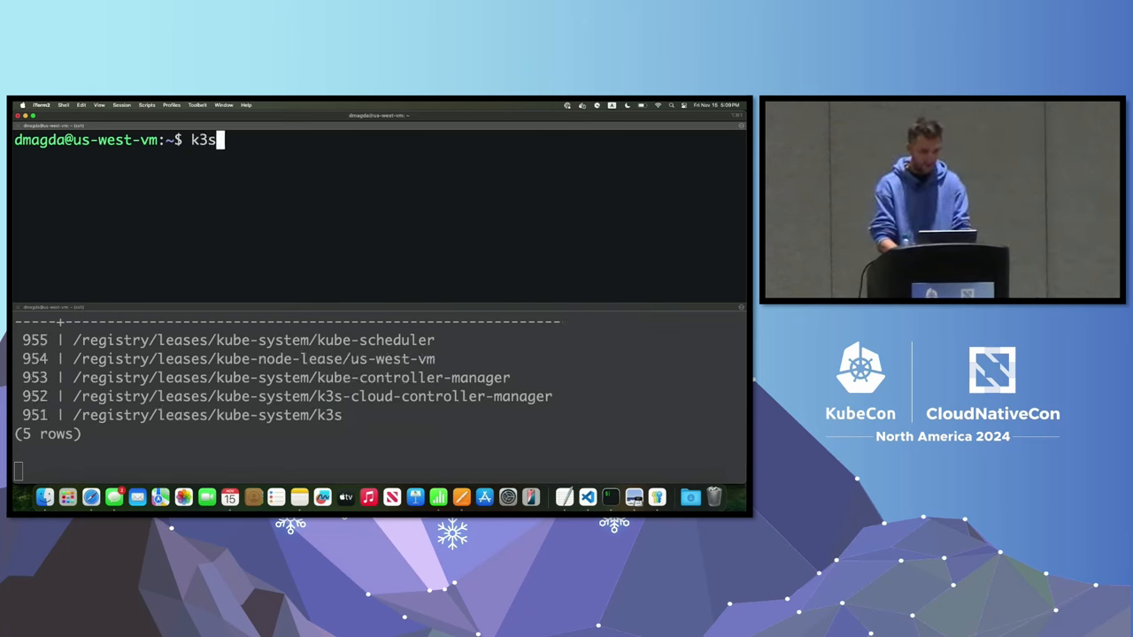
type("ku")
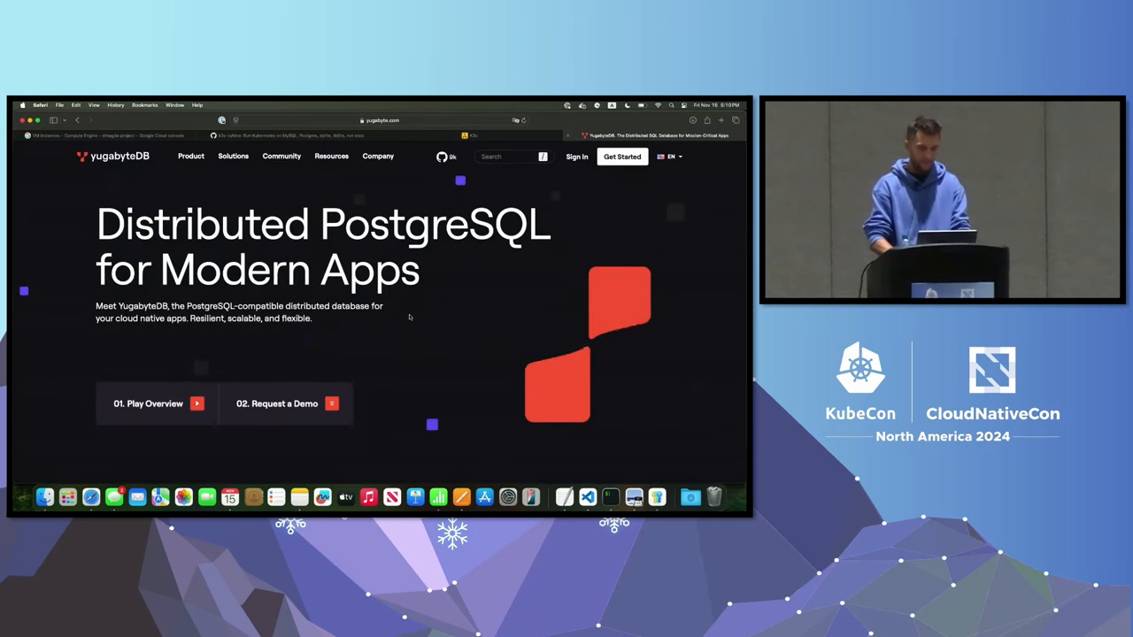
Scroll the yugabyte.com page down to the PostgreSQL-compatible multi-master architecture diagram
scroll("down", 3)
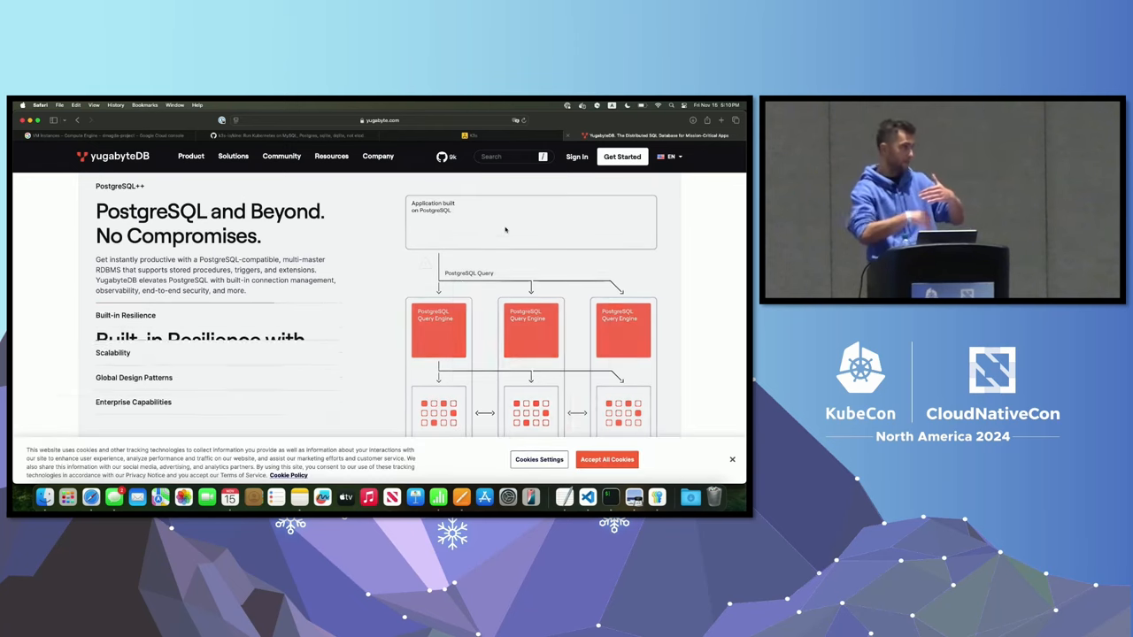
scroll("down", 3)
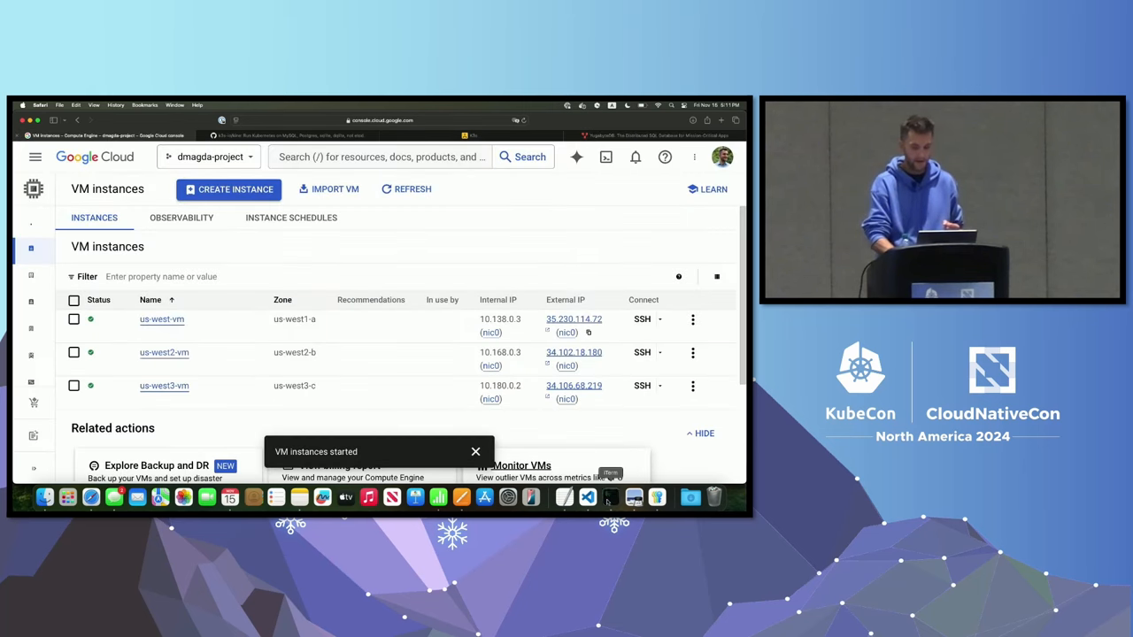
Review the three started US-west VM instances in Compute Engine
left_click(609, 495)
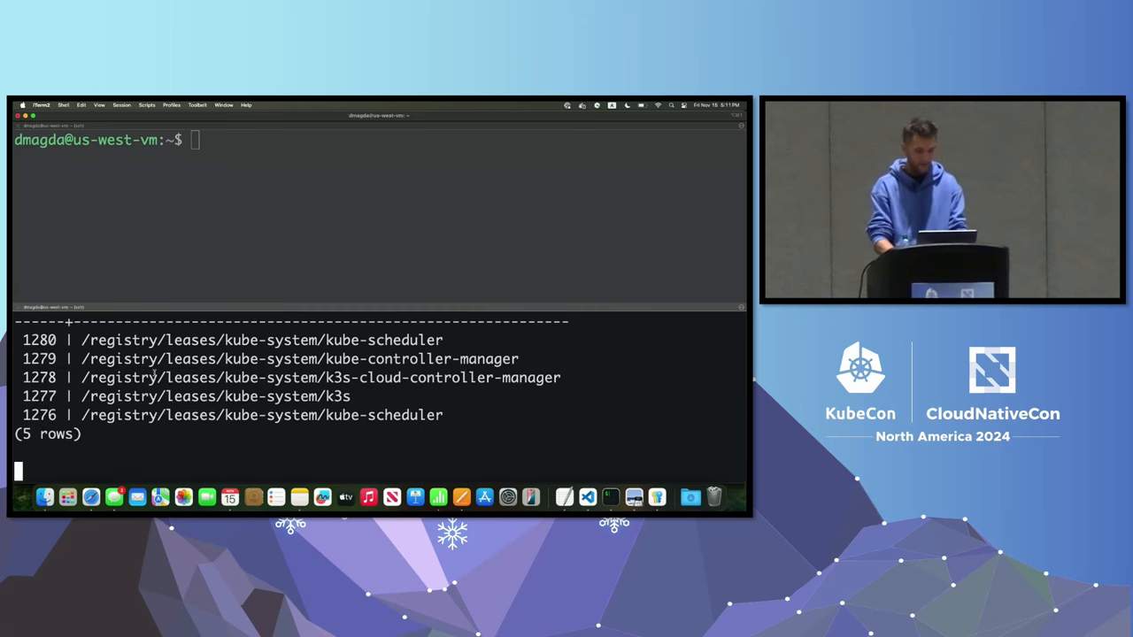
Quit psql with \q, returning to the us-west-vm shell prompt
type("\\q")
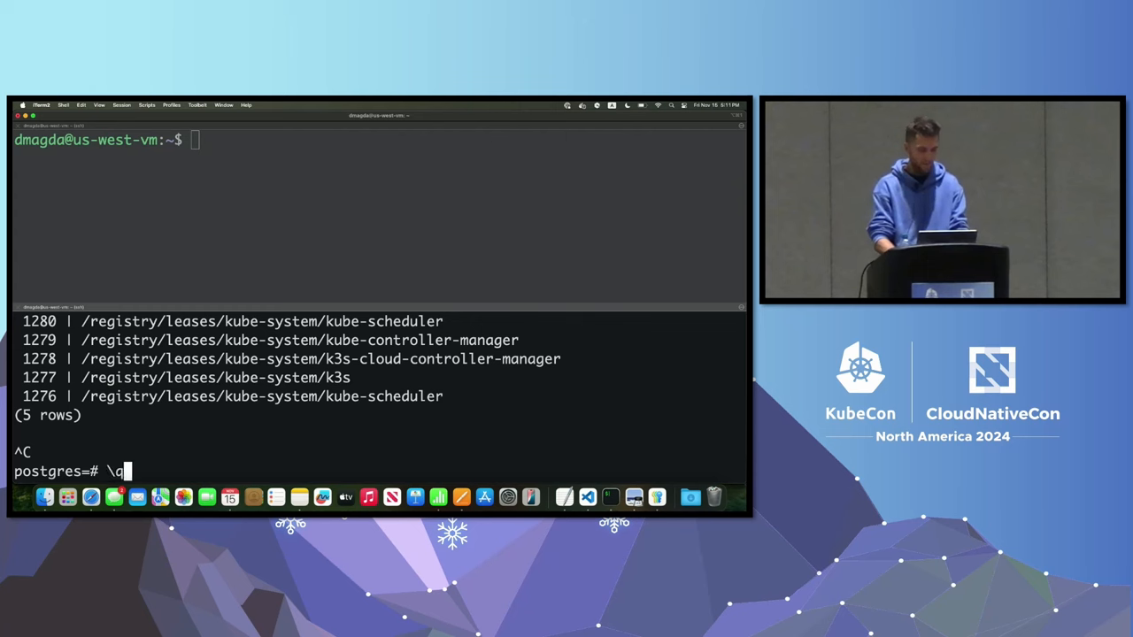
key("Return")
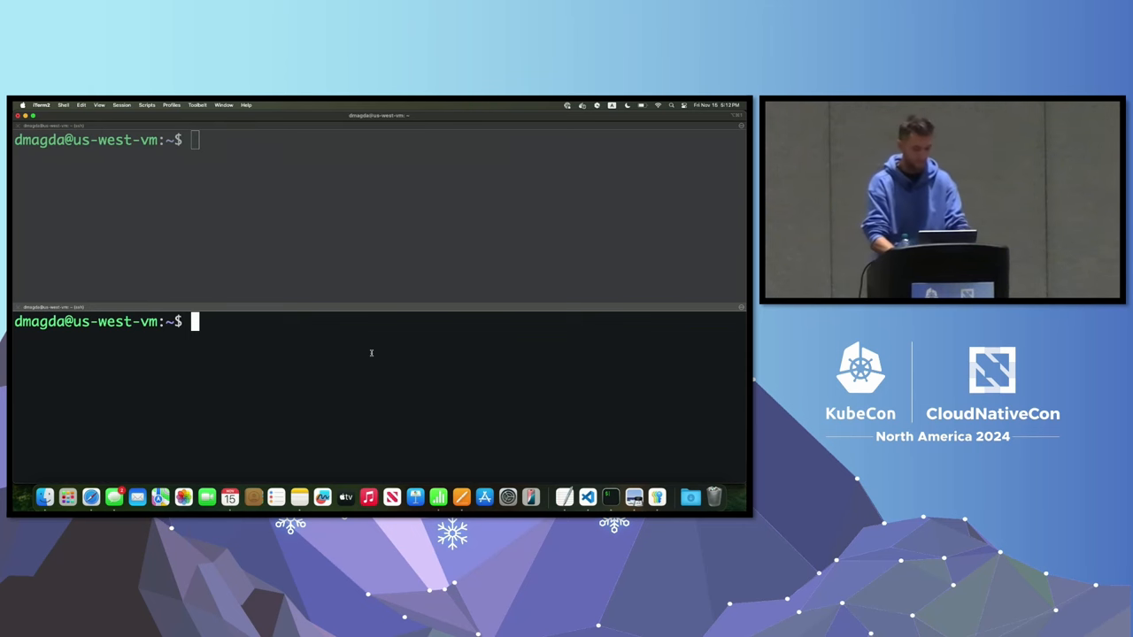
Change into the yugabyte-2.20.7.1 directory
type("cd")
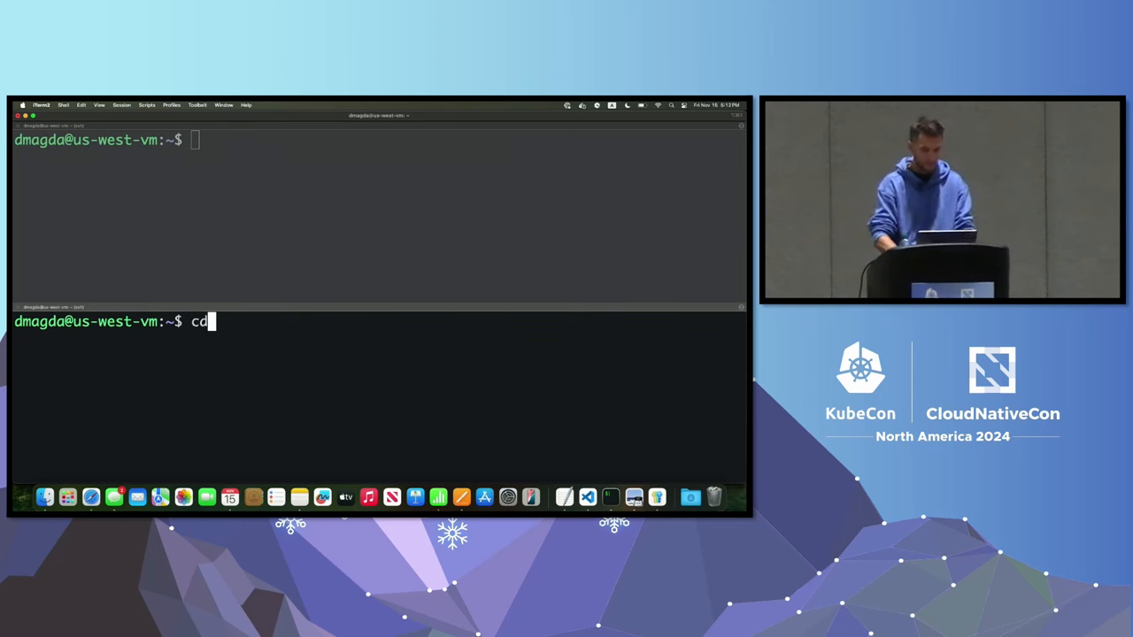
type("yugabyte")
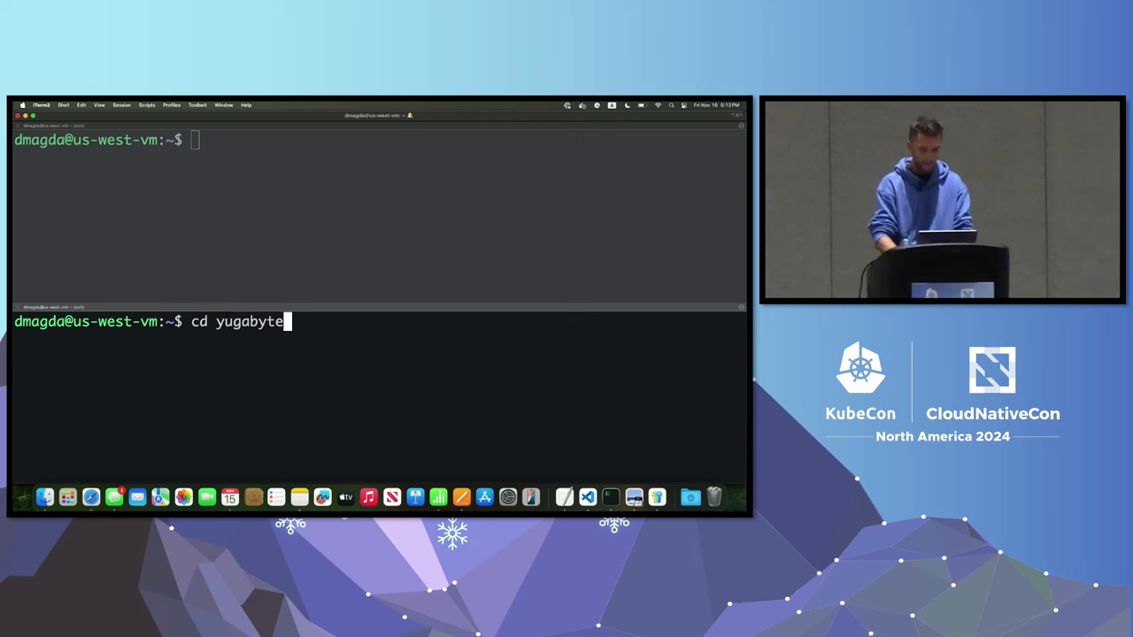
type("-2.20.7.1/")
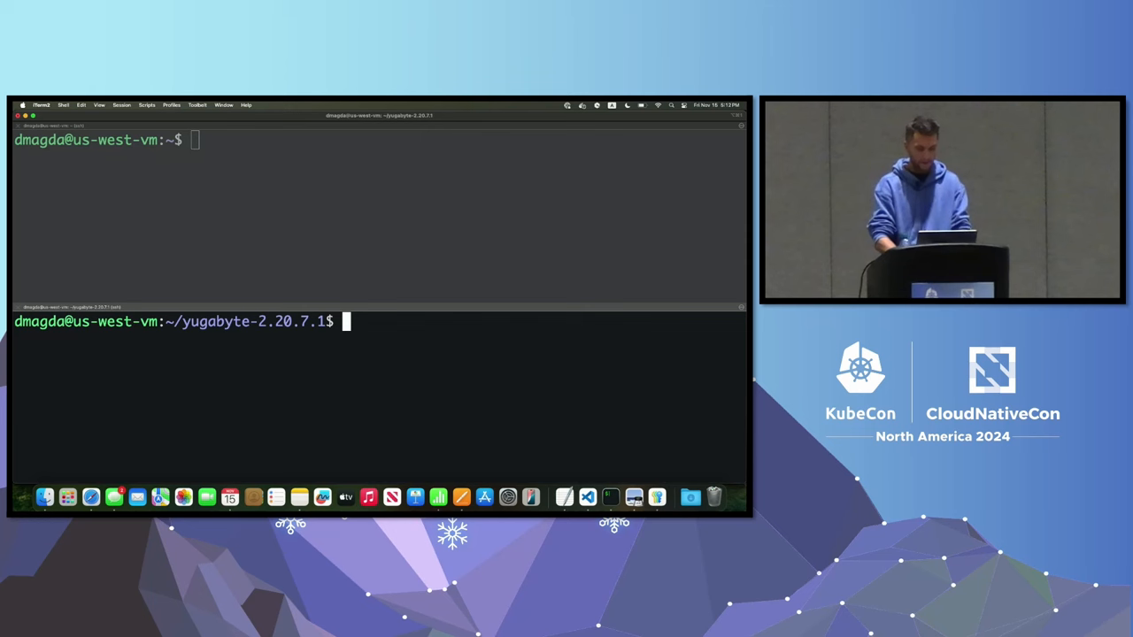
Run ./bin/yugabyted status --base_dir=~/yugabyte_base_dir to check the local node
type("./bin/")
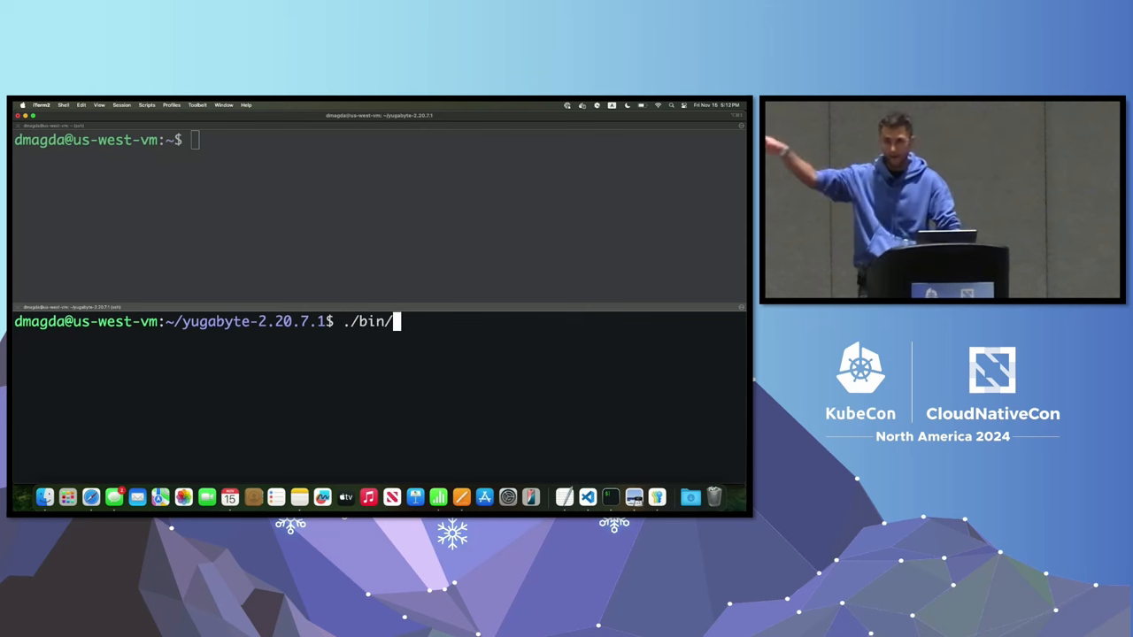
type("yu")
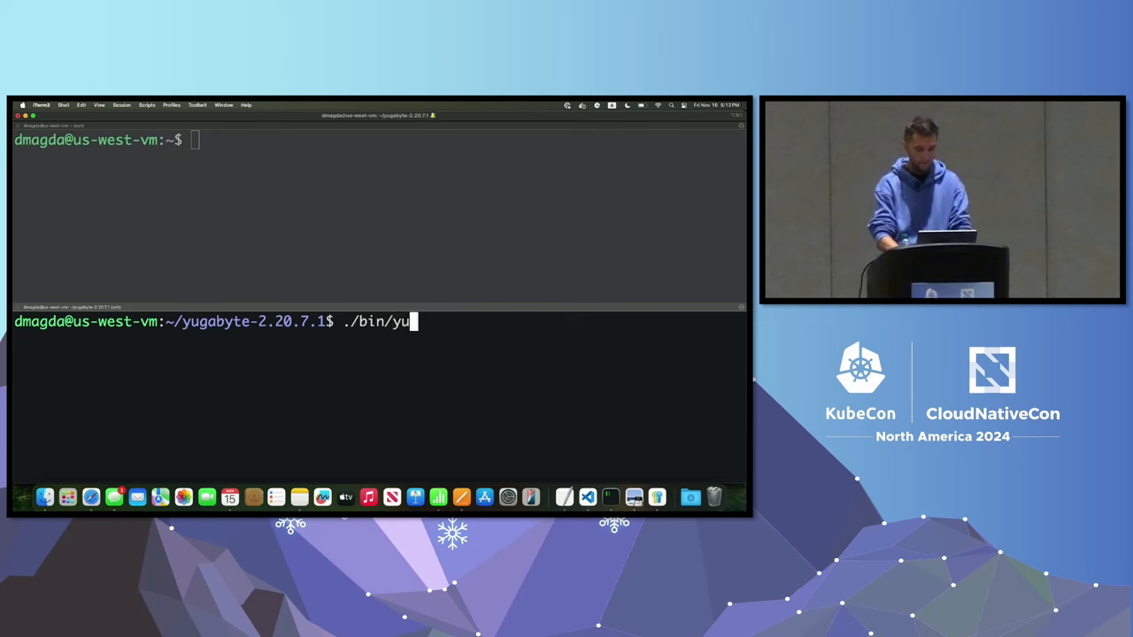
type("gabyted")
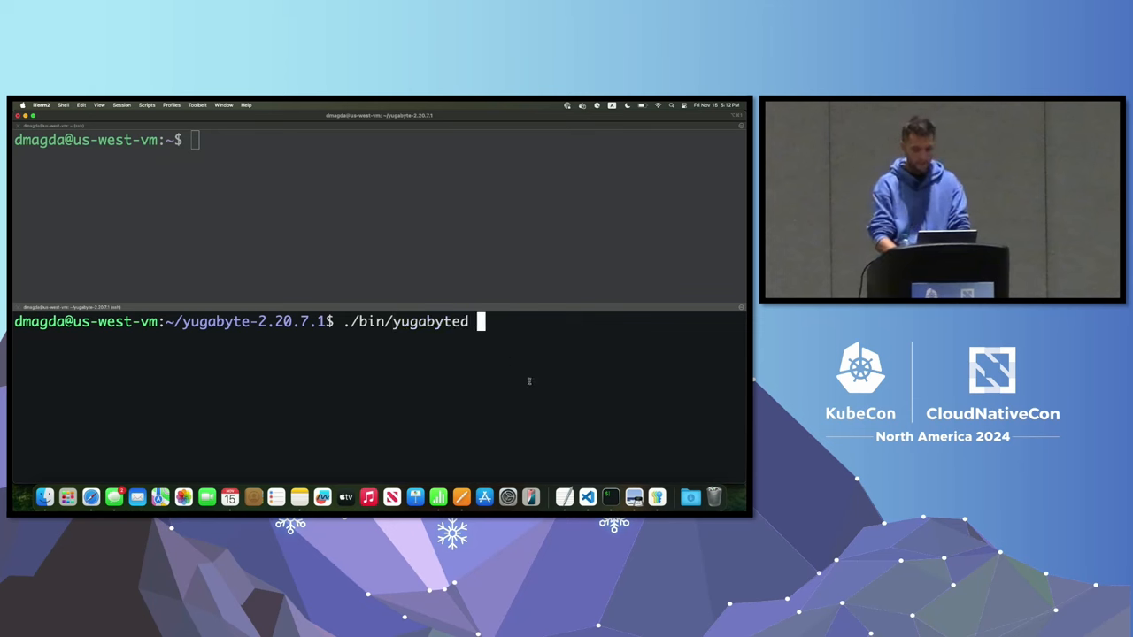
type("st")
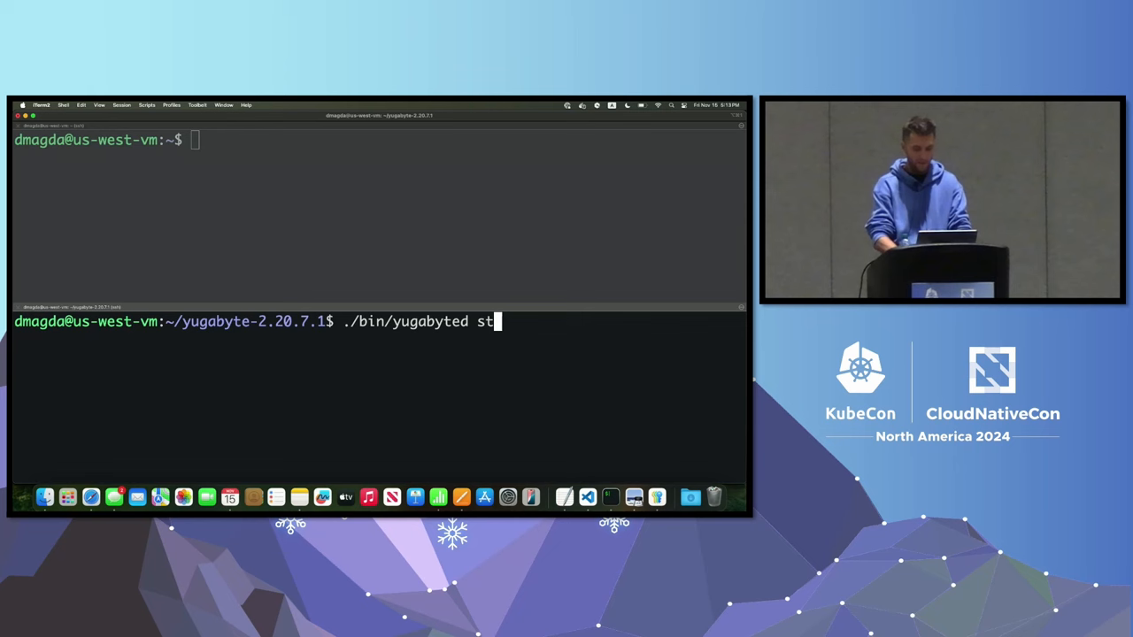
type("atus --base_dir=~/yugabyte_base_dir")
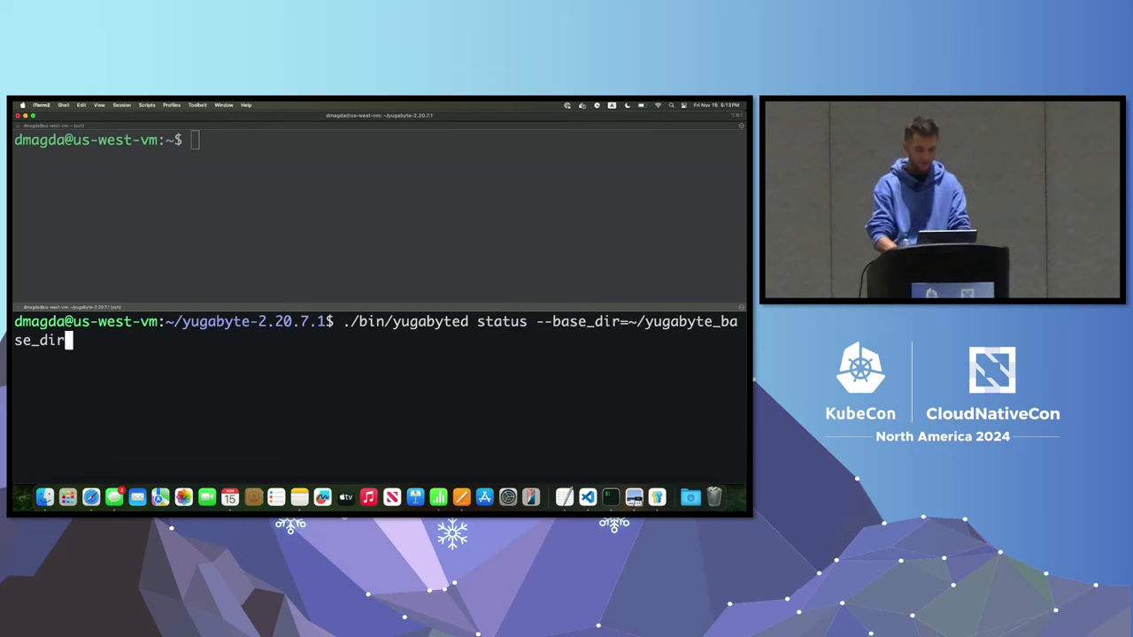
key("Return")
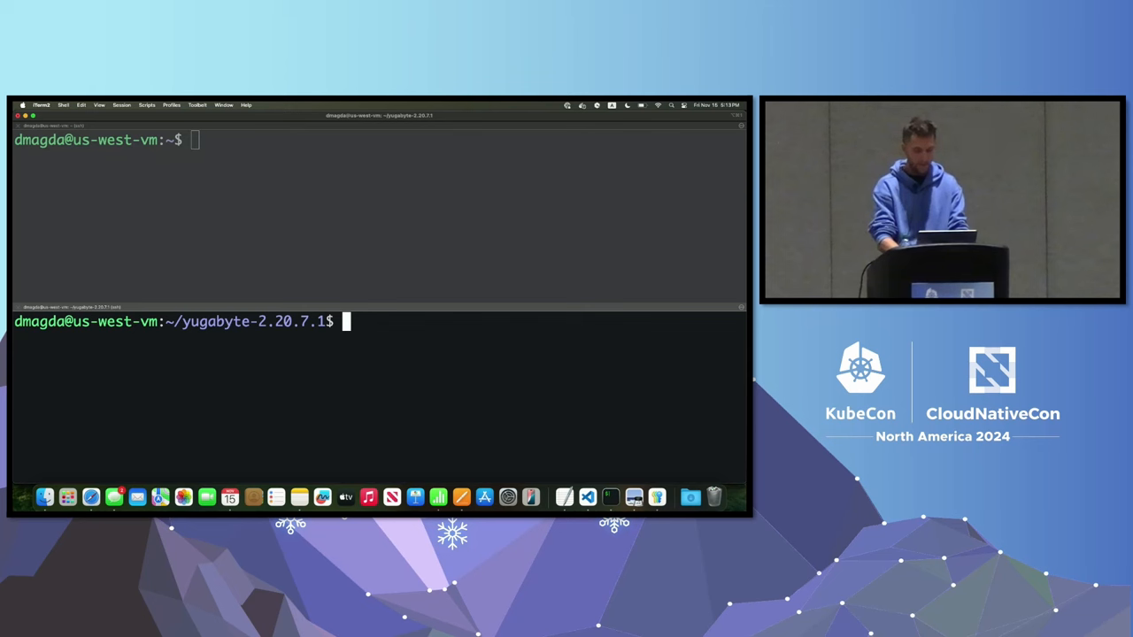
Connect psql to YugabyteDB at 10.138.0.3 port 5433 as yugabyte and list relations
type("psql -h 127.0.0.1 -U postgres")
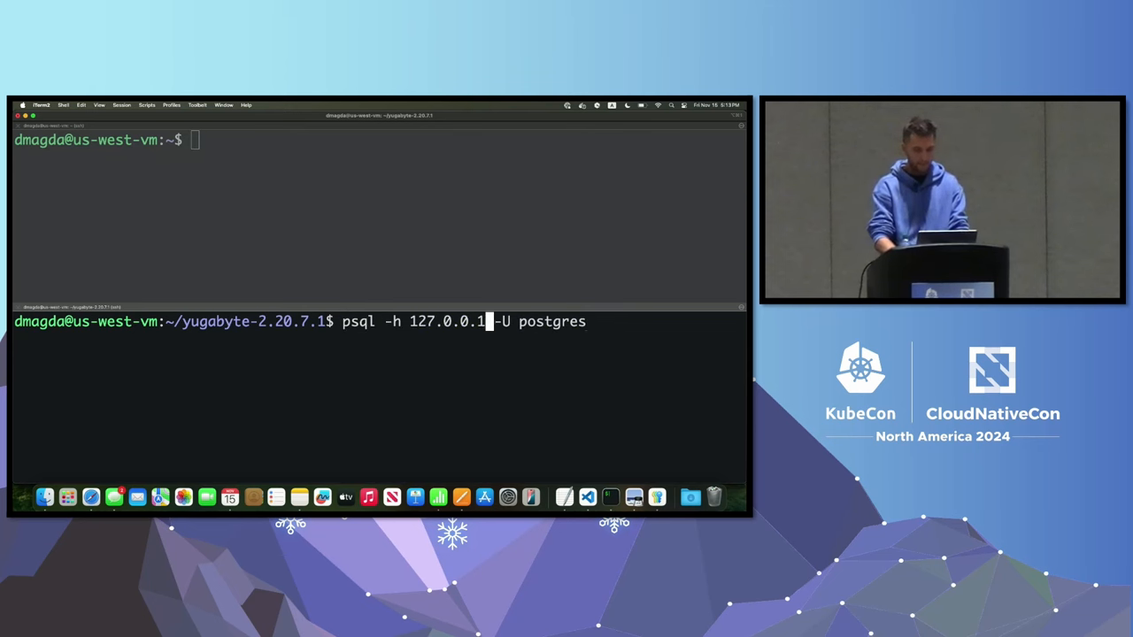
type("10.138.0.3 -p")
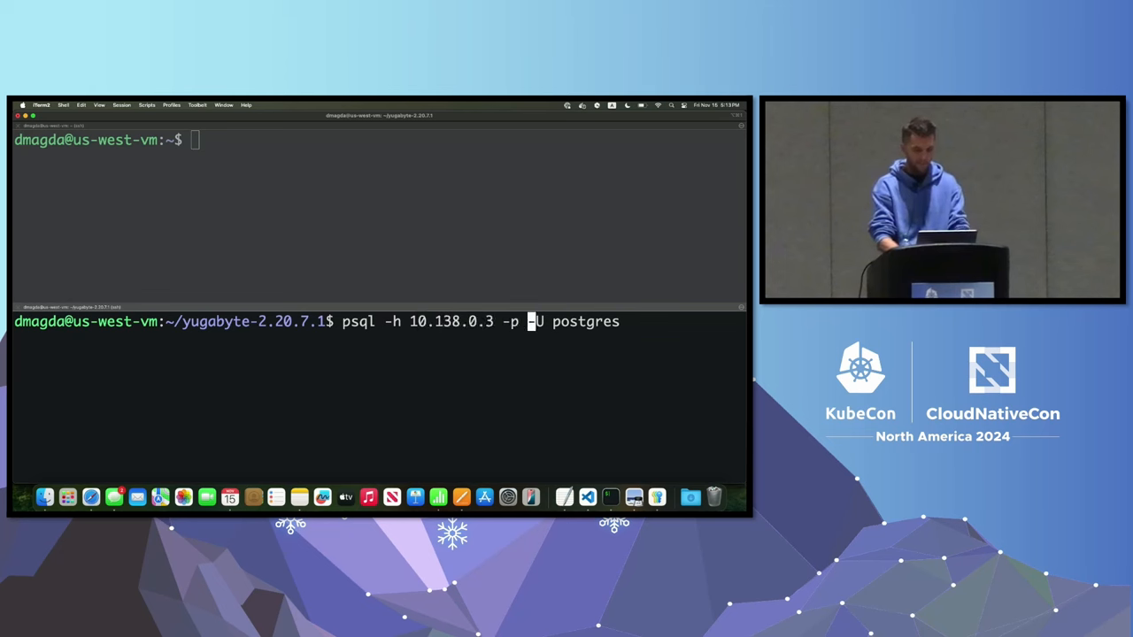
type("5433")
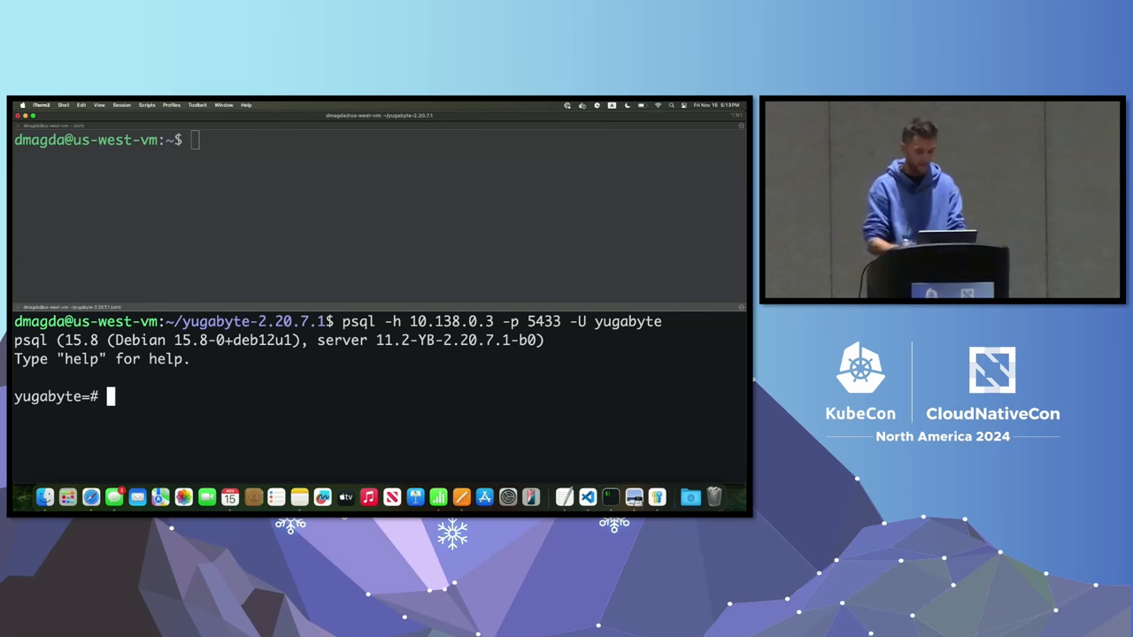
type("\\d")
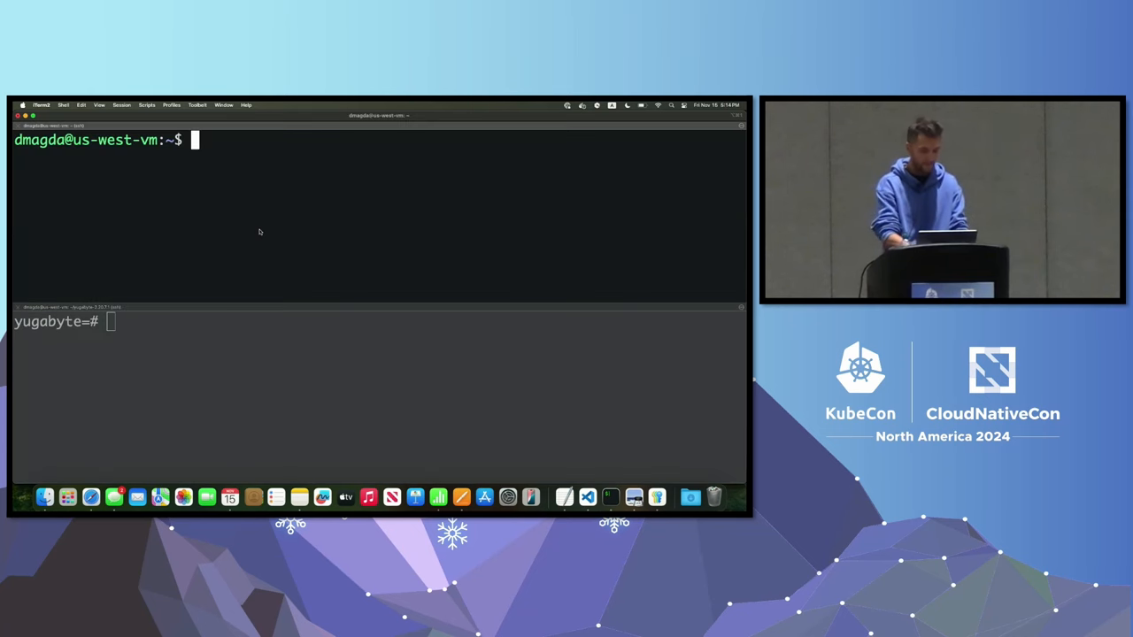
Enter the curl get.k3s.io server install command with --write-kubeconfig-mode=644 in the top pane
type("curl -sfL https://get.k3s.io | sh -s - server --write-kubeconfig-mode=644 \\")
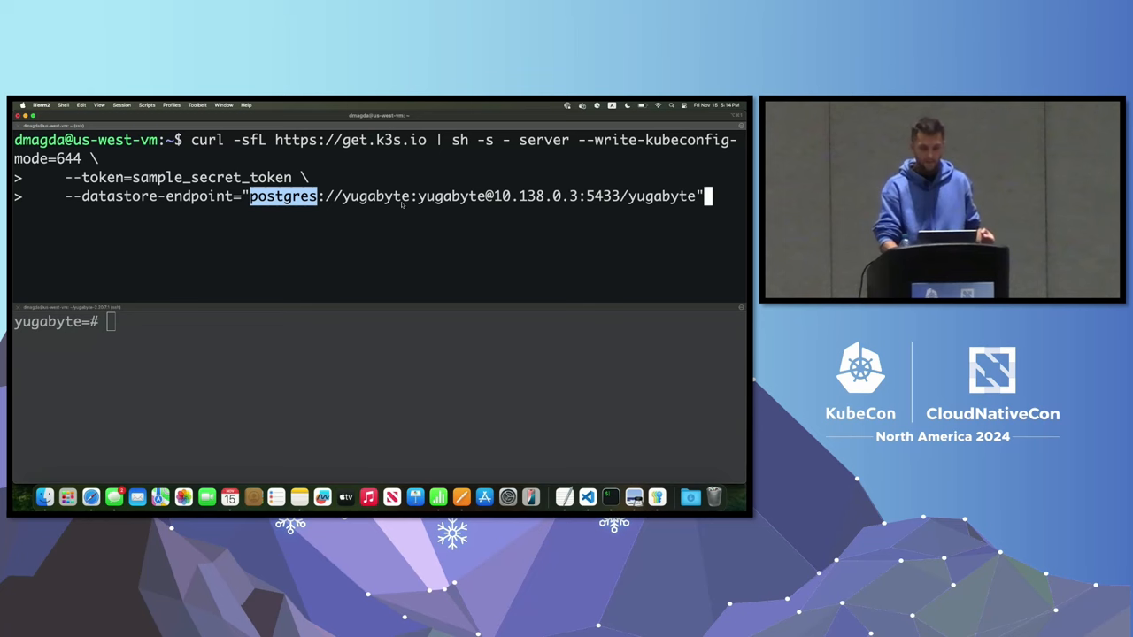
Run the K3s server install against YugabyteDB and list relations, showing the kine table and kine_id_seq
key("Return")
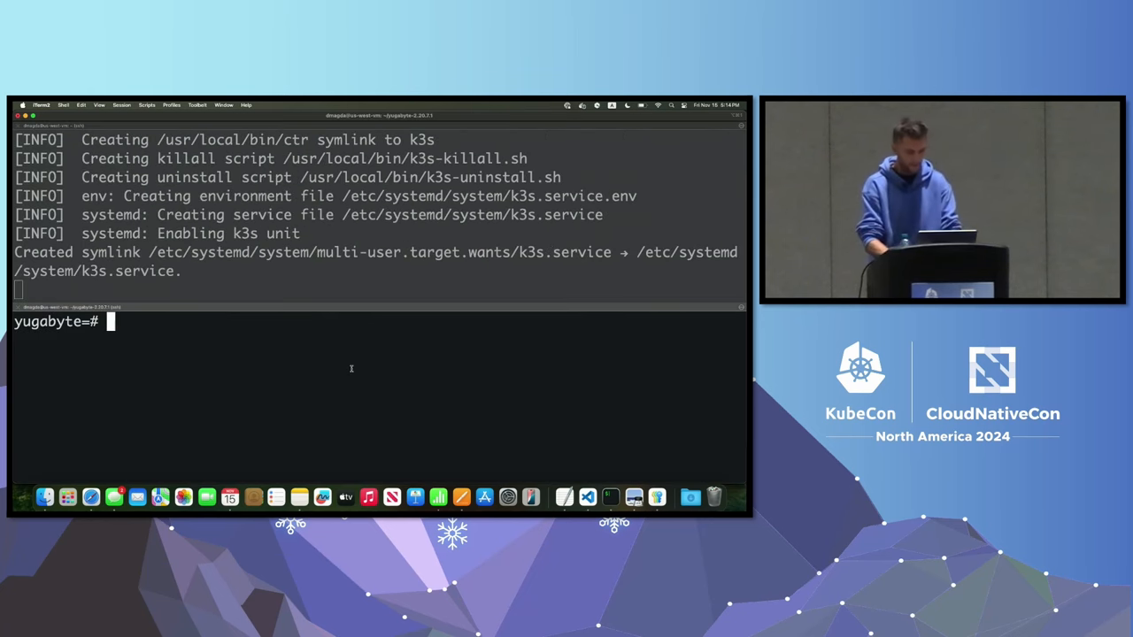
type("\\d")
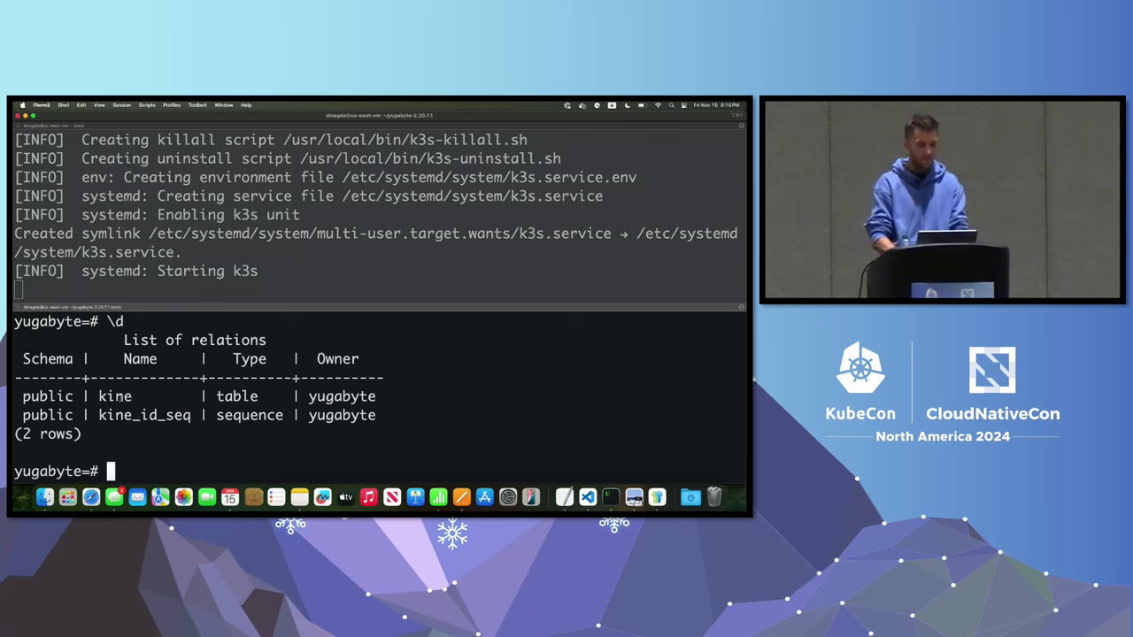
Run SELECT count(*) FROM kine with \watch, showing 91 rows, then stop it
double_click(143, 415)
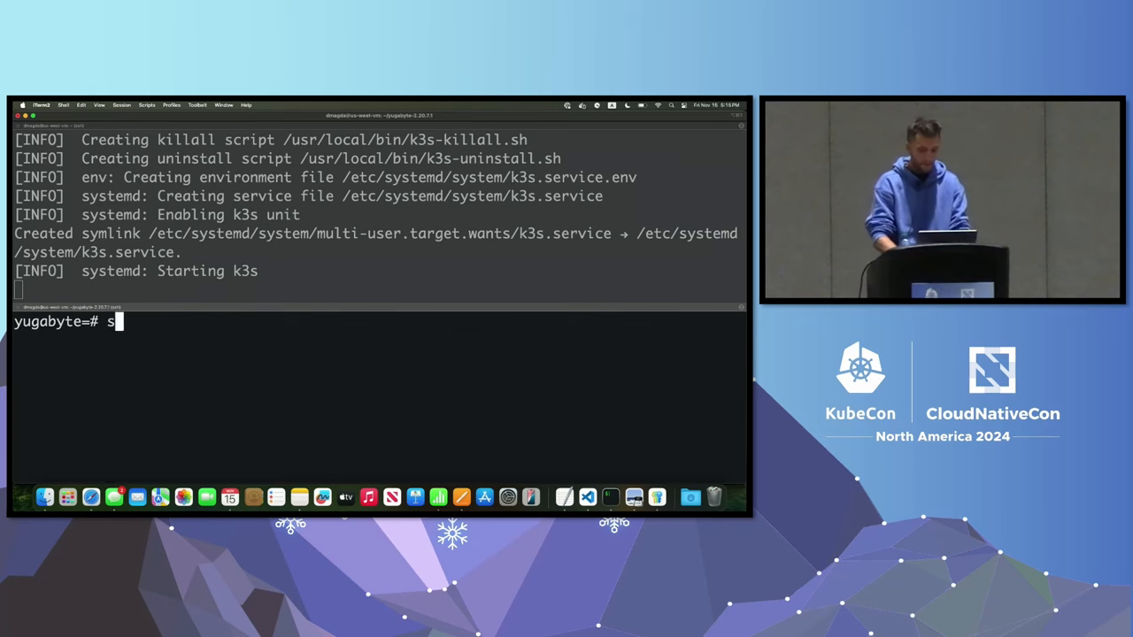
type("elect c")
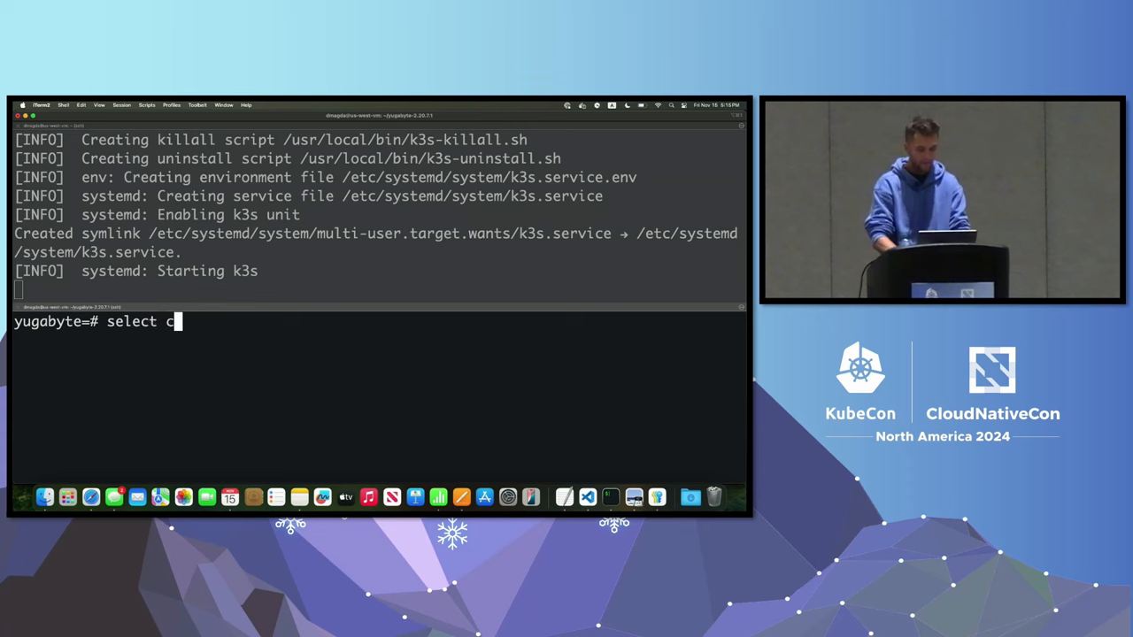
type("ount(*) from kine;")
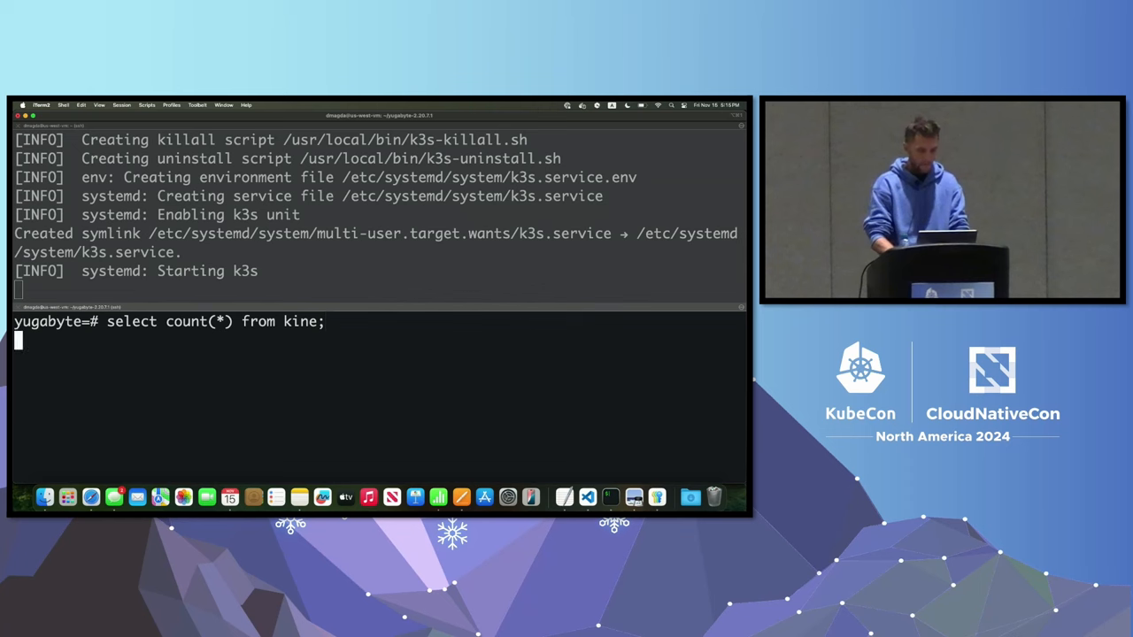
type("\\wa")
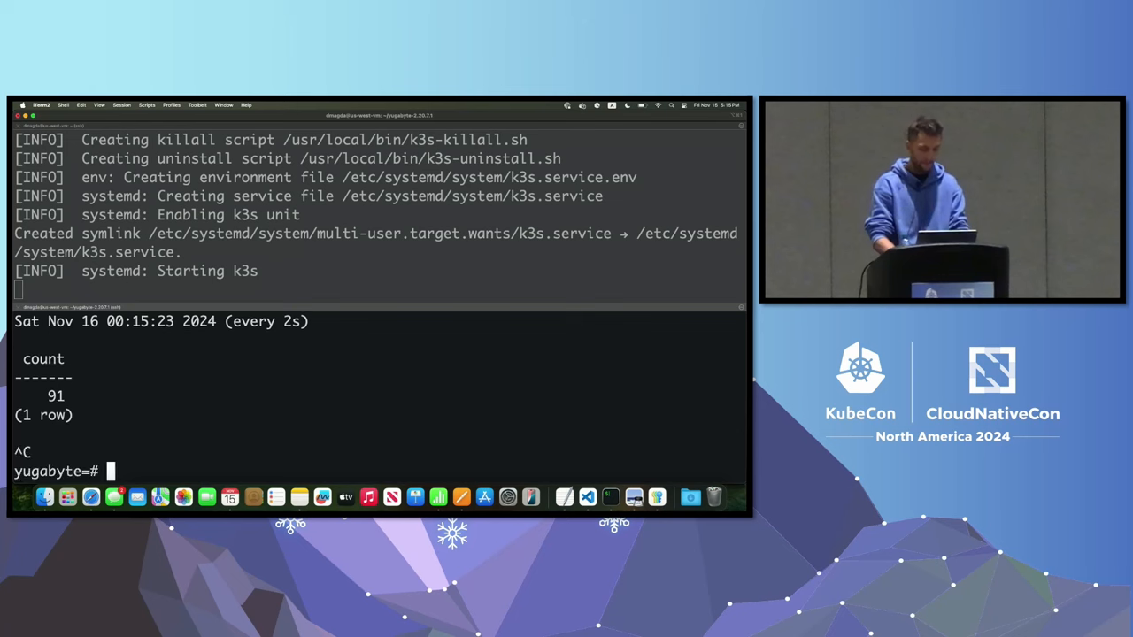
Watch SELECT id, name FROM kine ORDER BY id DESC LIMIT 5, listing entries up to id 368
type("s")
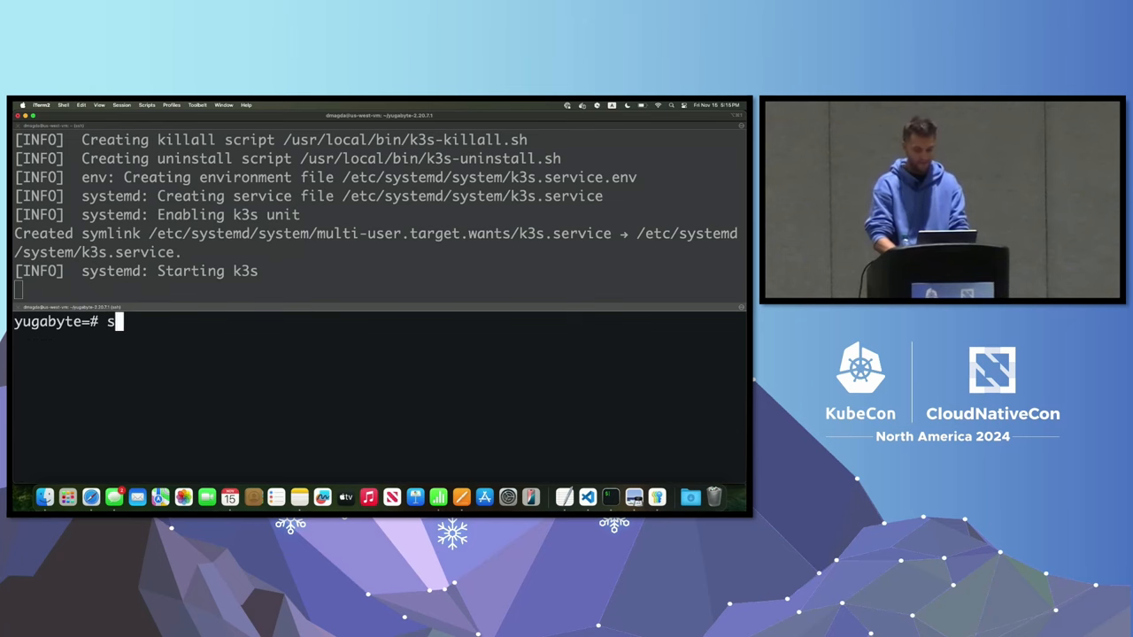
type("elect id, name from kine")
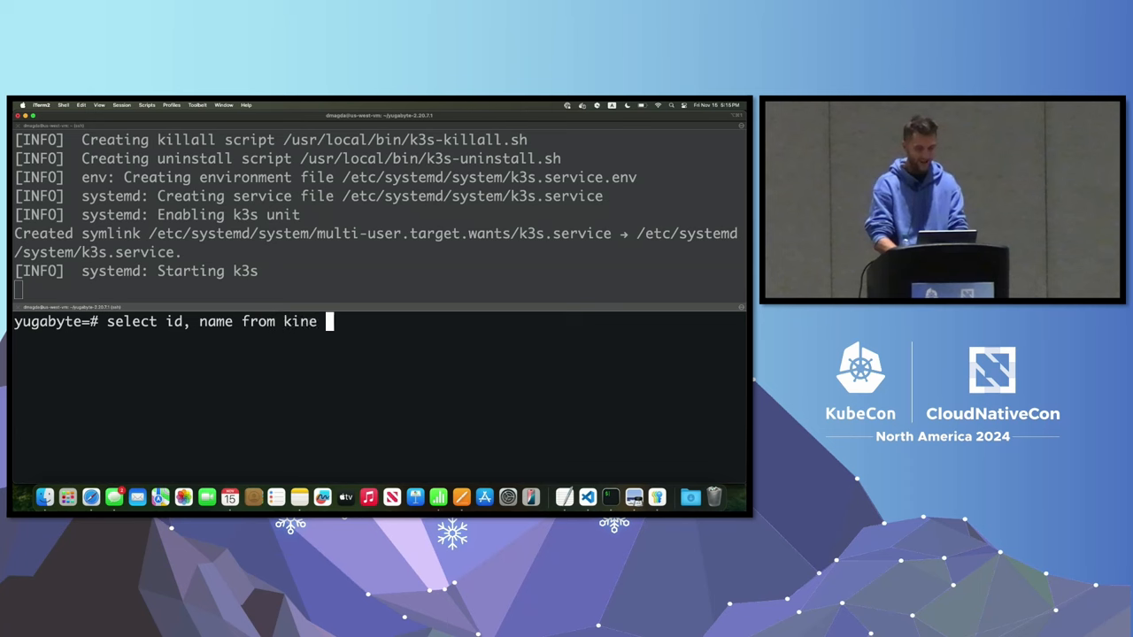
type("order")
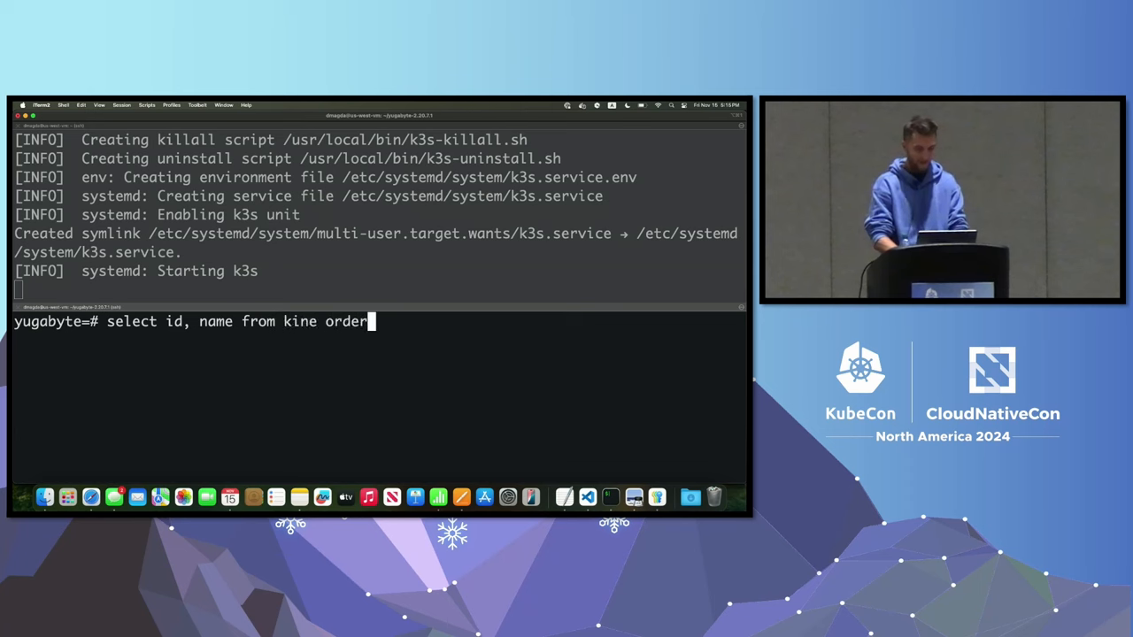
type("by id desc")
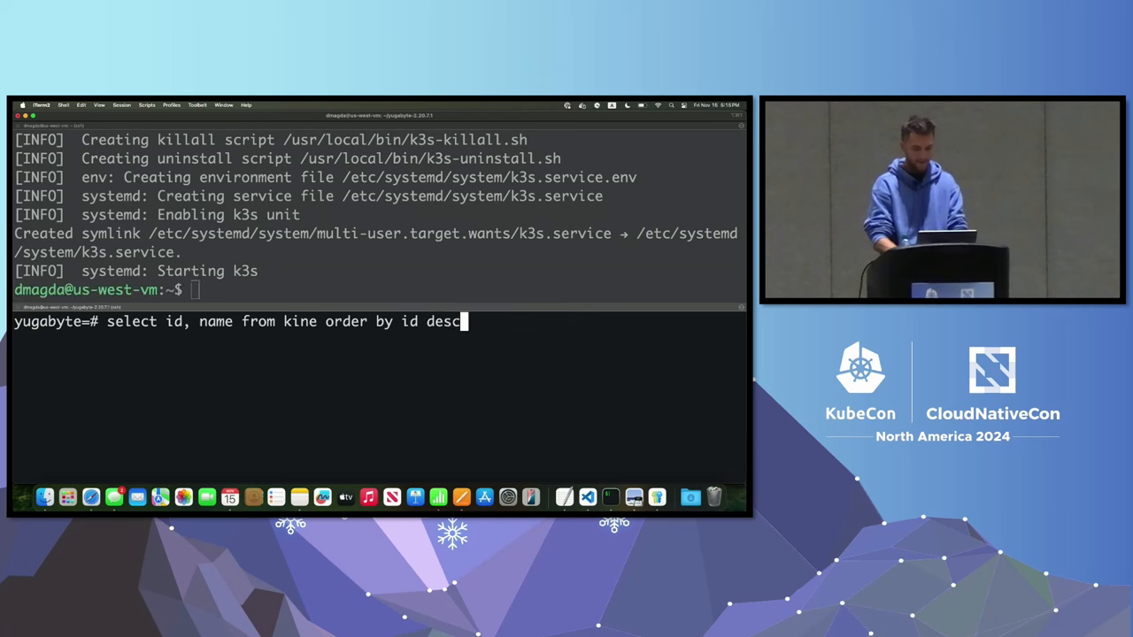
type("limit")
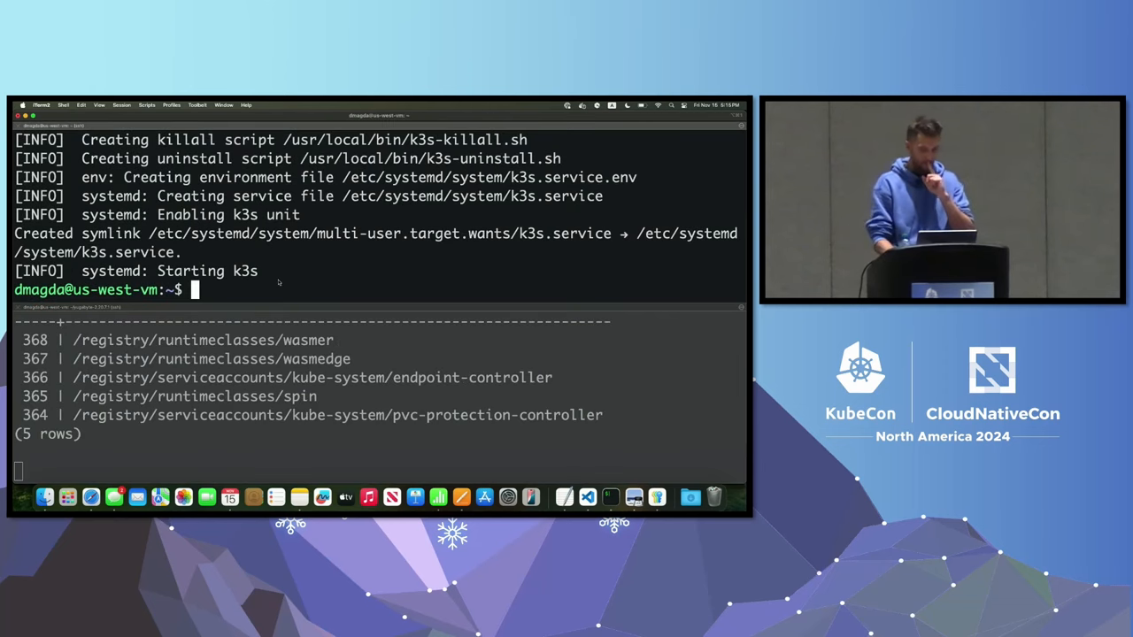
type("cd y")
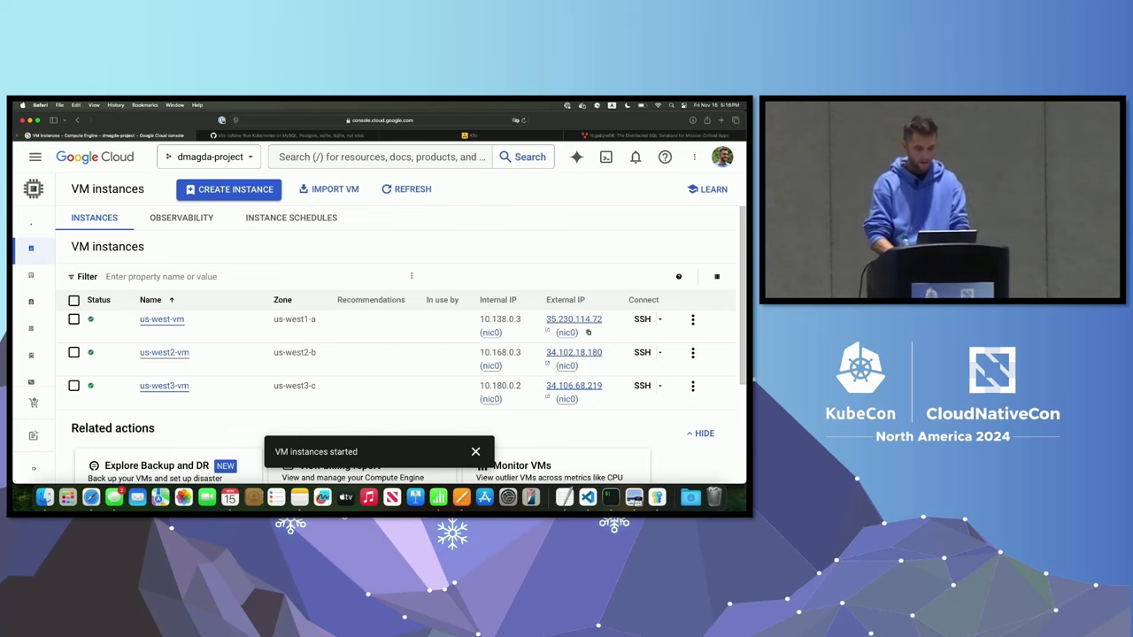
Check the three healthy nodes in the YugabyteDB UI and view the yugabyte database's tables with the 5 MB kine table
left_click(587, 333)
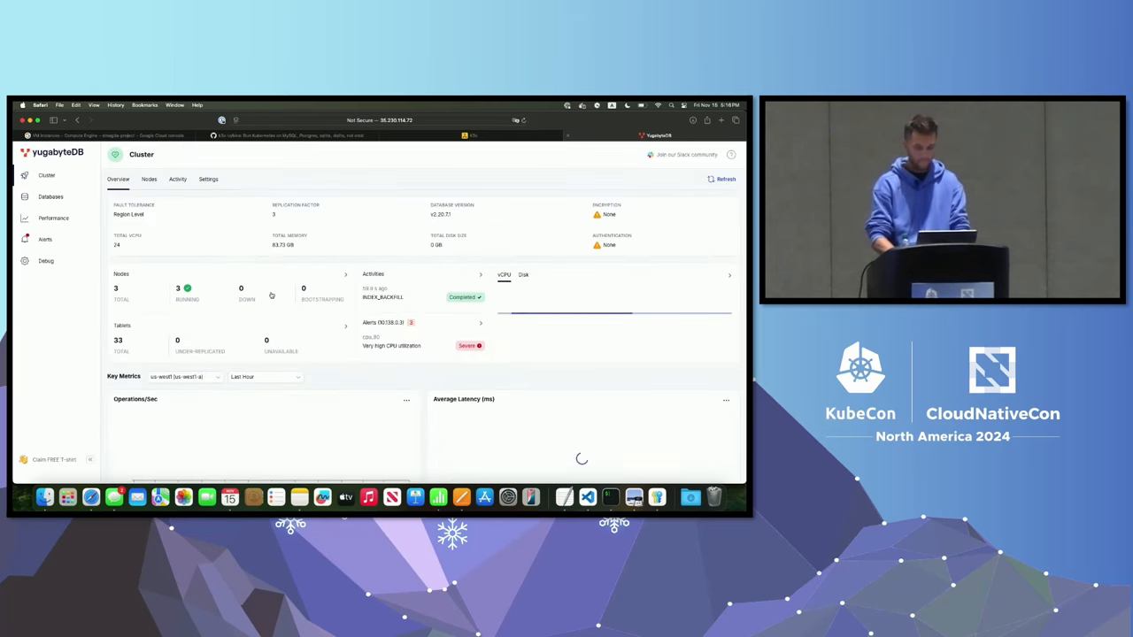
left_click(149, 178)
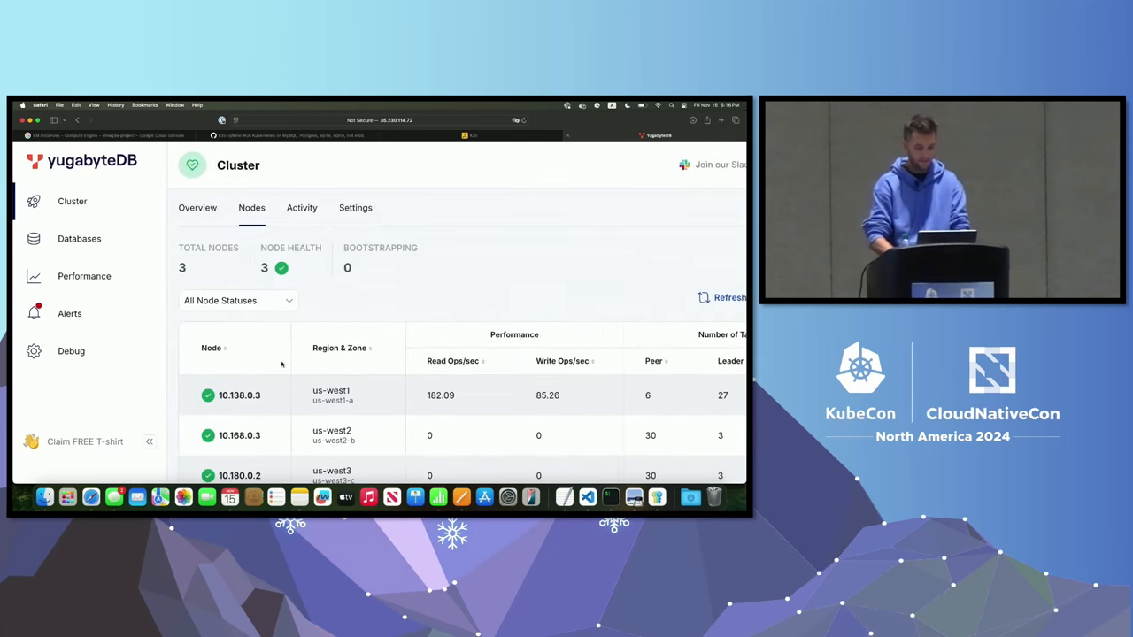
scroll("down", 3)
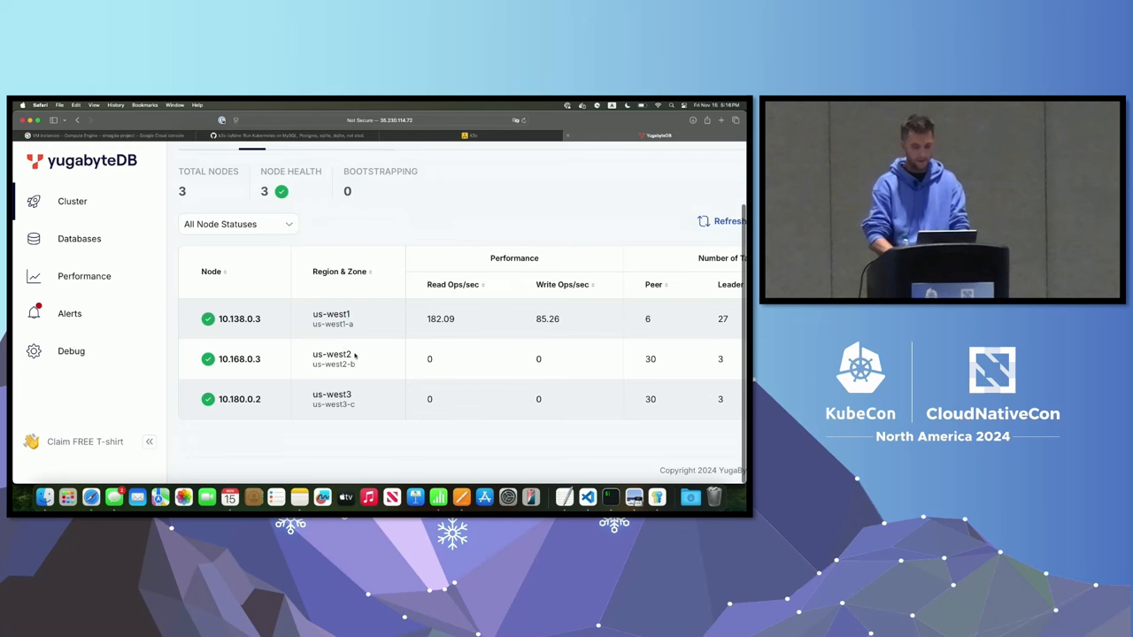
double_click(333, 392)
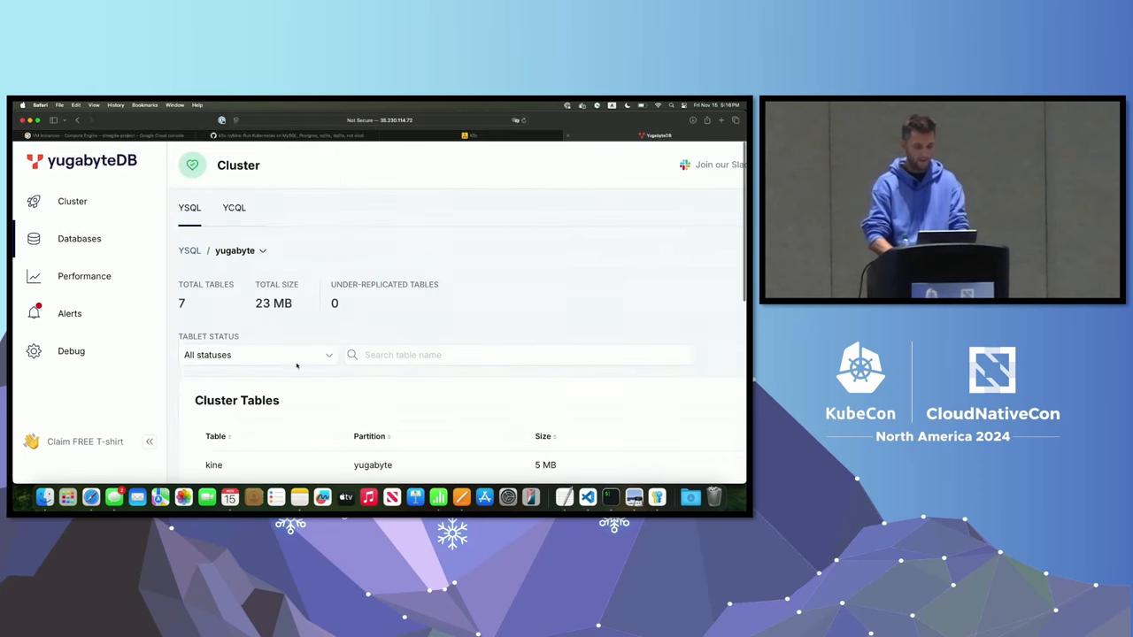
scroll("down", 3)
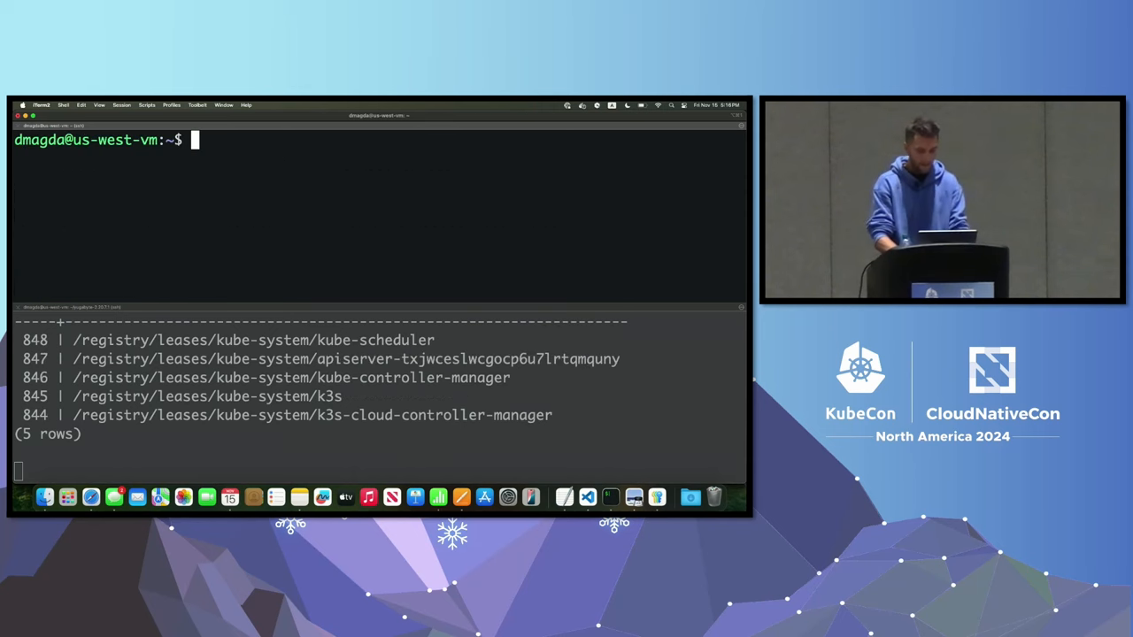
Run k3s kubectl get nodes, showing us-west-vm Ready as control-plane master
type("k3s")
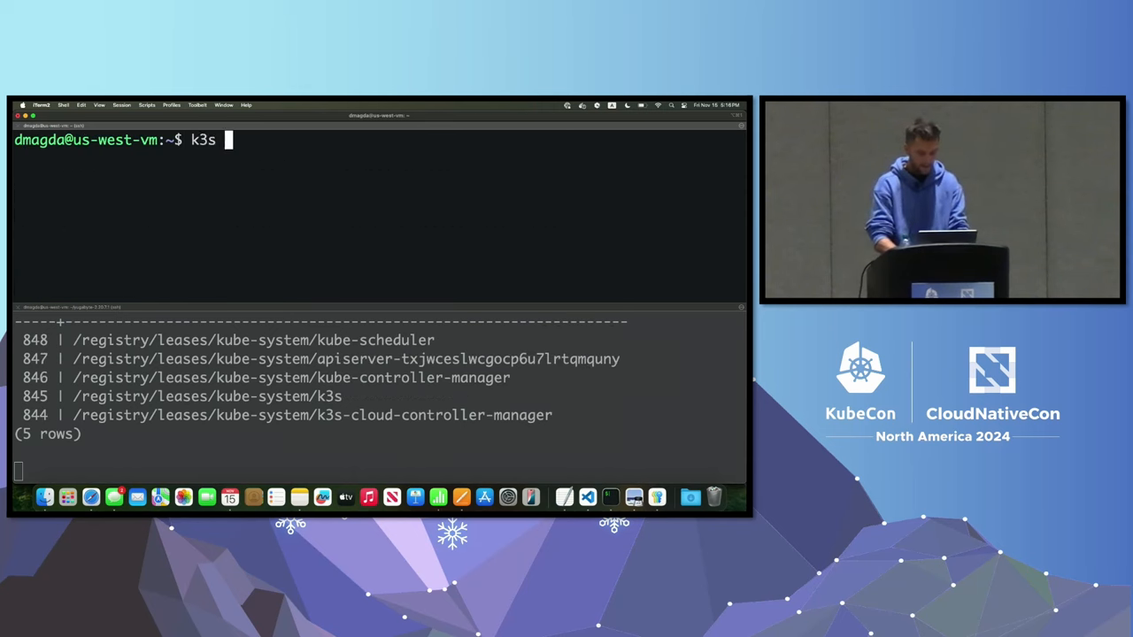
type("kubectl get nodes")
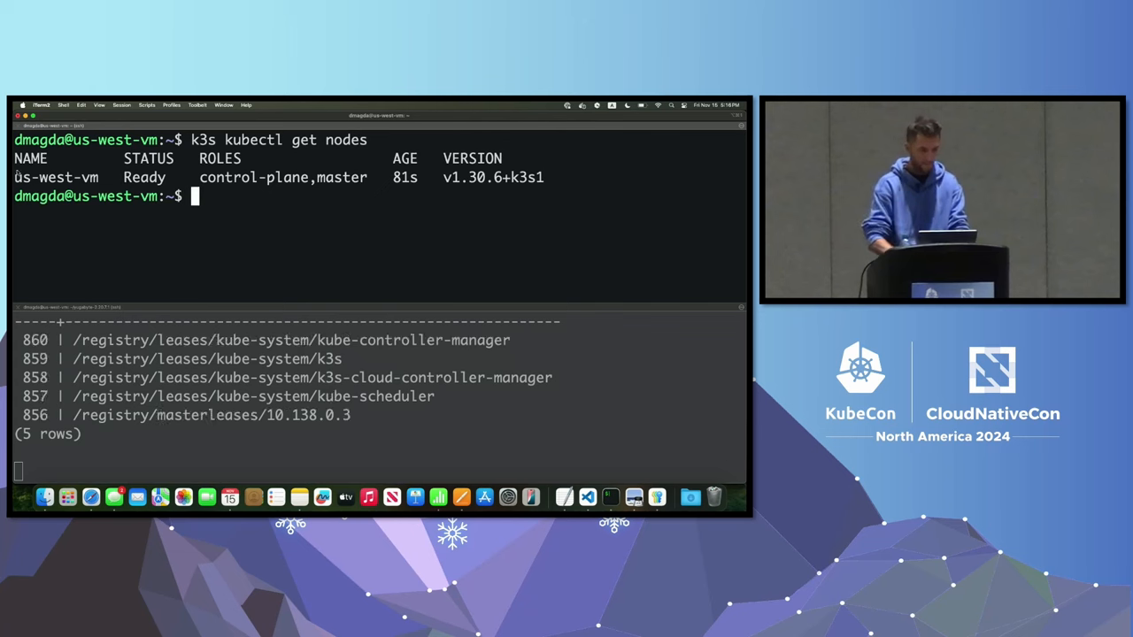
double_click(255, 177)
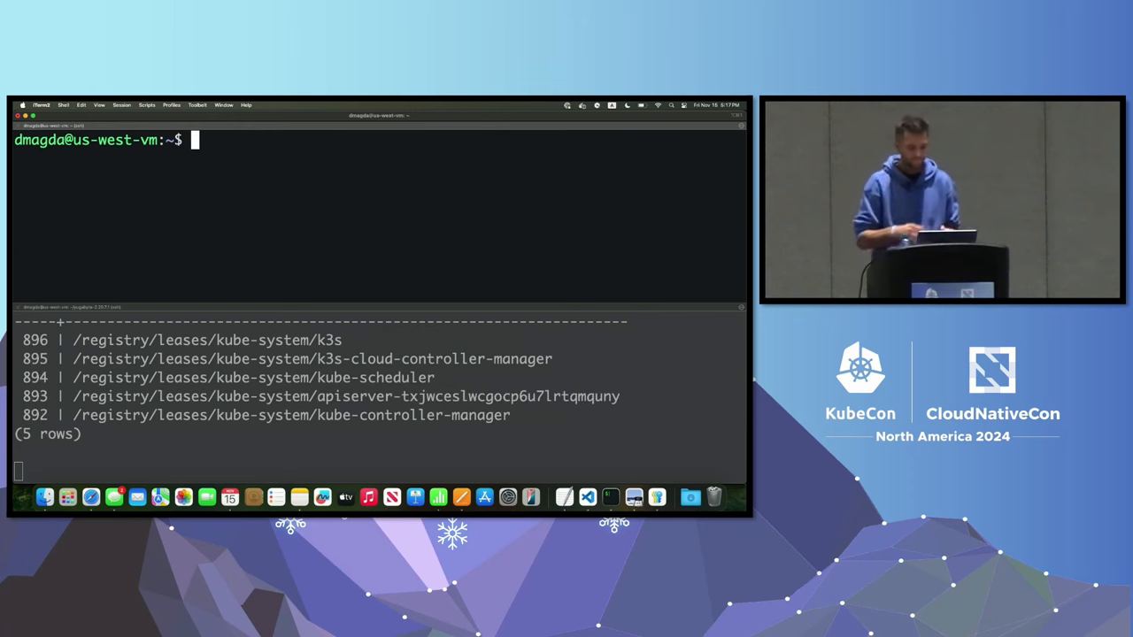
Change into kubernetes/, list its contents, and enter kubernetes-sample-apps
type("cd")
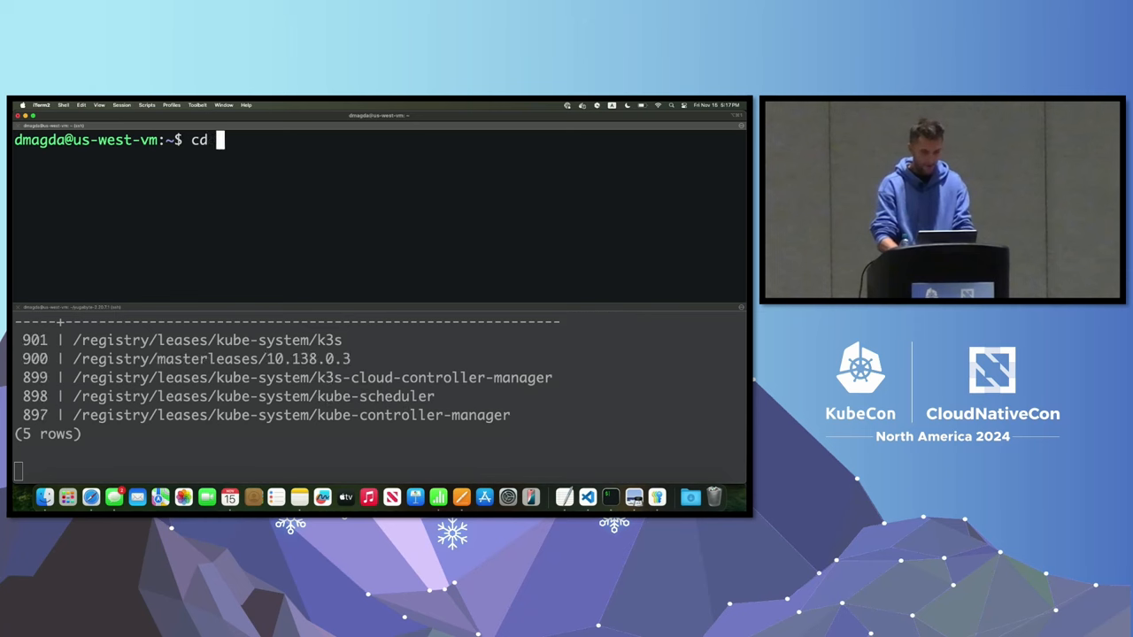
type("kubernetes/")
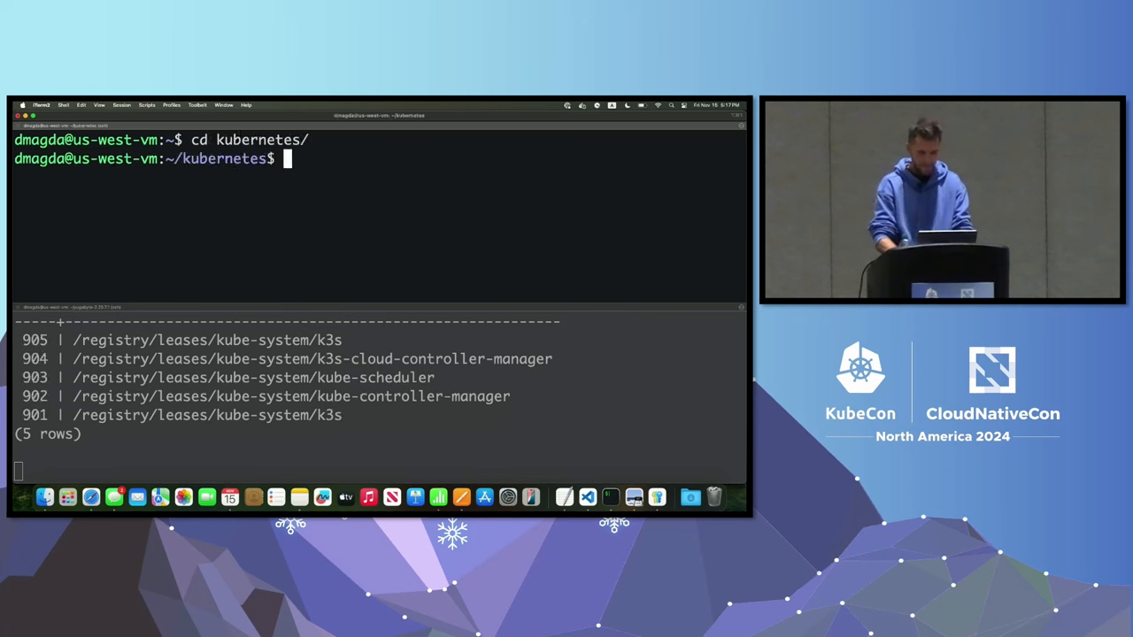
type("ls")
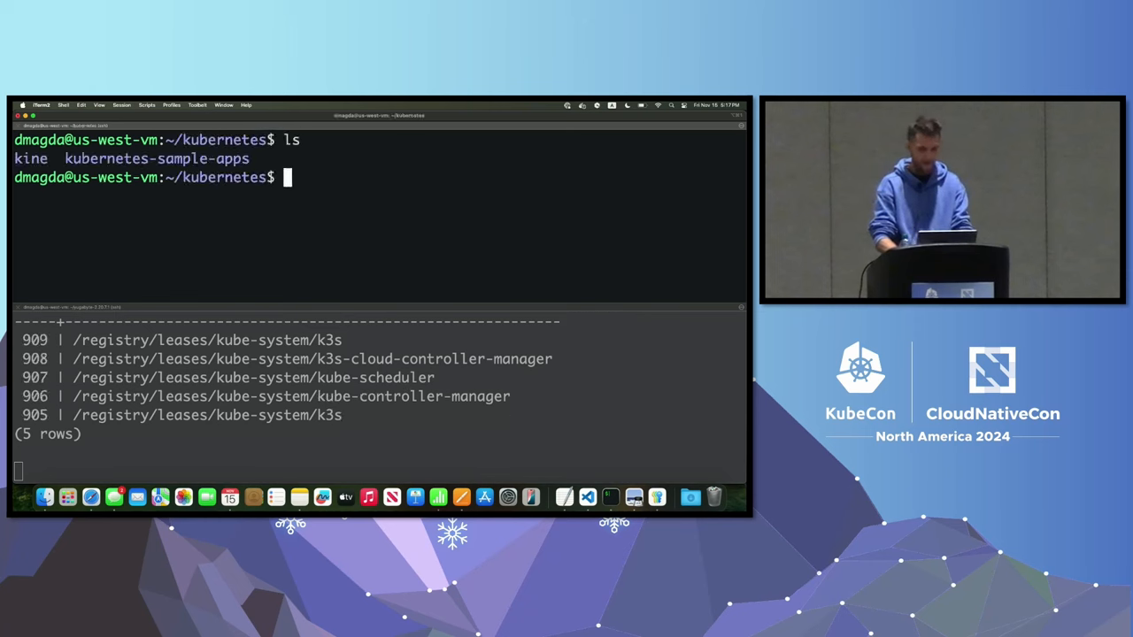
type("cd k")
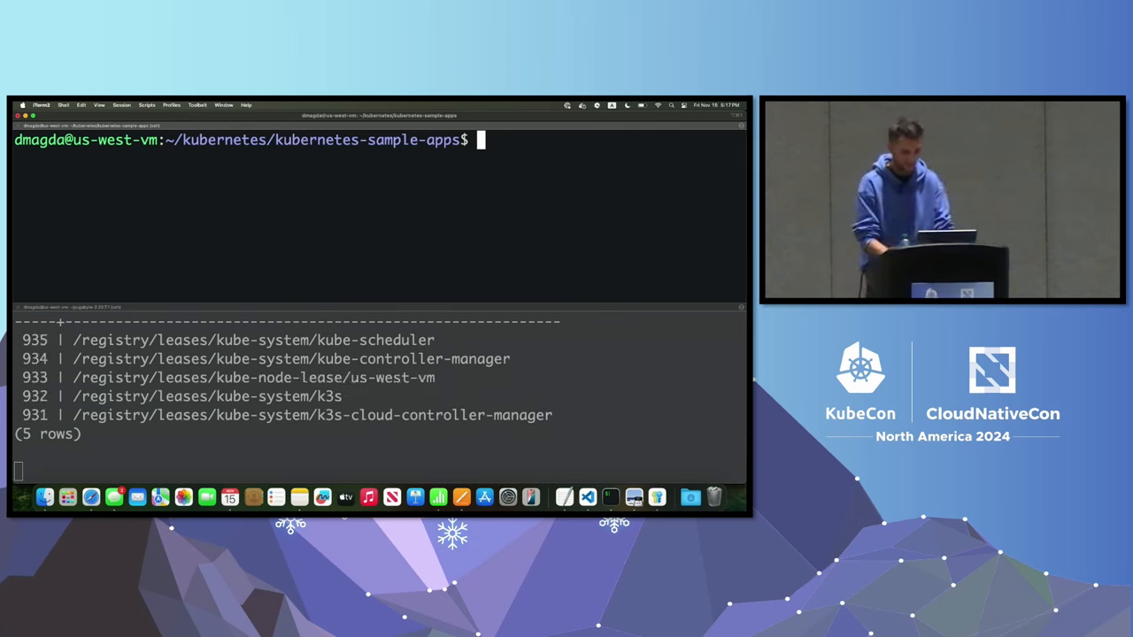
Apply ./emojivoto-example/kustomize with k3s kubectl apply -k to deploy emojivoto
type("k3s kubectl apply -k ./emojivoto-example/kustomize")
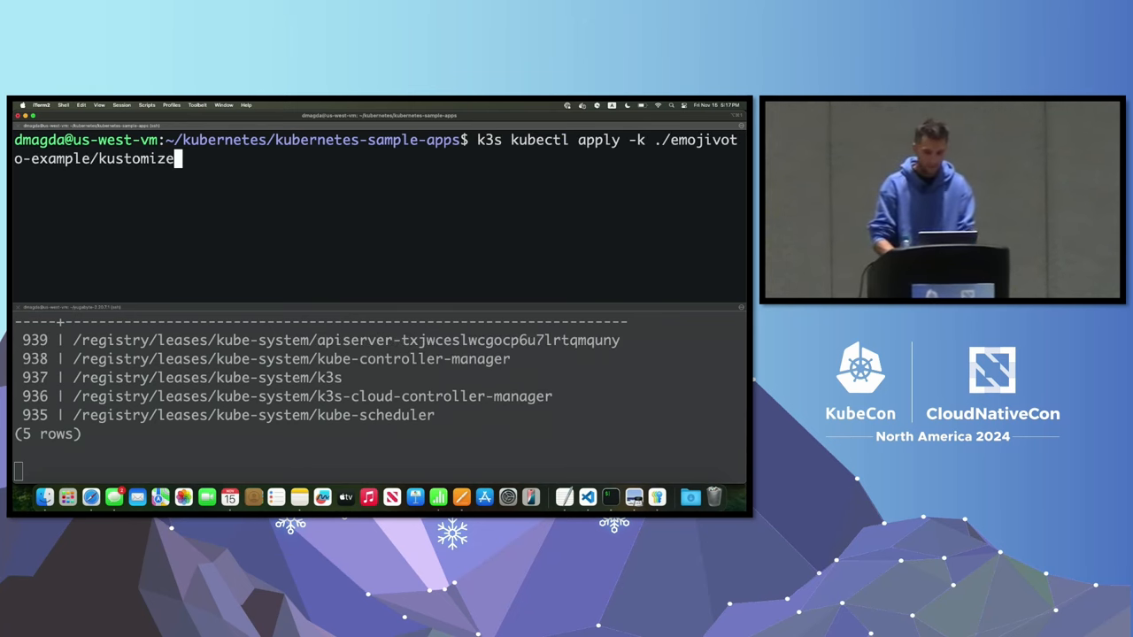
double_click(598, 140)
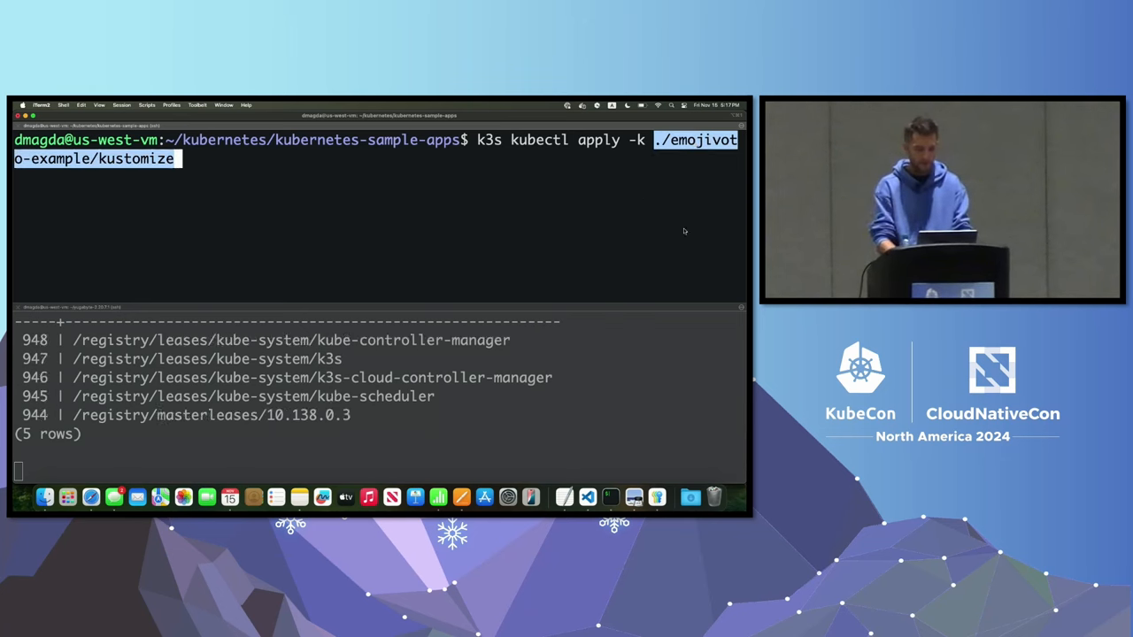
key("Return")
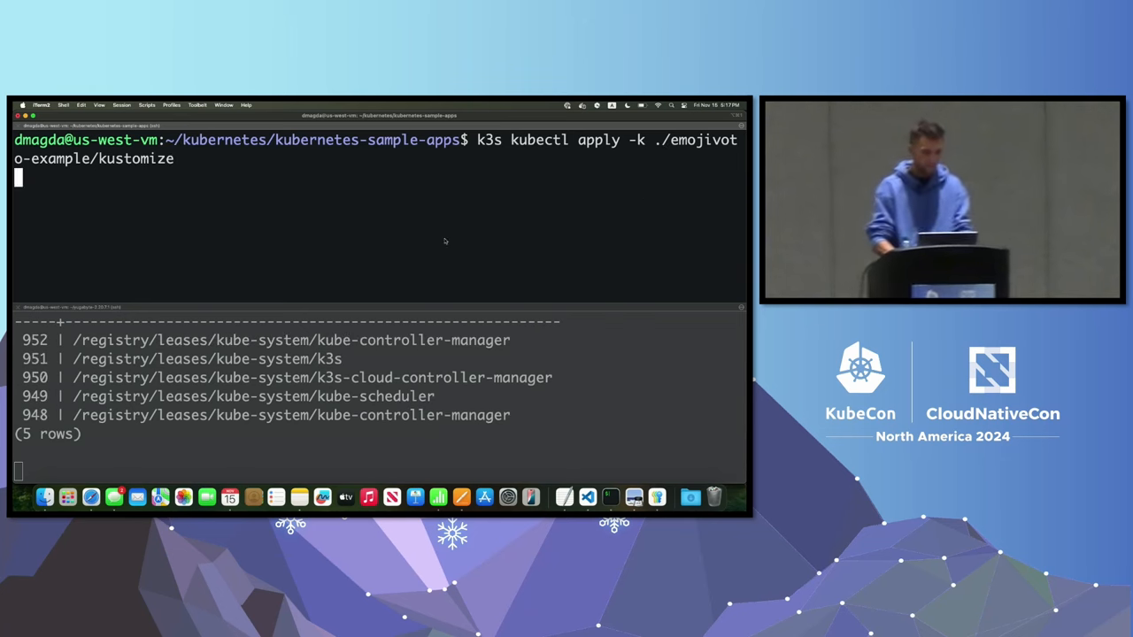
key("Return")
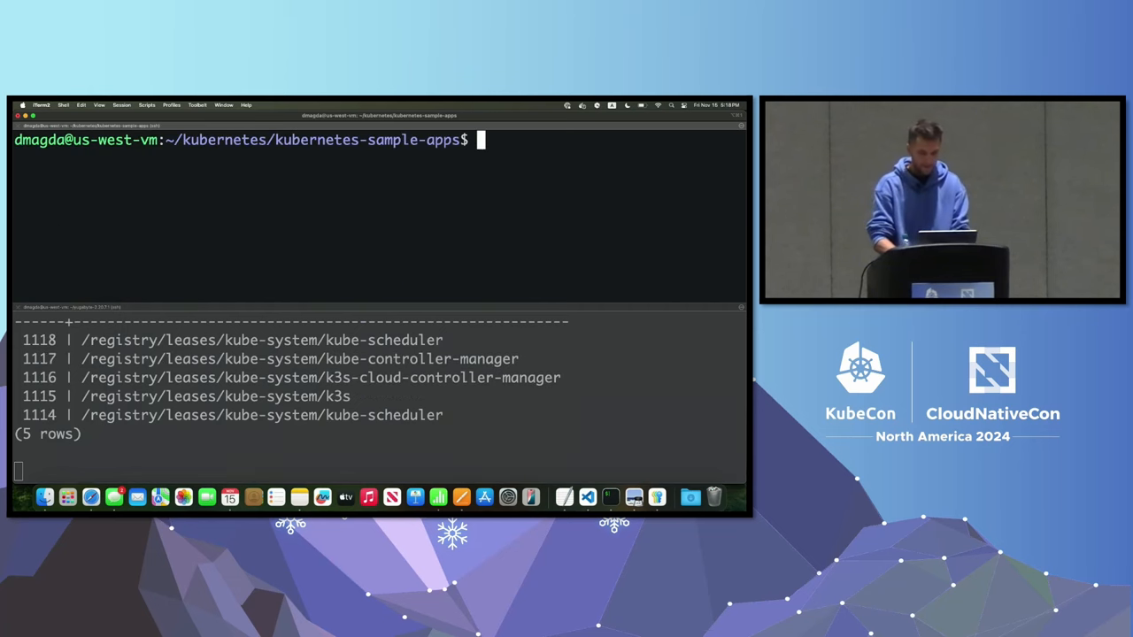
List all emojivoto namespace resources with kubectl get all and copy the web-svc cluster IP 10.43.67.26
type("k3s kubectl get all -n emojivot")
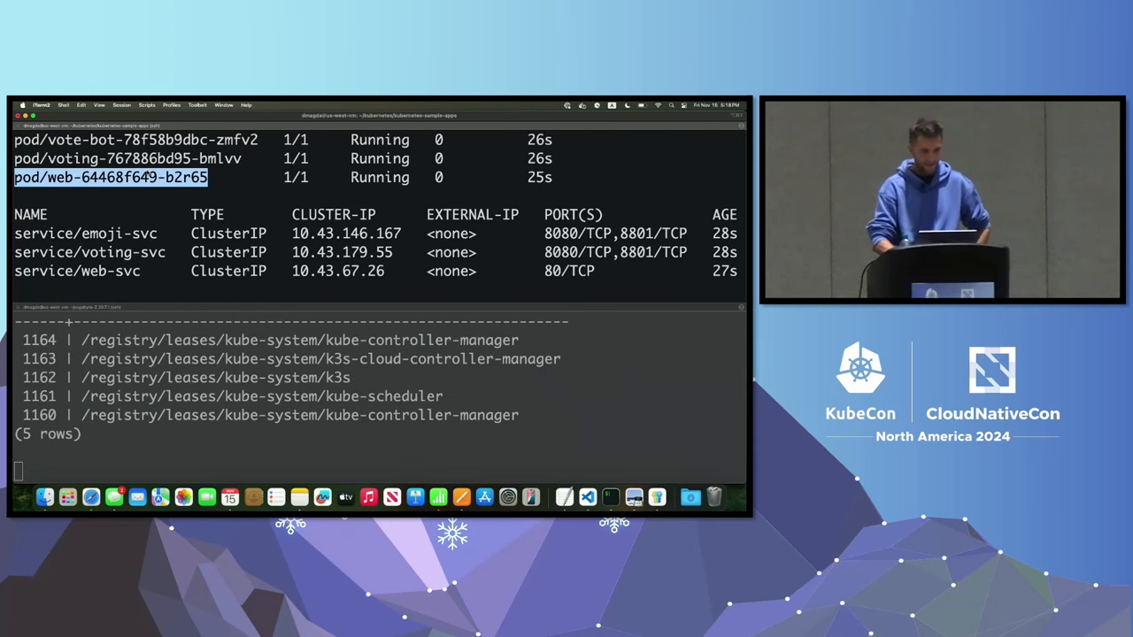
type("k3s kubectl get all -n emojivoto")
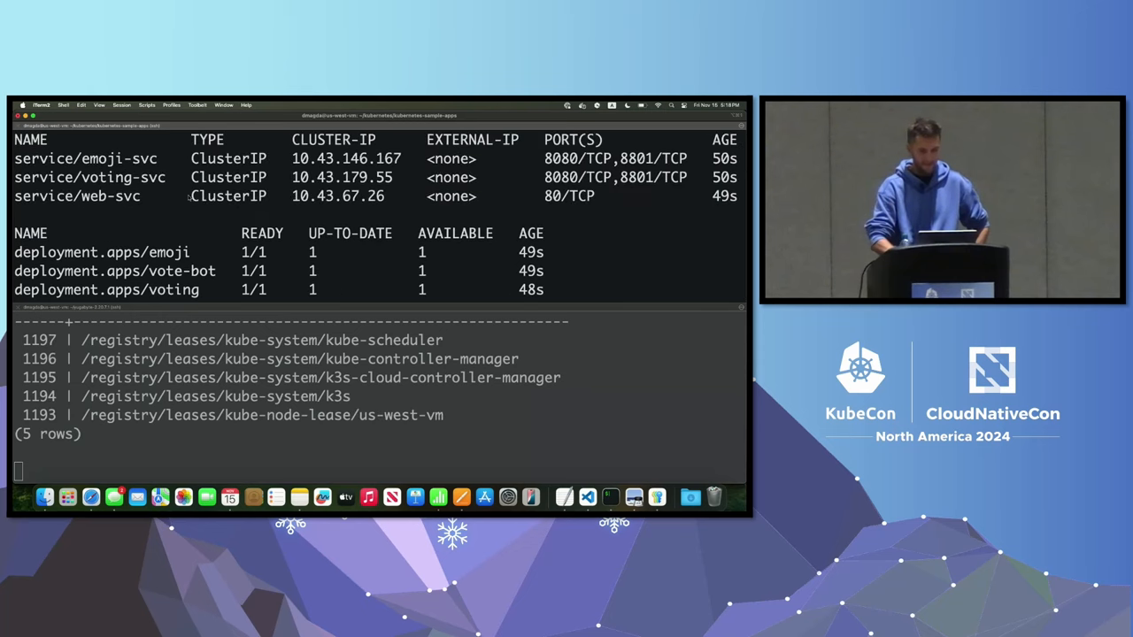
double_click(336, 194)
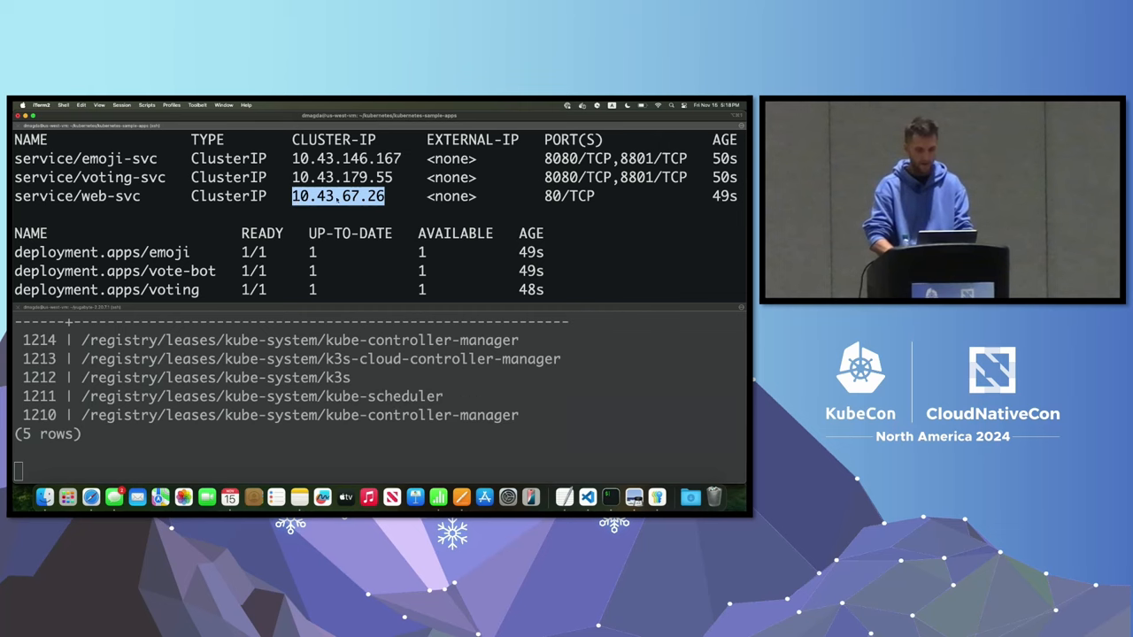
Send an http request to the emojivoto web service at 10.43.67.26
type("h")
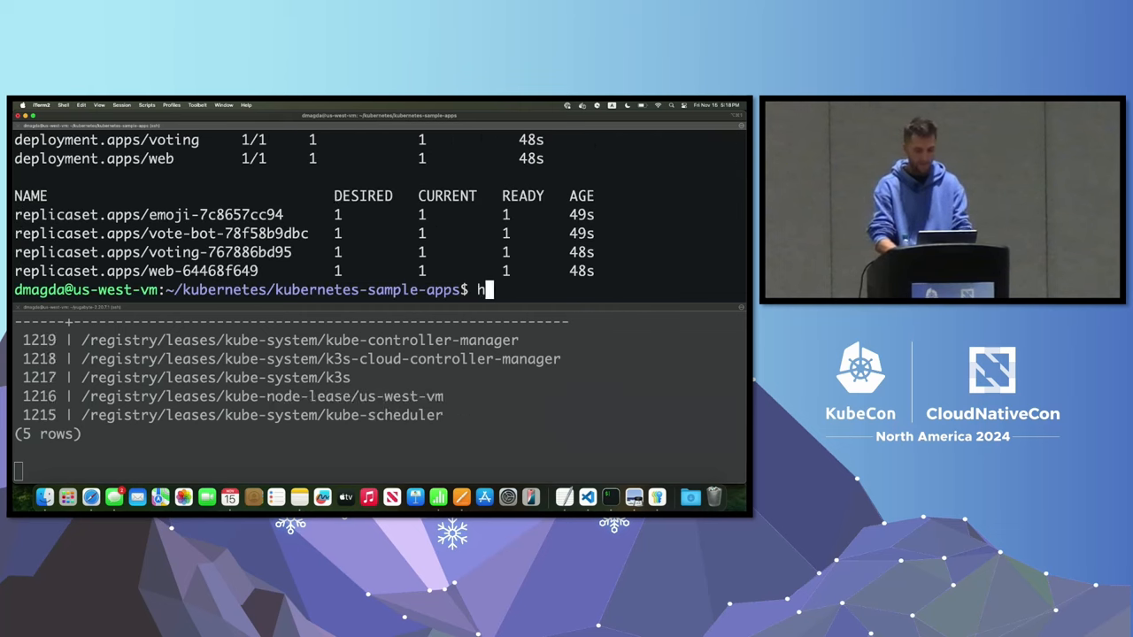
type("ttp")
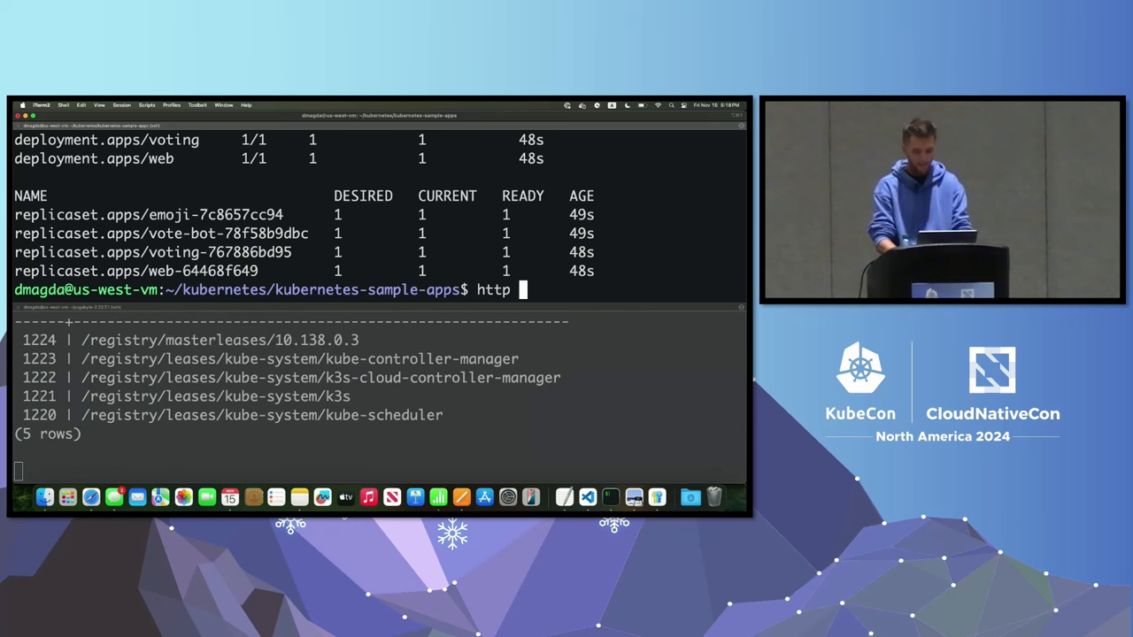
type("10.43.67.26:")
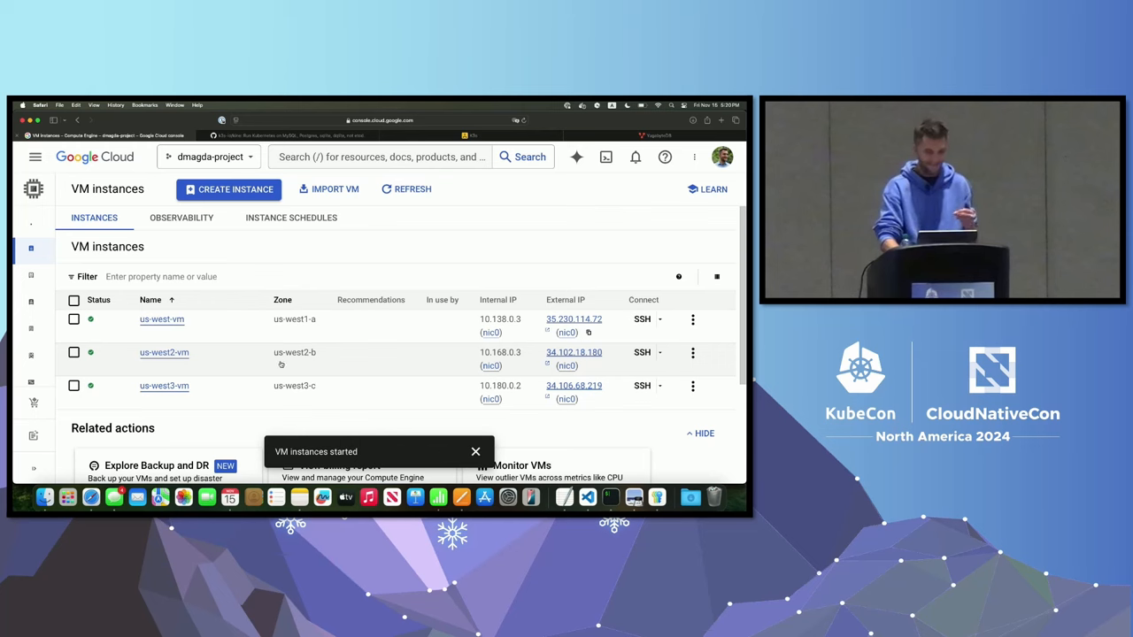
Select us-west2-vm and confirm stopping it
left_click(75, 352)
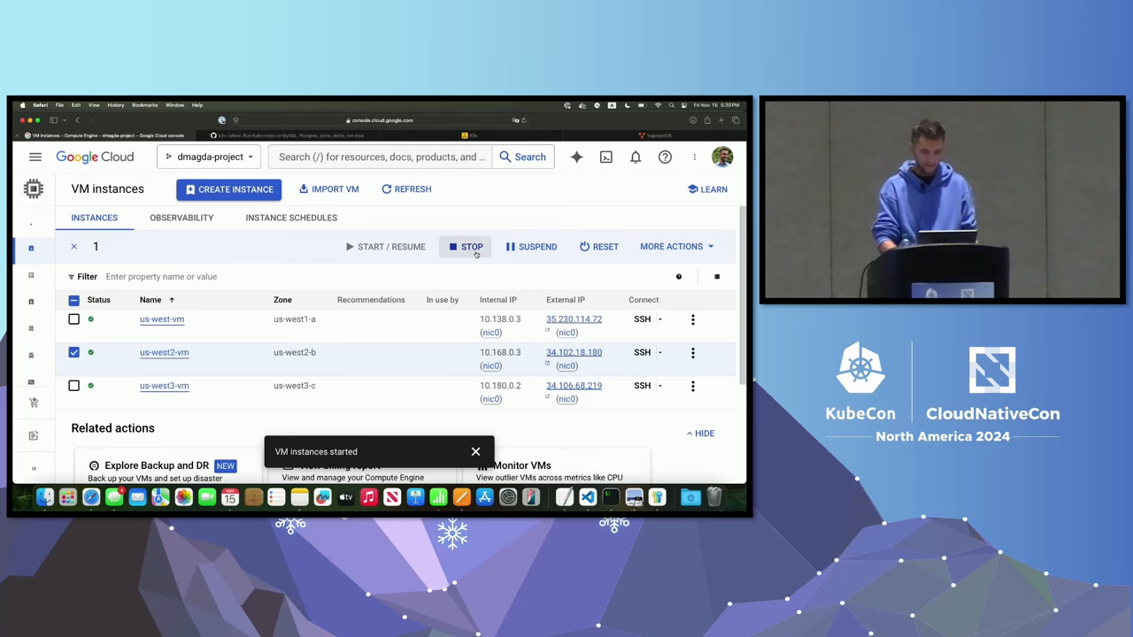
left_click(470, 246)
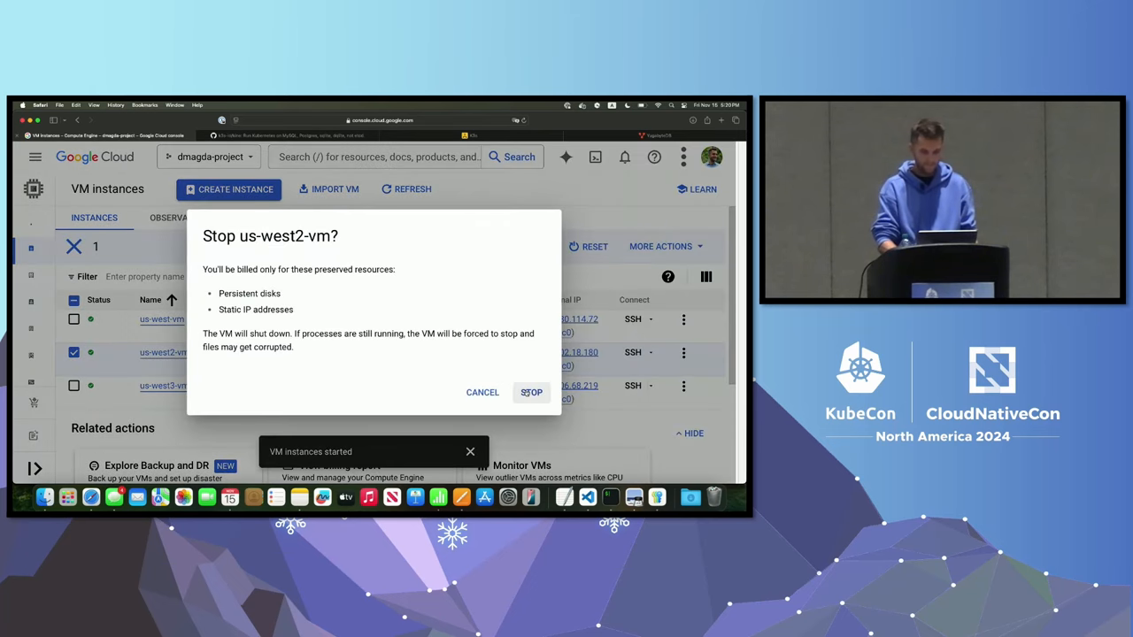
left_click(531, 393)
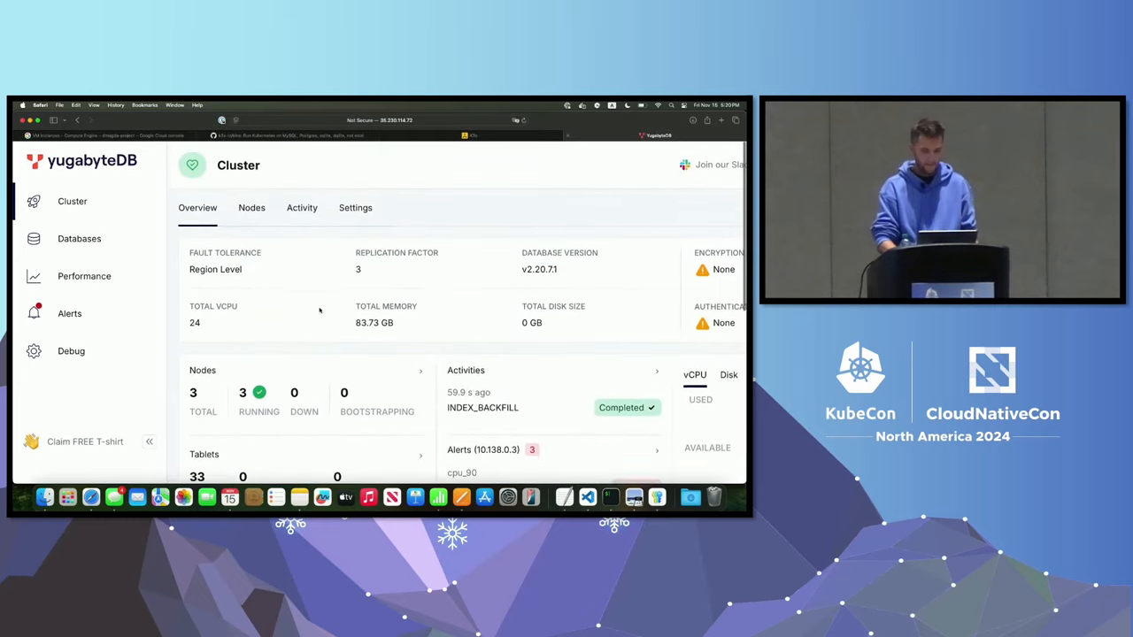
Show the Nodes table, where all three us-west nodes remain healthy
left_click(252, 207)
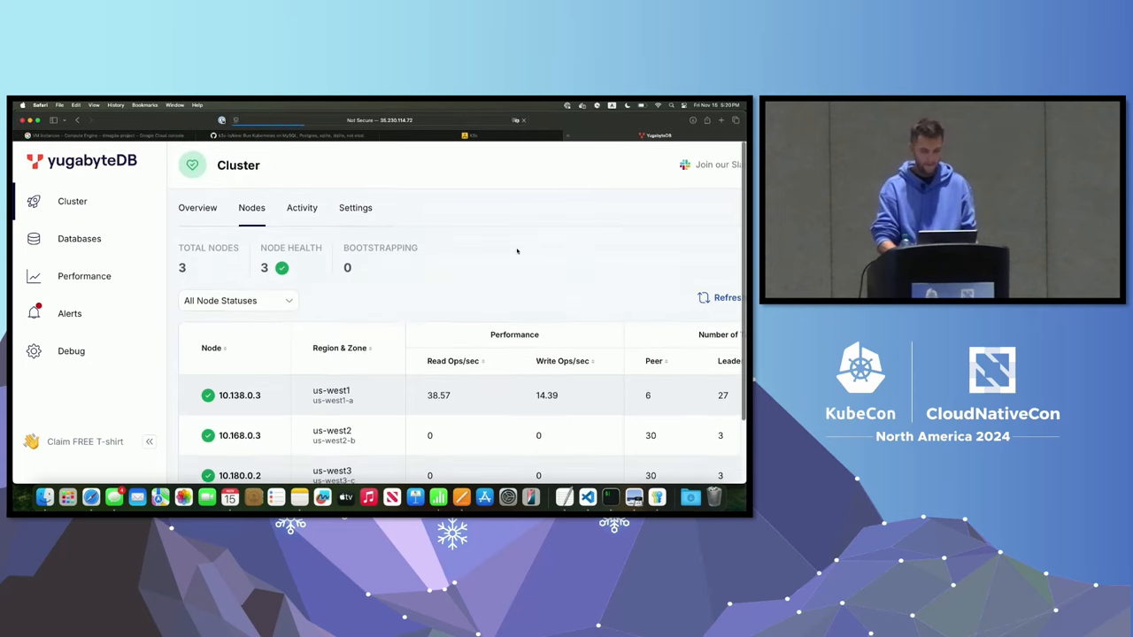
scroll("down", 3)
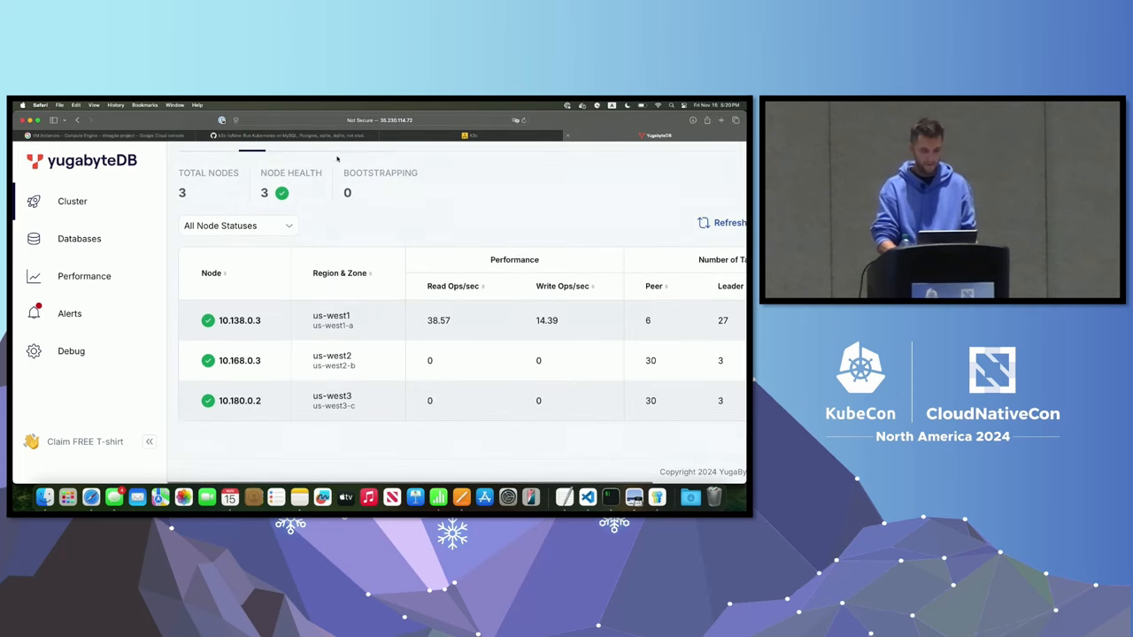
left_click(292, 135)
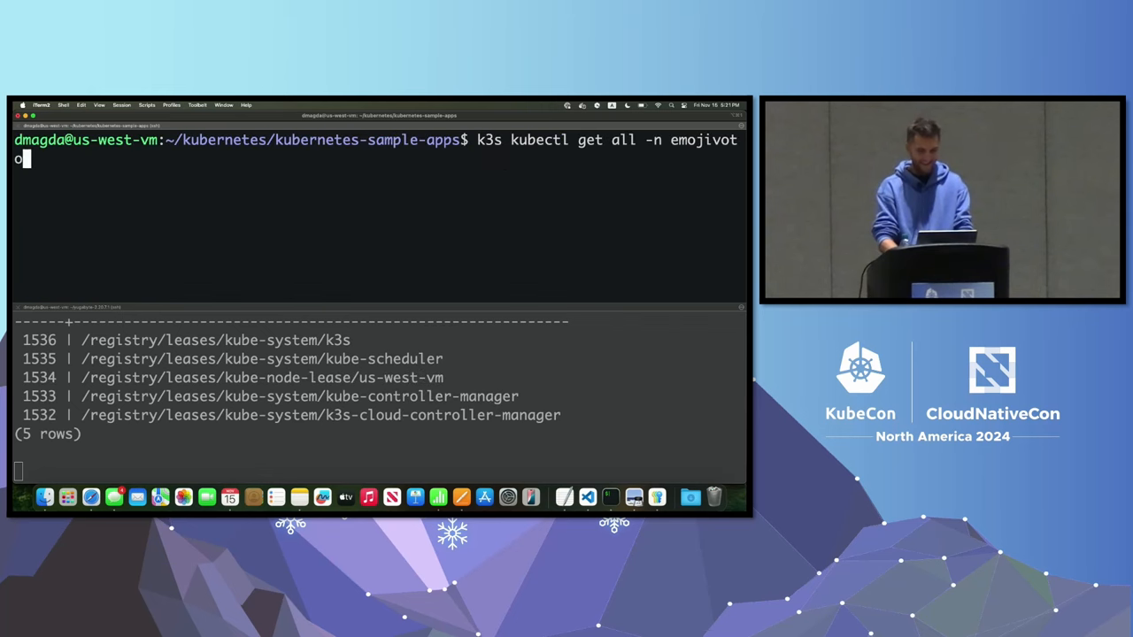
Run k3s kubectl get nodes after editing the previous emojivoto apply command line
type("apply -k ./emojivoto-example/kustomize")
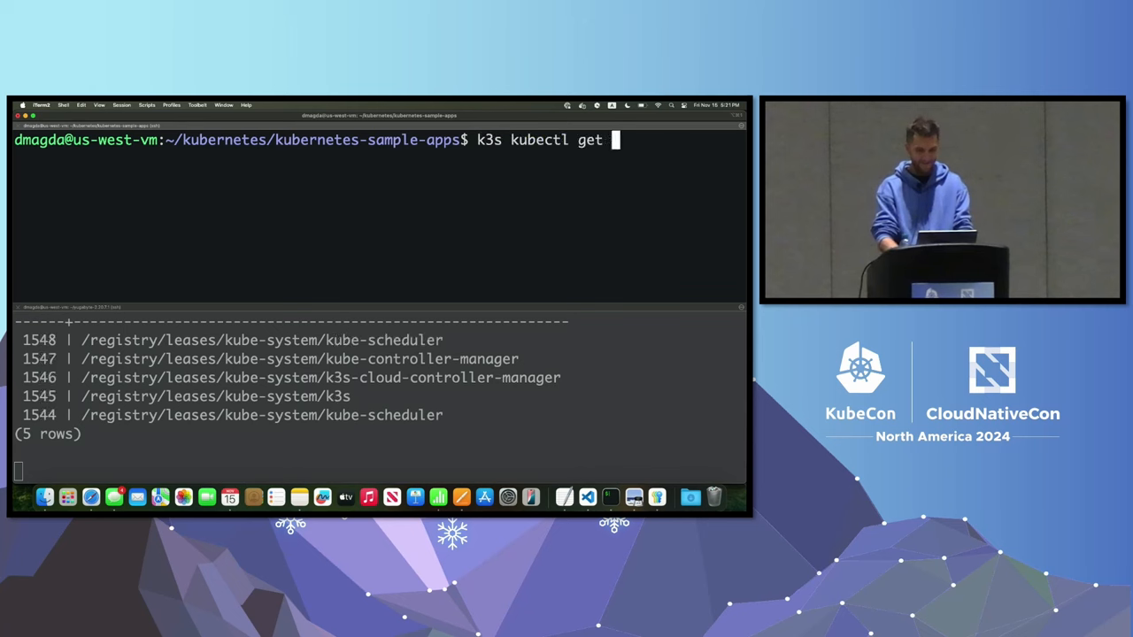
type("nodes")
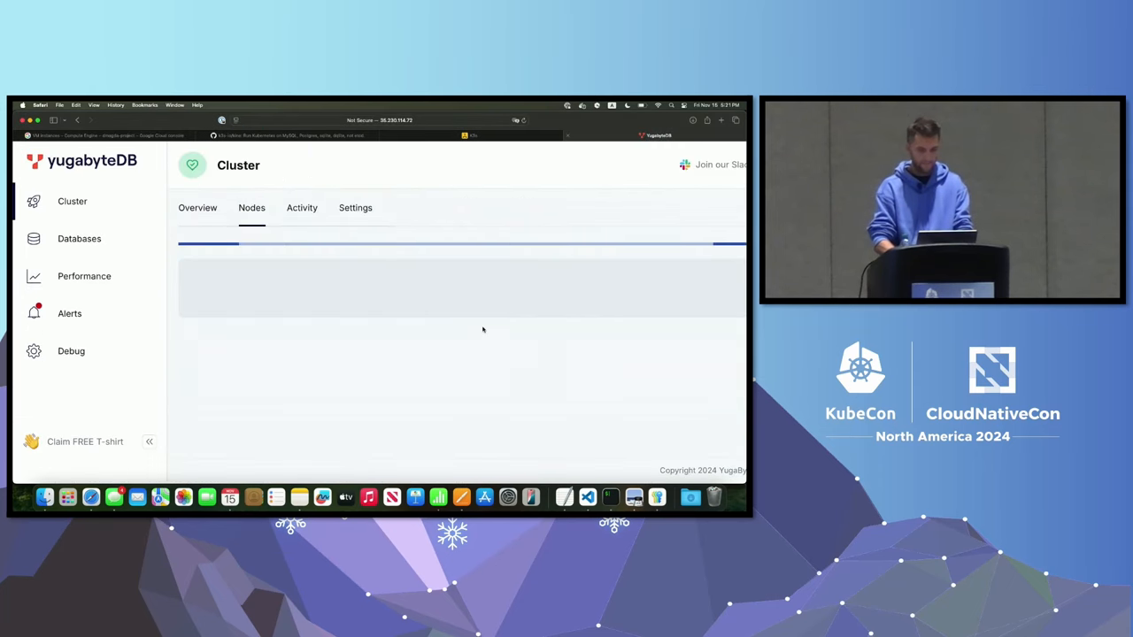
Review the cluster Overview, Databases and Nodes pages, confirming three nodes running and none down
left_click(198, 207)
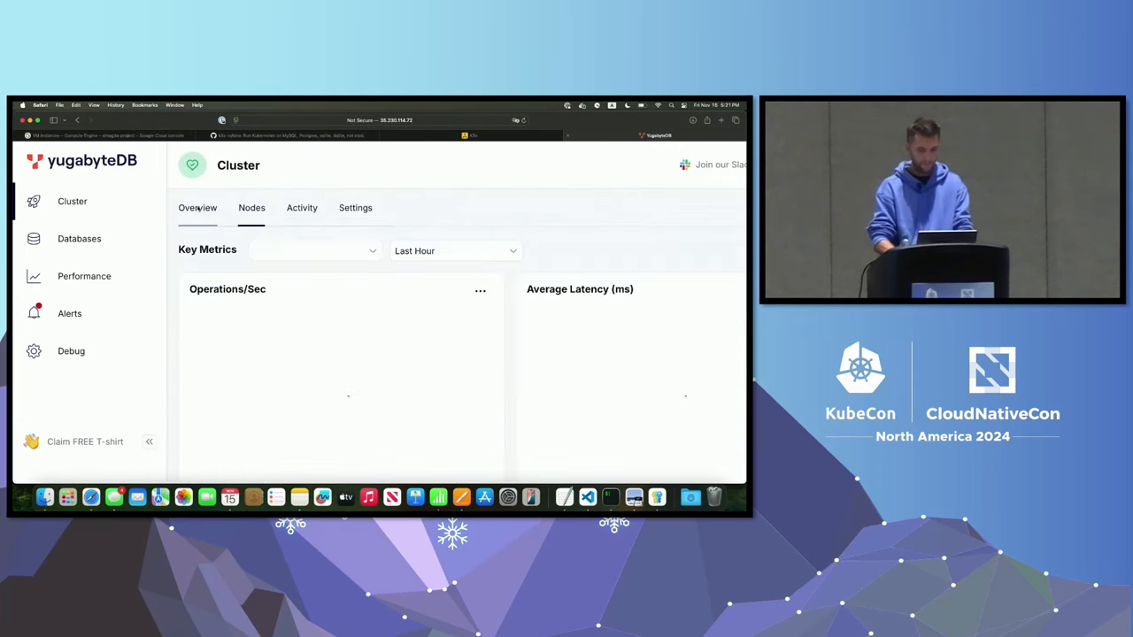
left_click(251, 207)
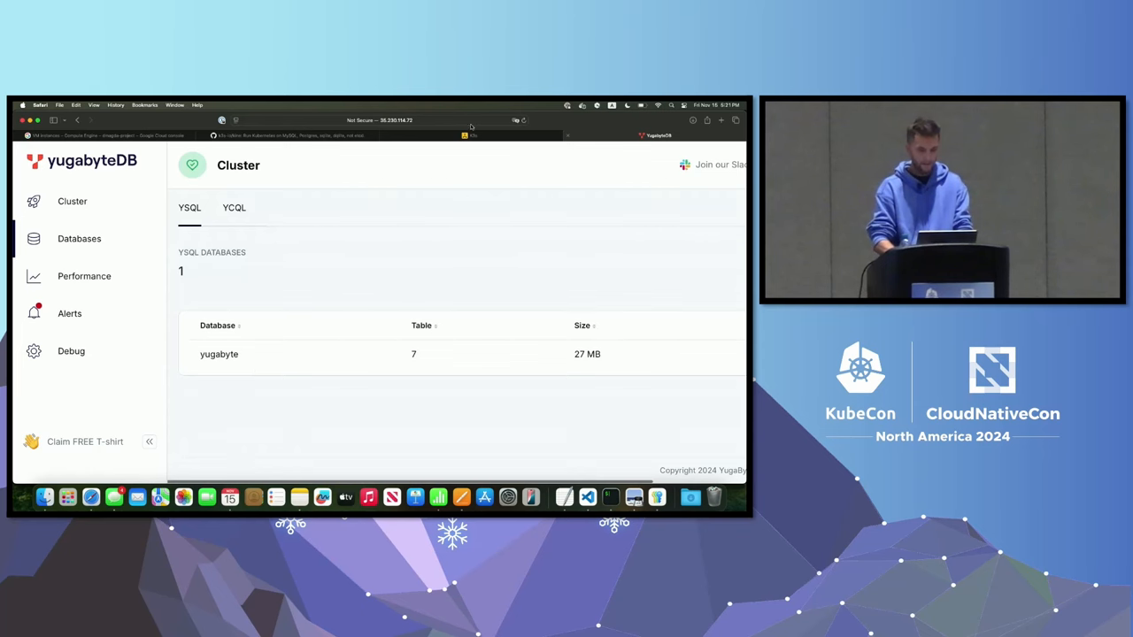
left_click(72, 202)
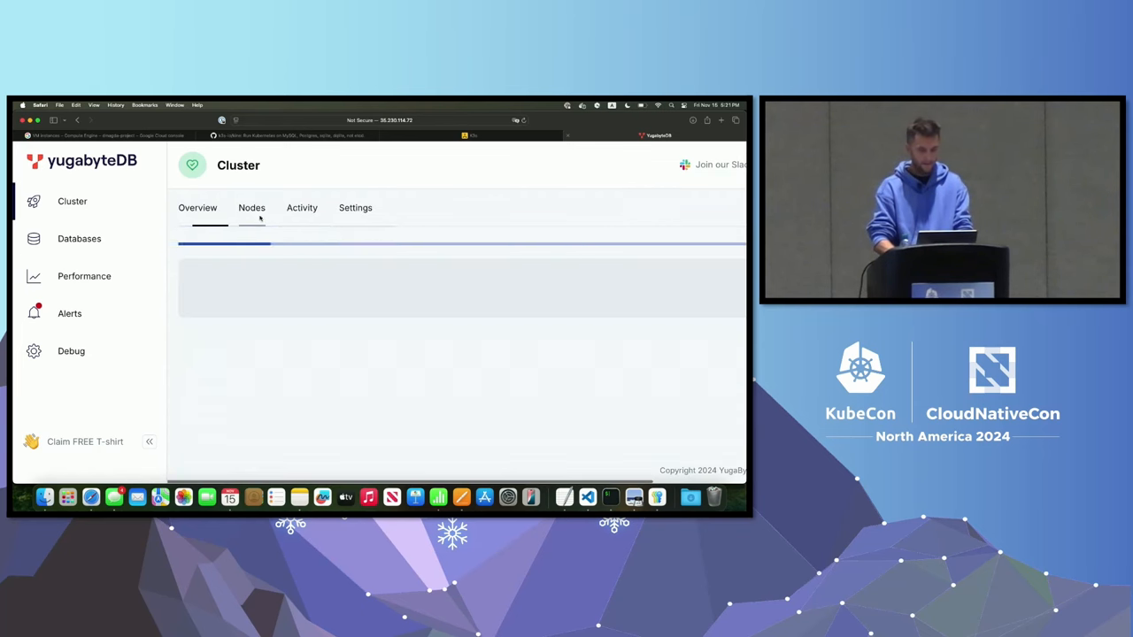
left_click(251, 207)
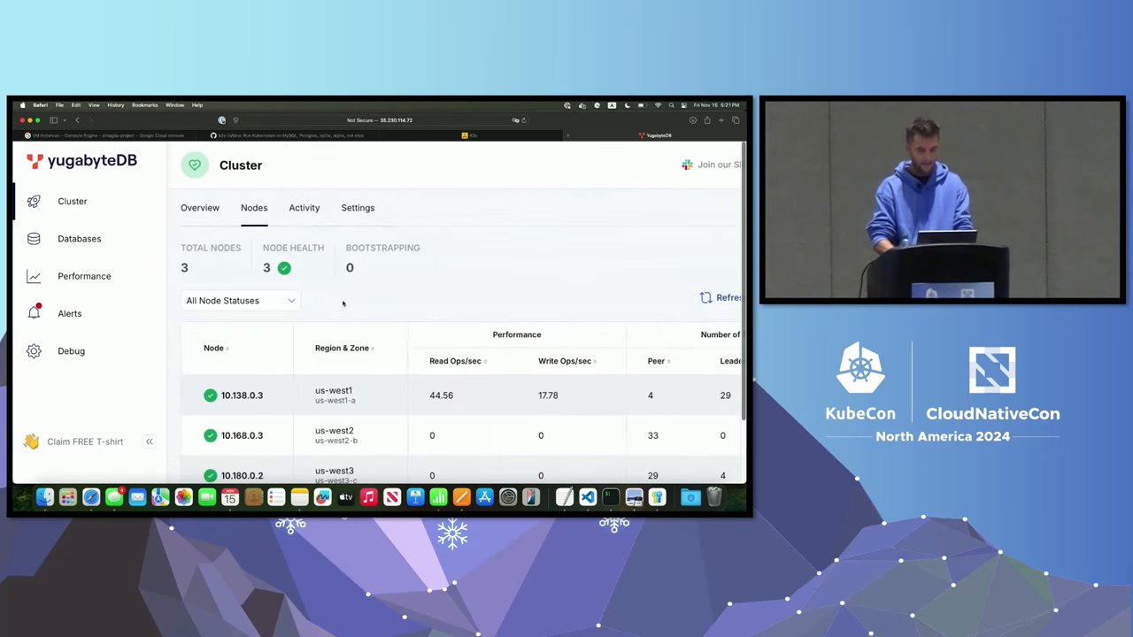
scroll("down", 3)
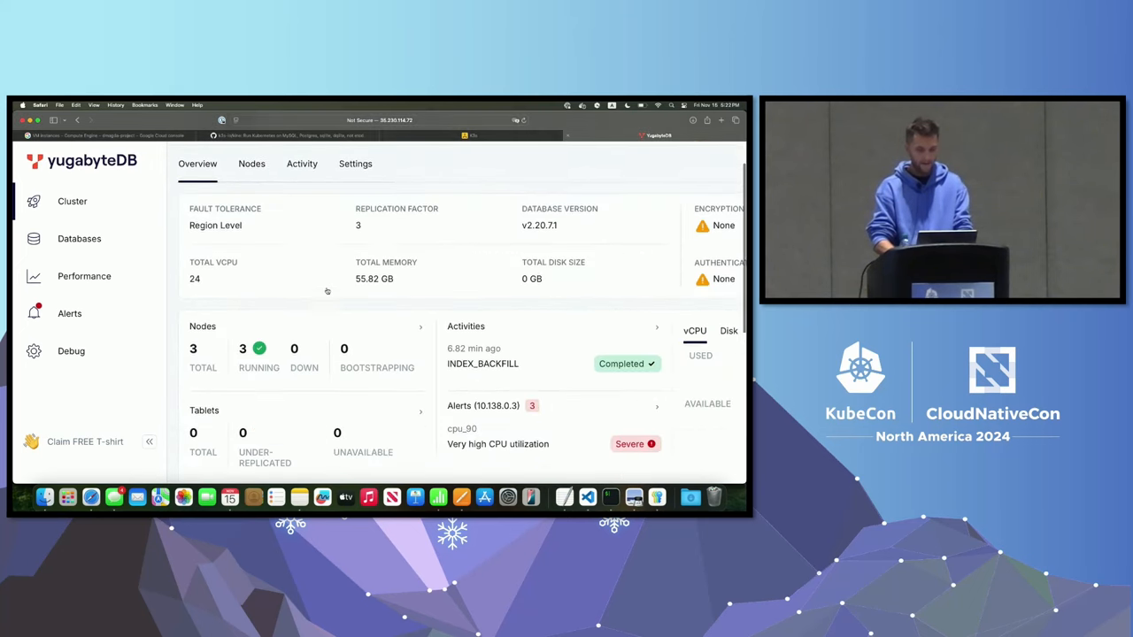
scroll("down", 3)
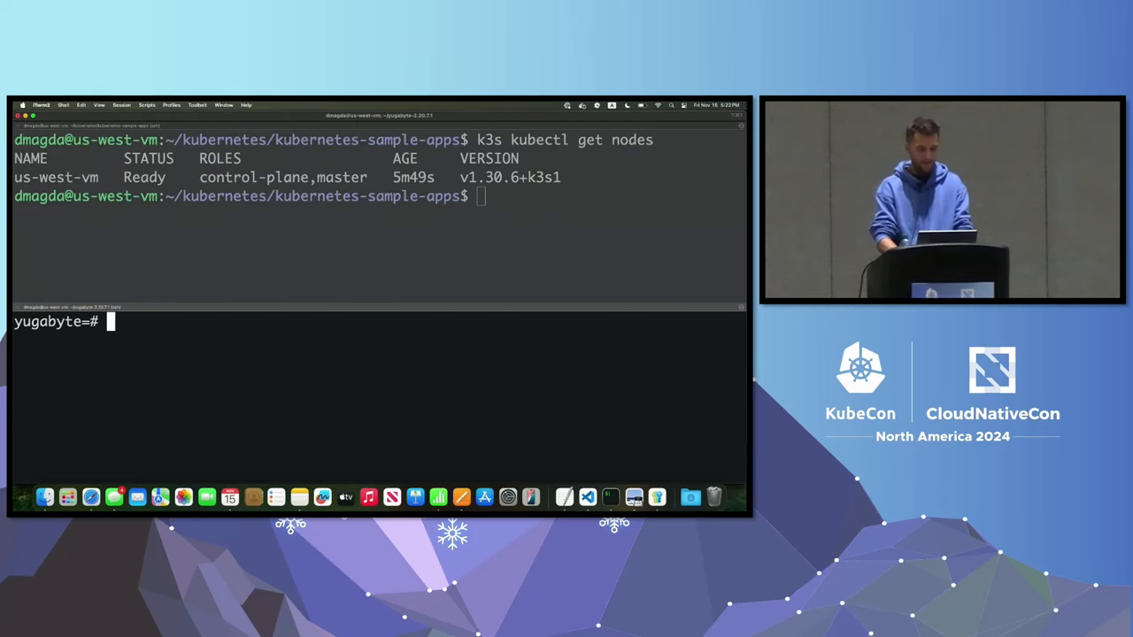
Query select * from yb_servers in ysqlsh, correcting the misspelled select keyword
type("selle")
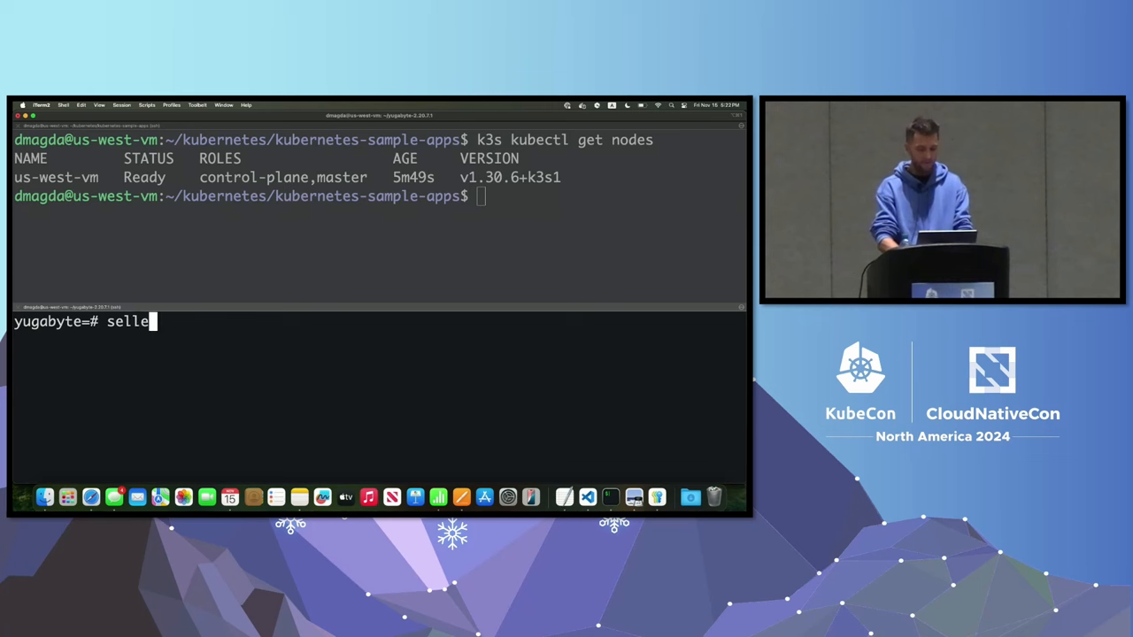
type("ct")
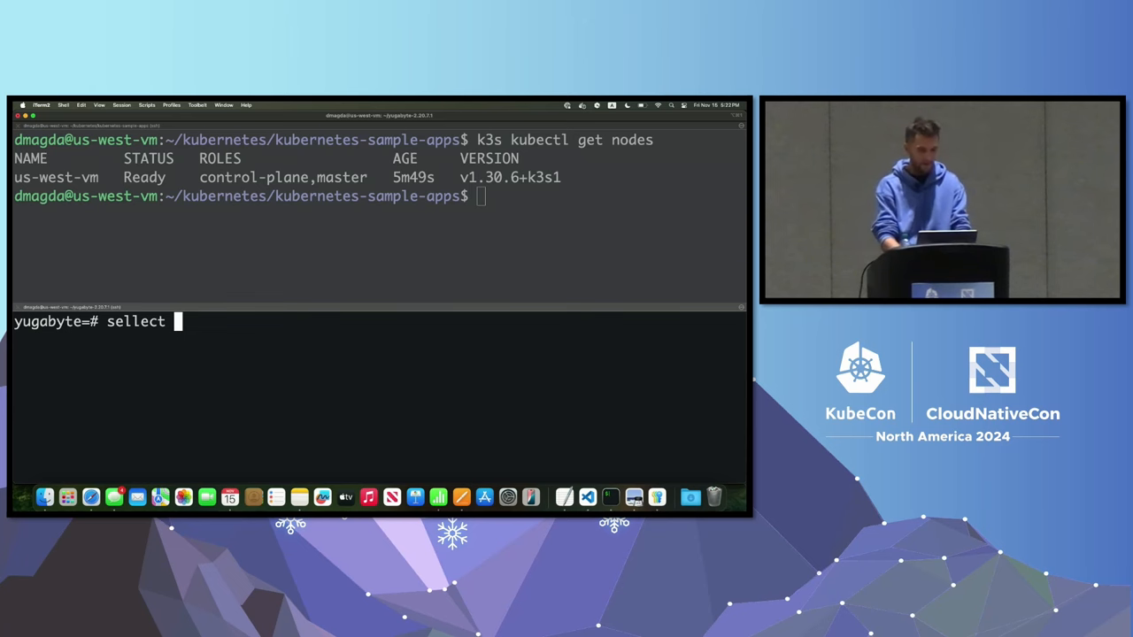
key("backspace")
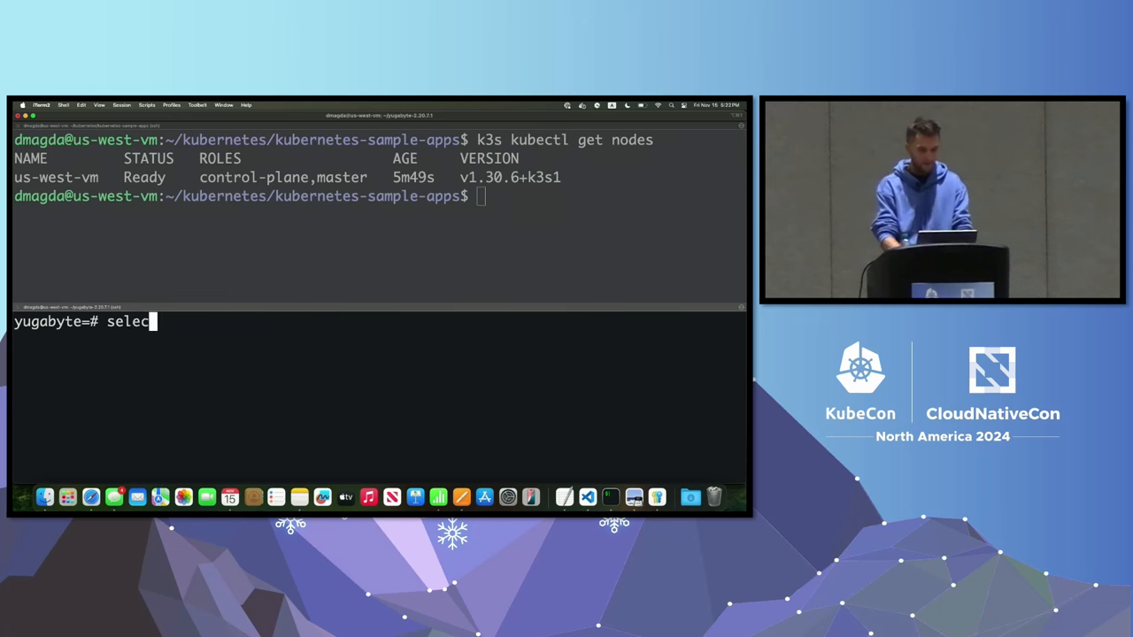
type("t")
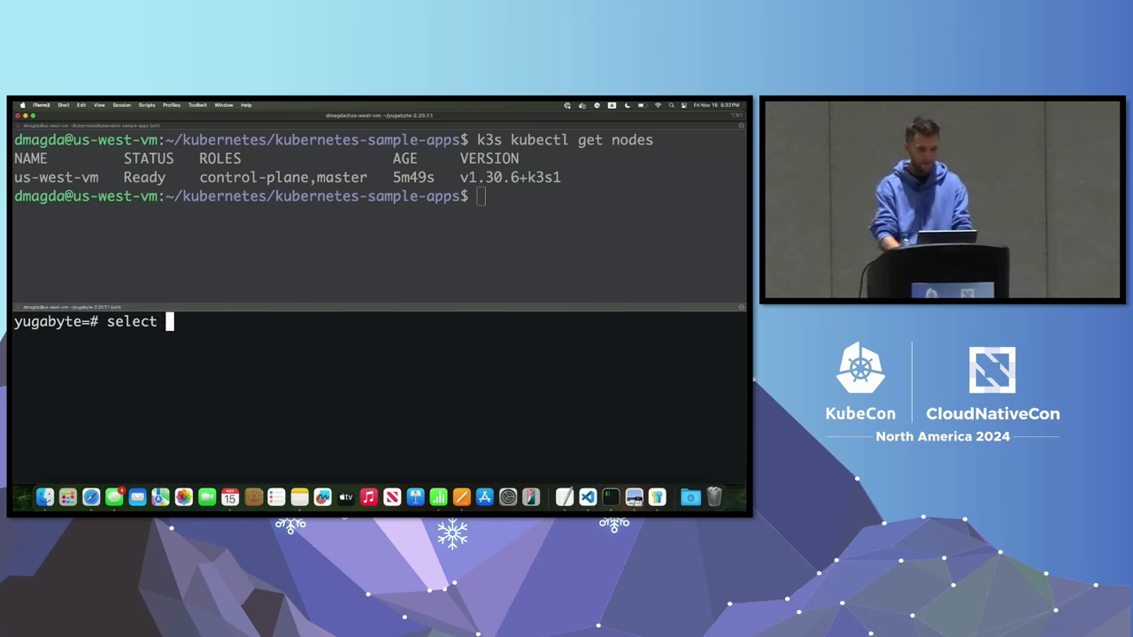
type("* from yv")
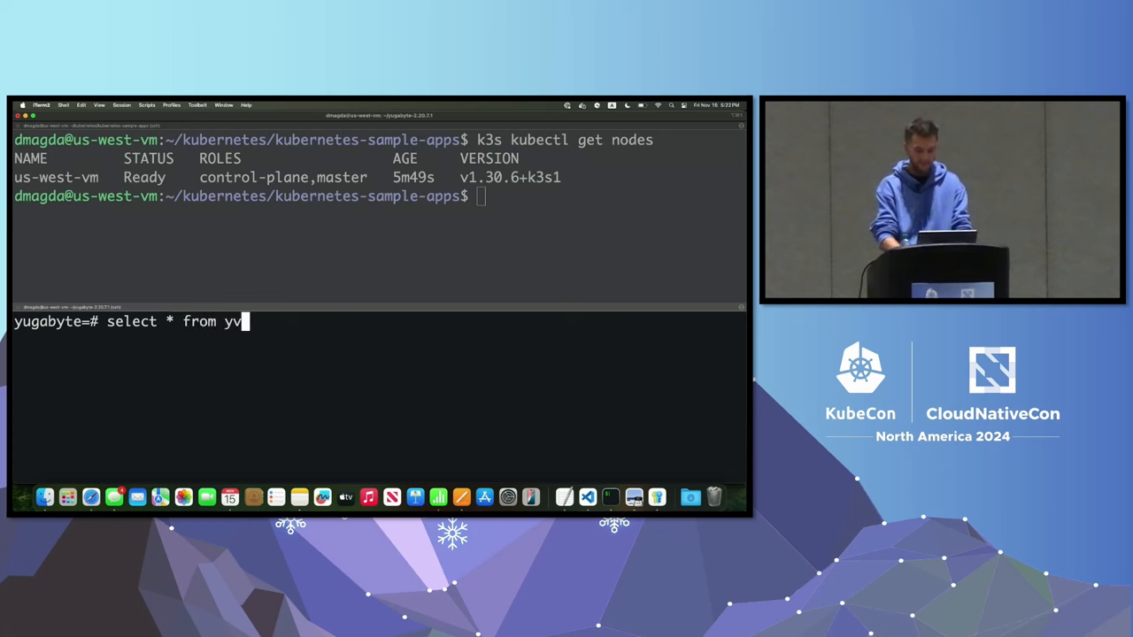
type("b_server")
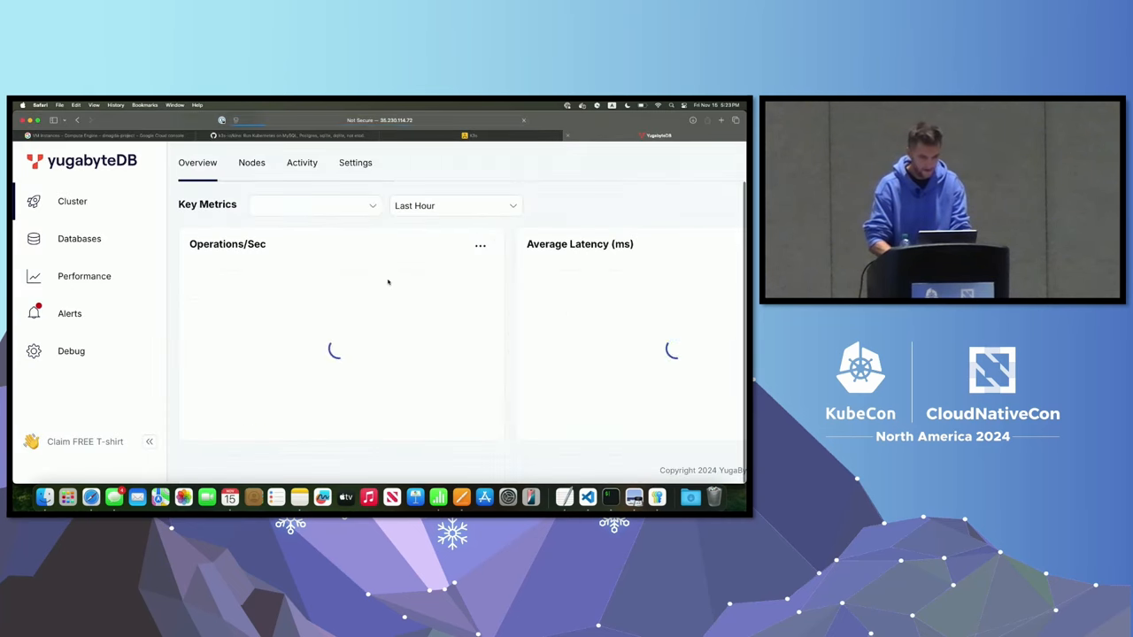
Reload the cluster's Nodes list via the Overview and Nodes tabs
left_click(252, 163)
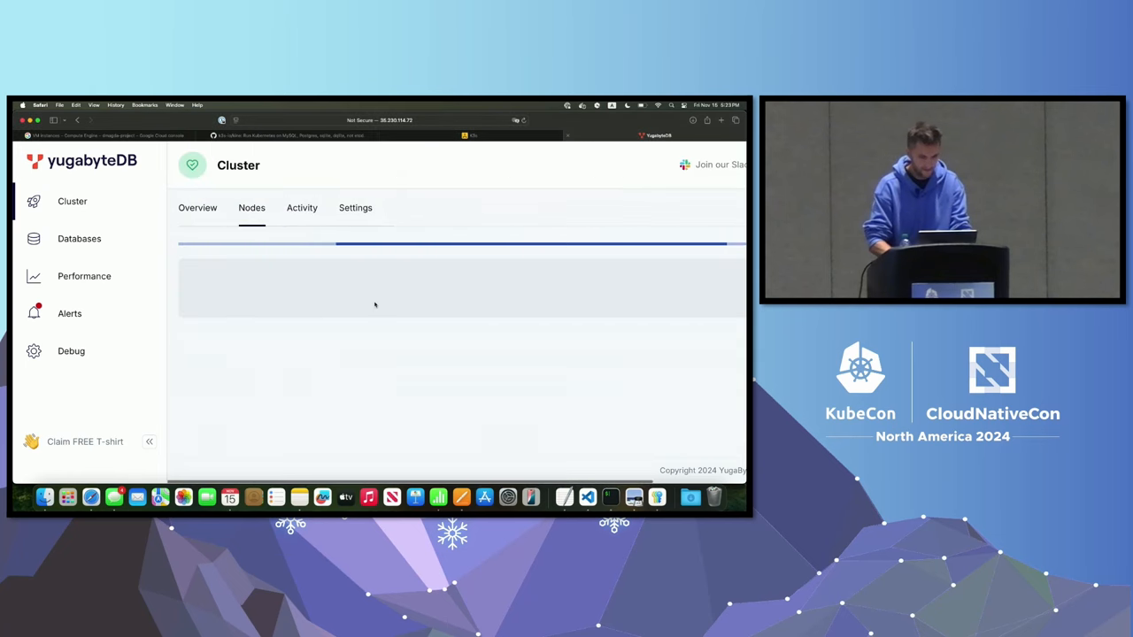
left_click(198, 207)
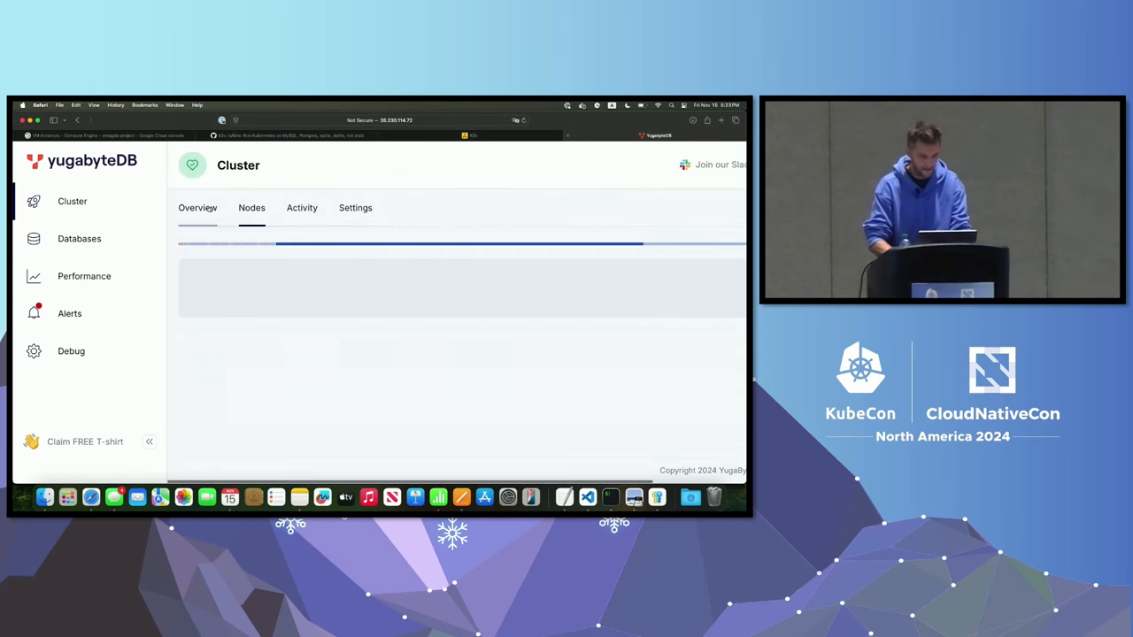
left_click(251, 207)
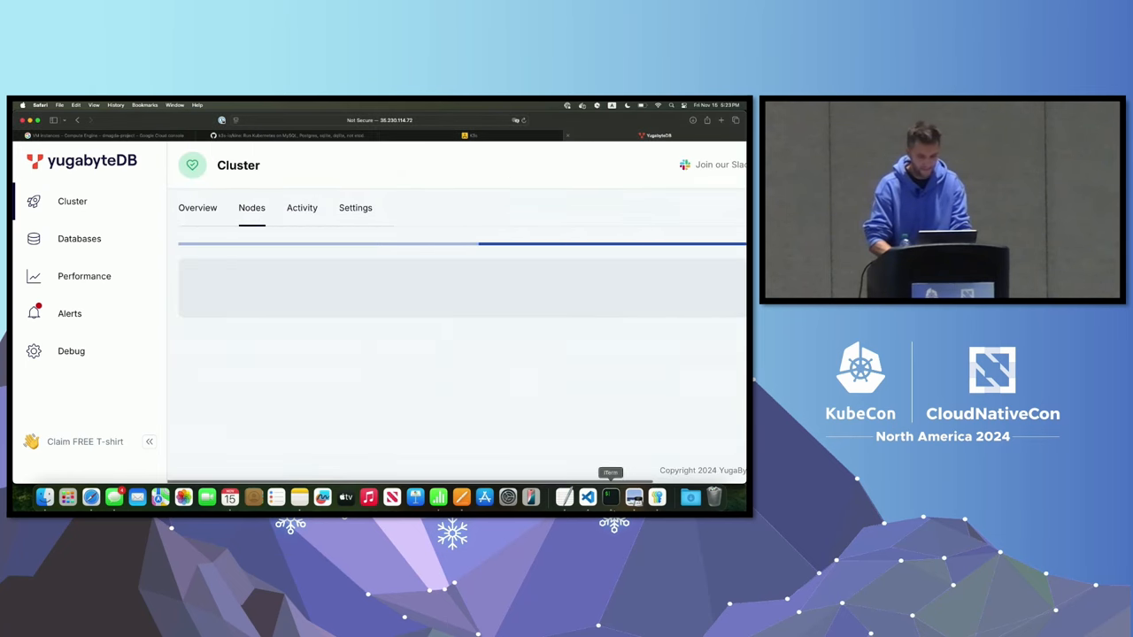